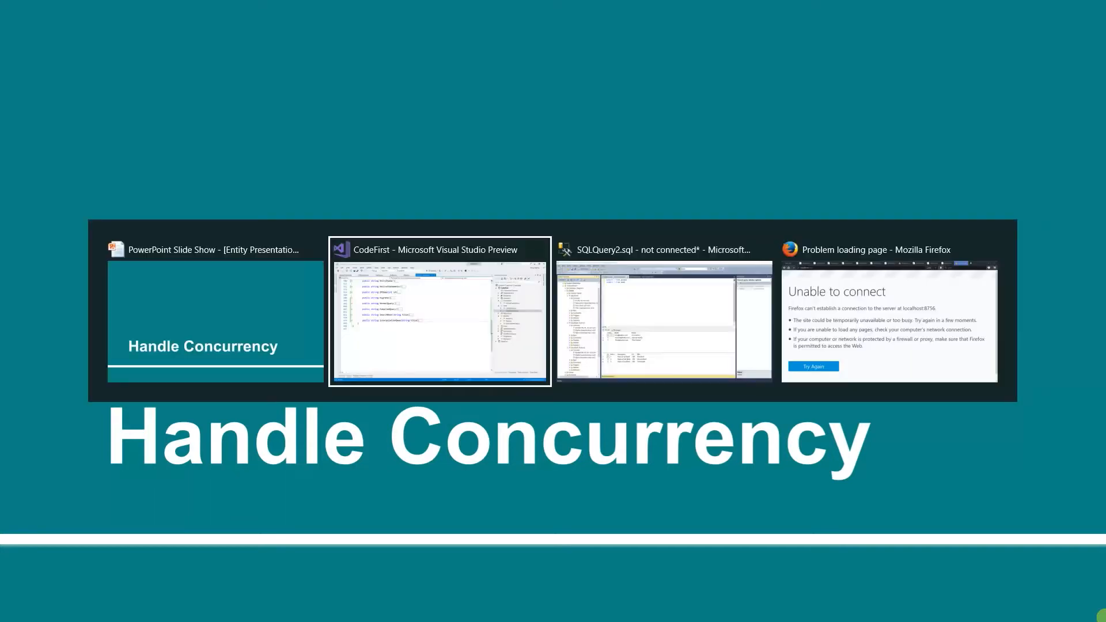
Switch to the Visual Studio window showing HomeController.cs.
click(439, 312)
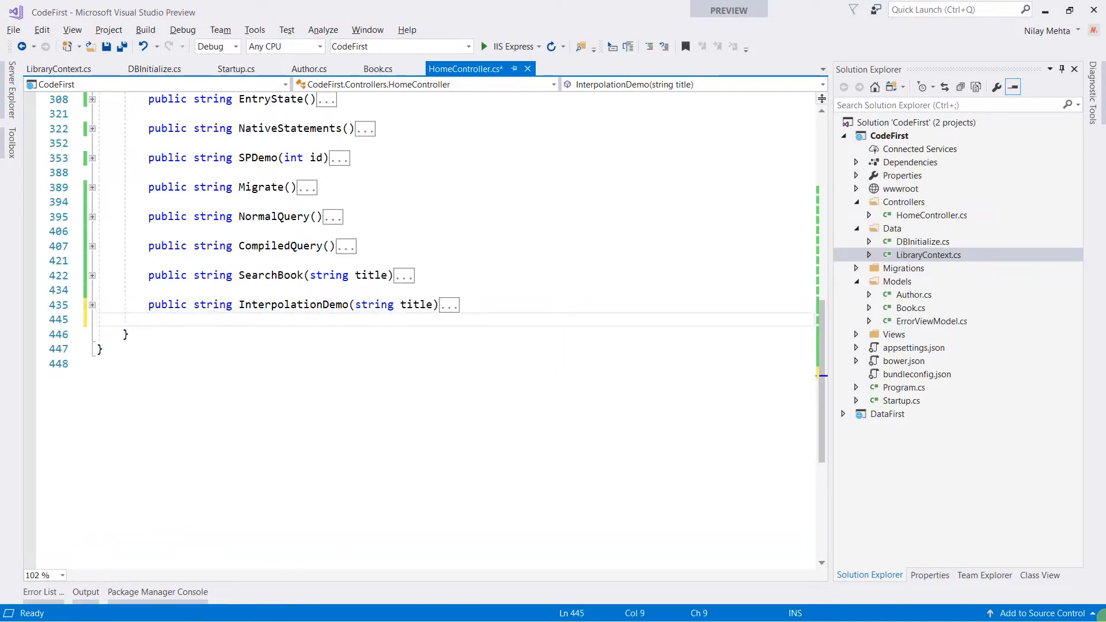
Declare a public string PerformConcurrency() method in HomeController.
text(pub)
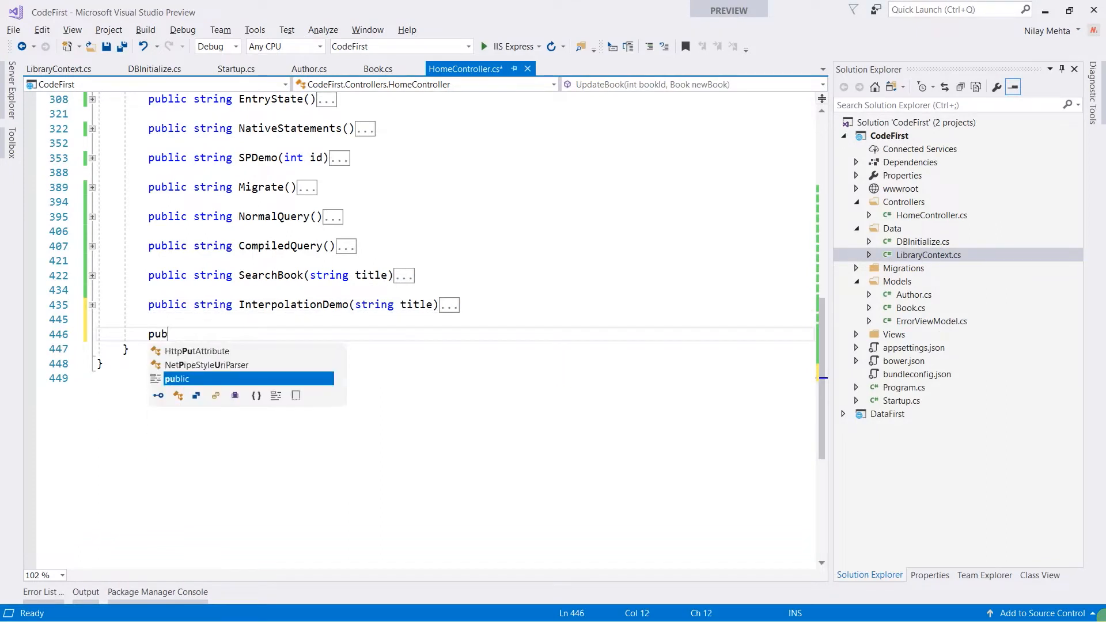
text(lic string)
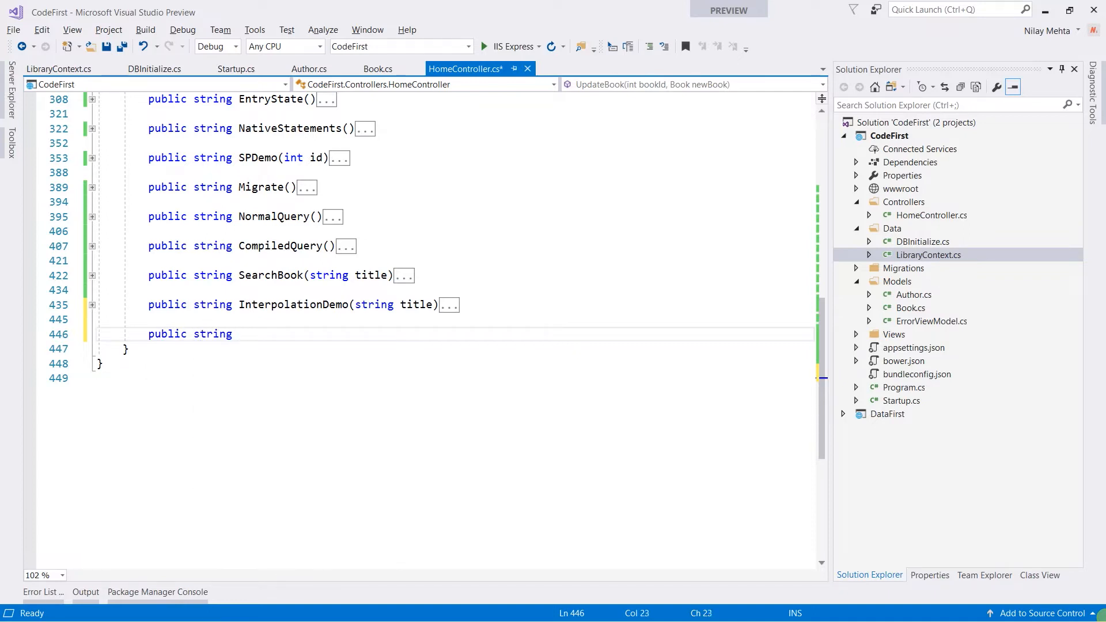
text(Perform)
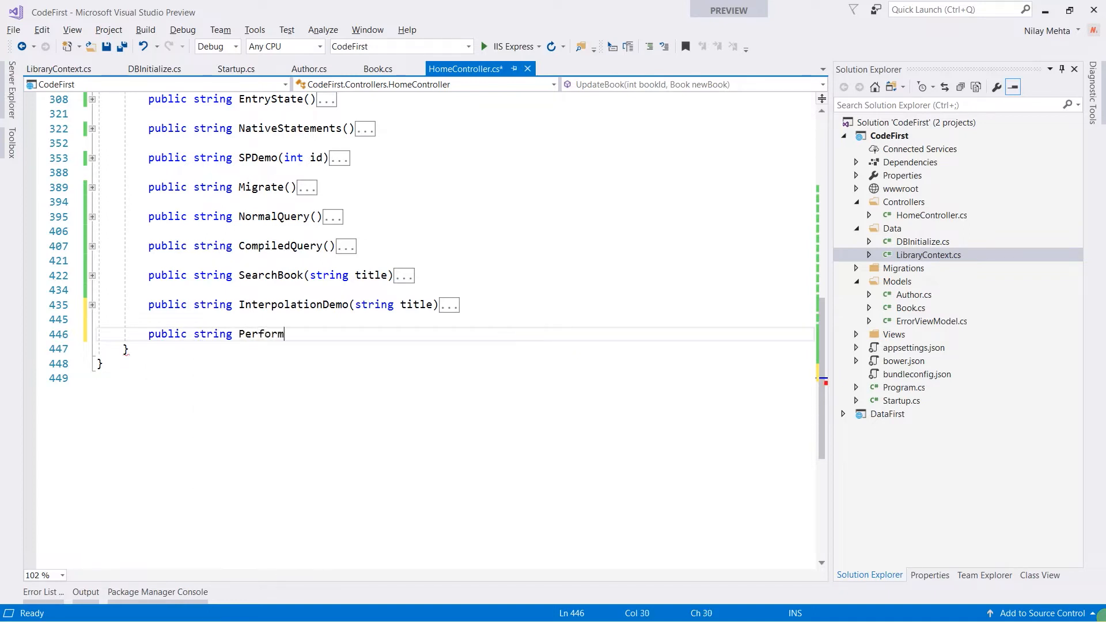
text(Concurr)
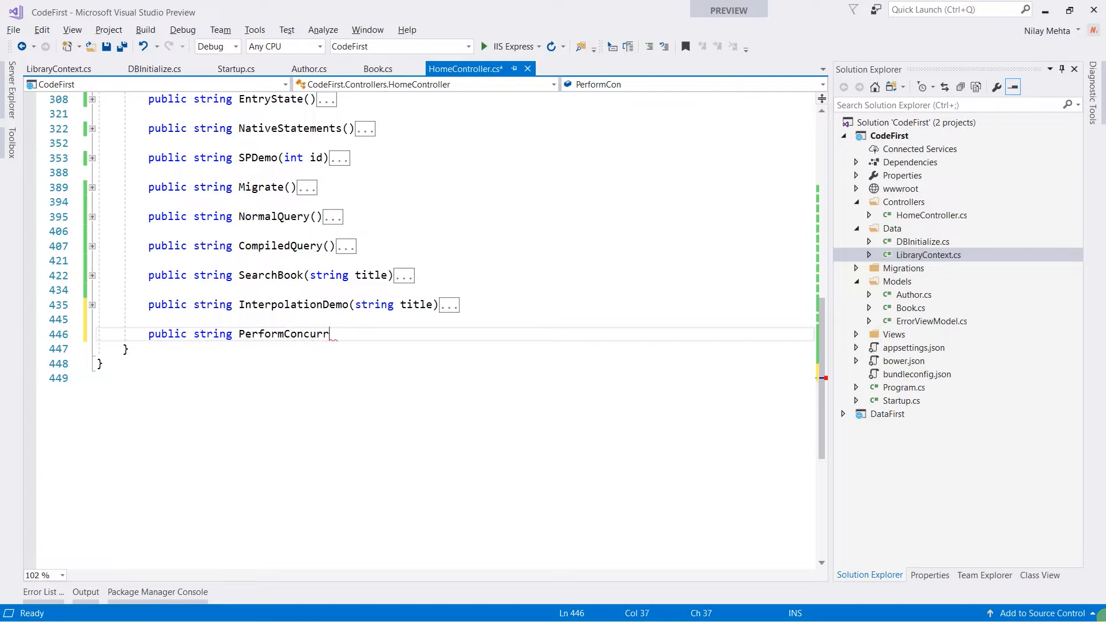
text(ency())
text({)
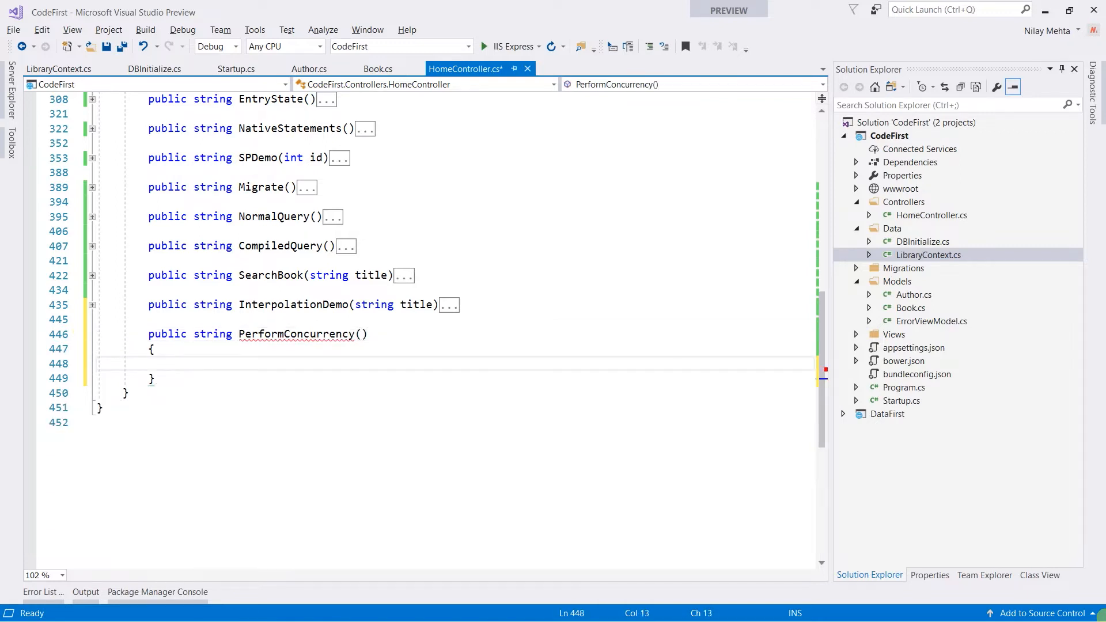
Insert a try/catch skeleton whose catch returns ex.Message.
text(tr)
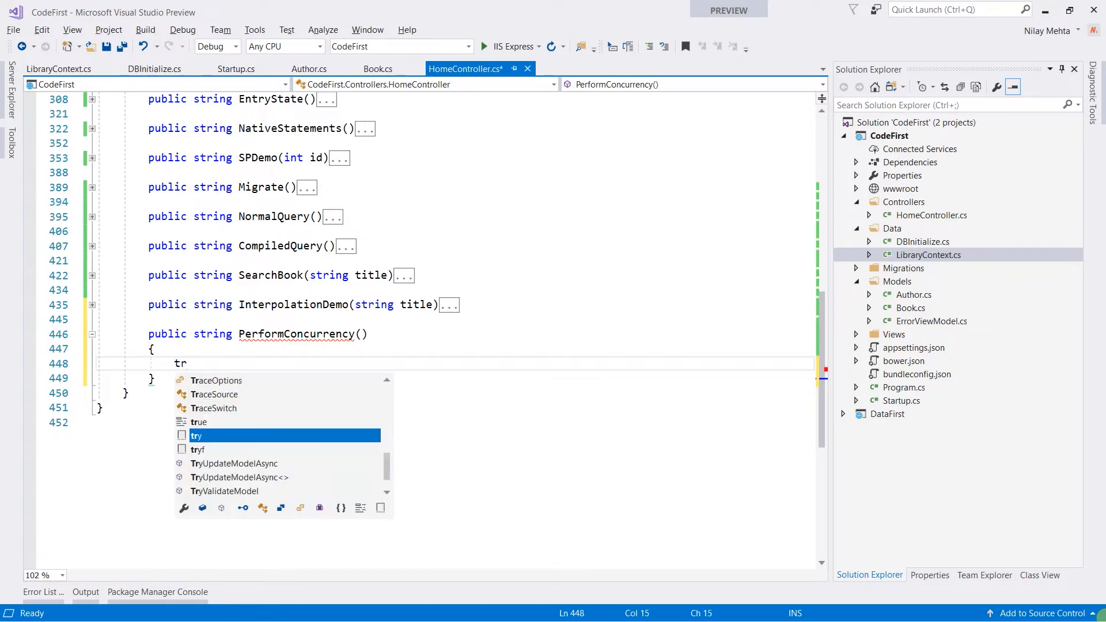
key(Tab)
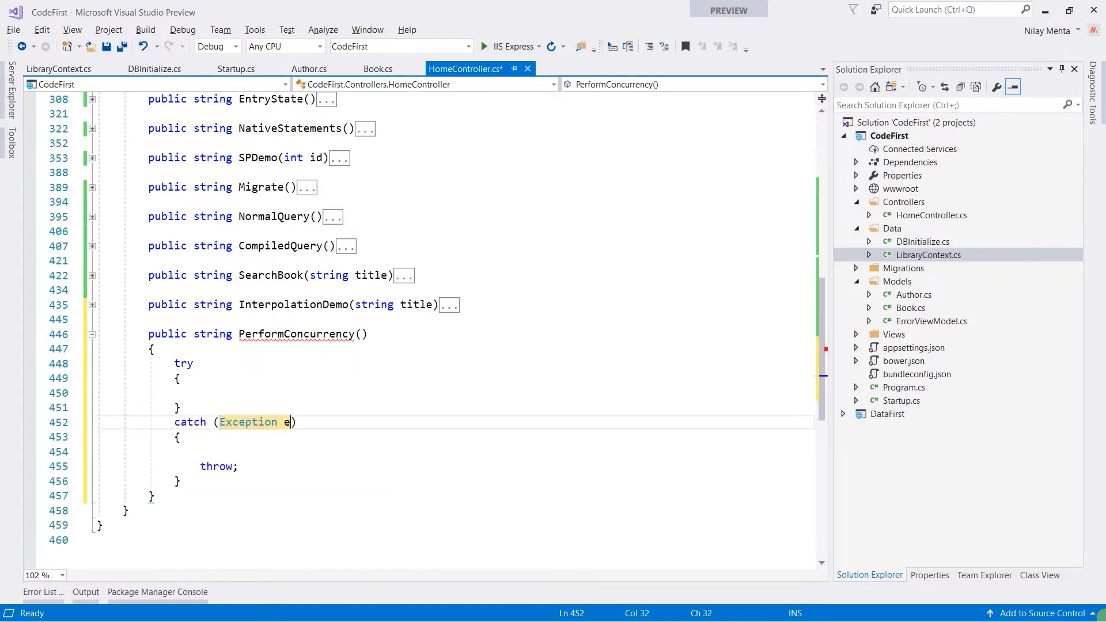
text(return)
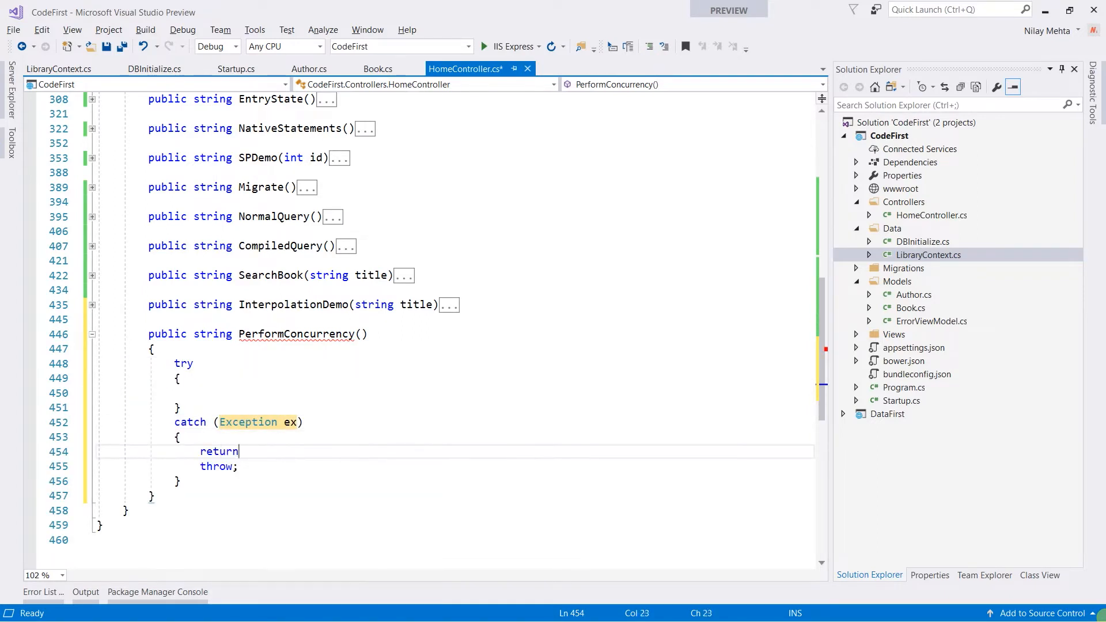
text(ex.message;)
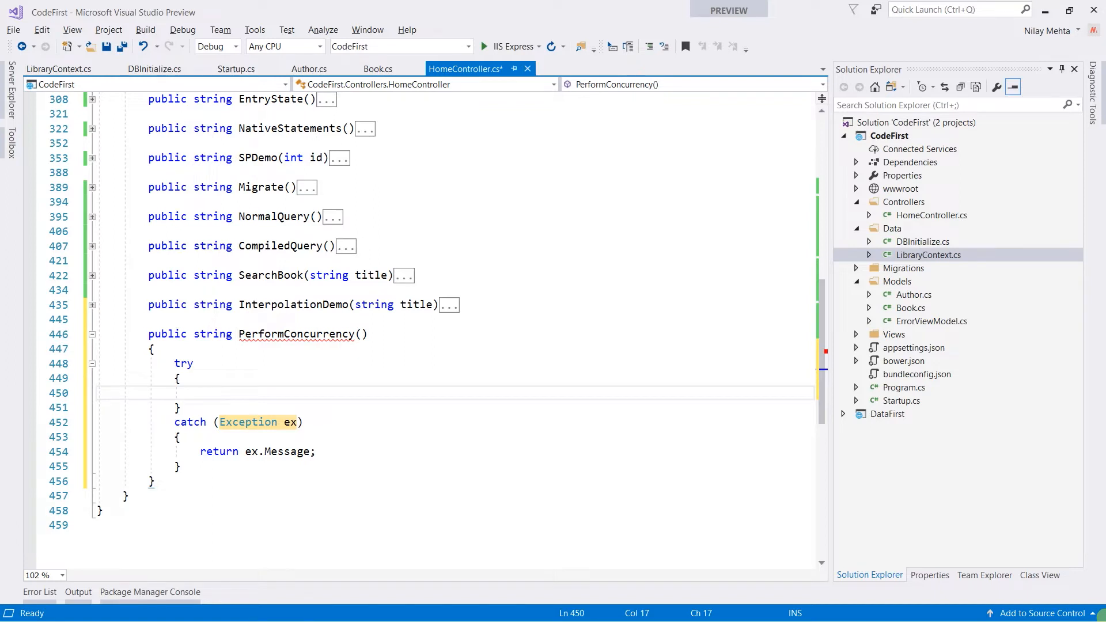
Build var option = new DbContextOptionsBuilder().UseSqlServer().Options in the try block and save.
text(var option =)
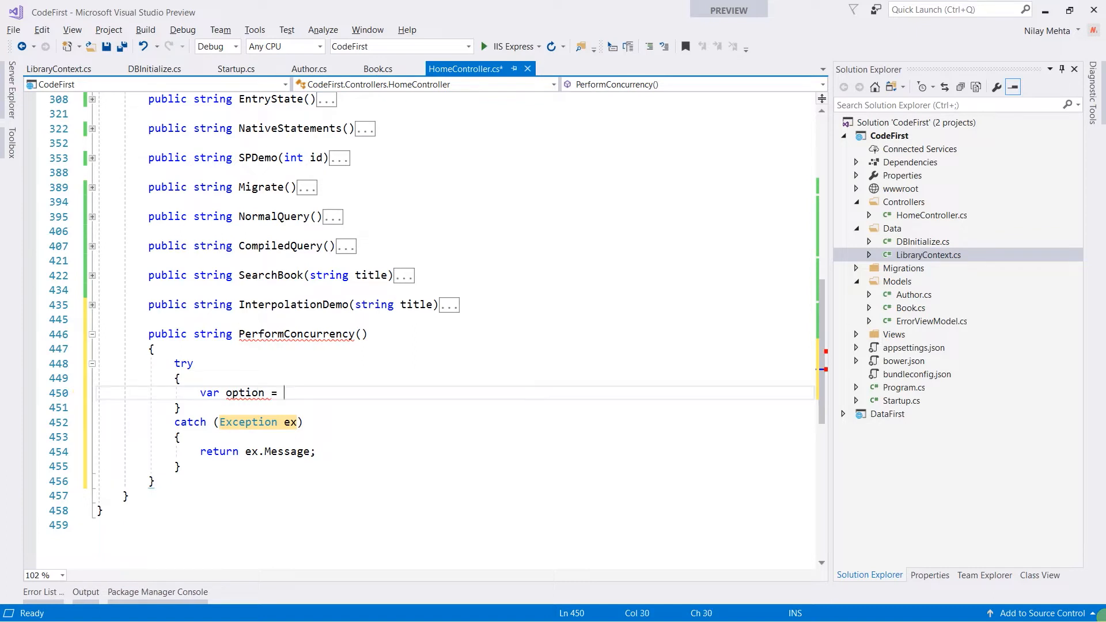
text(new)
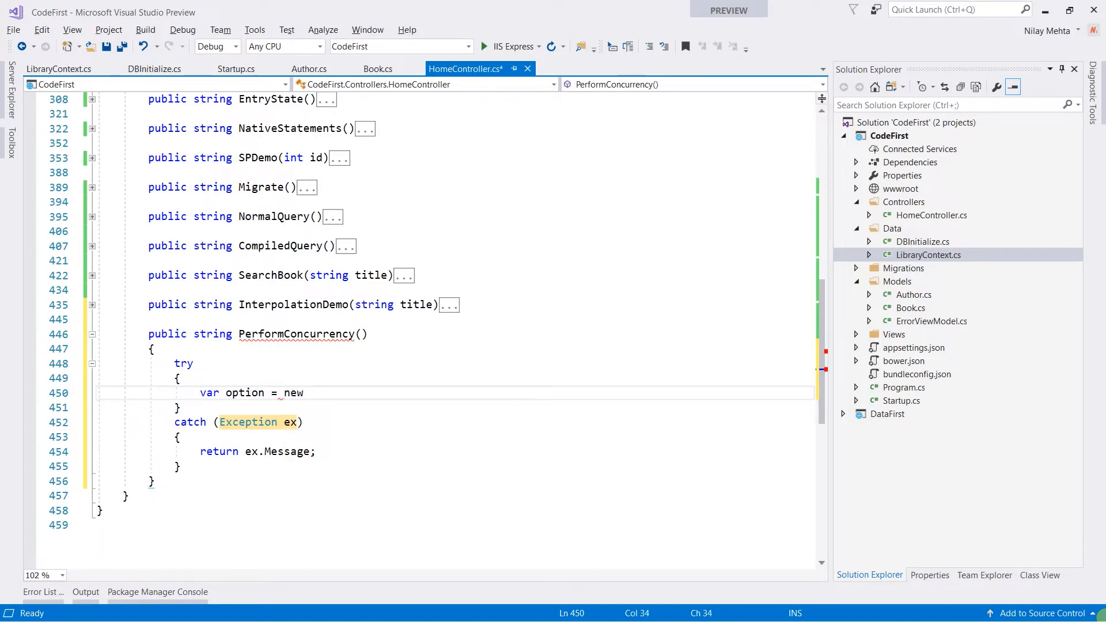
text(DB)
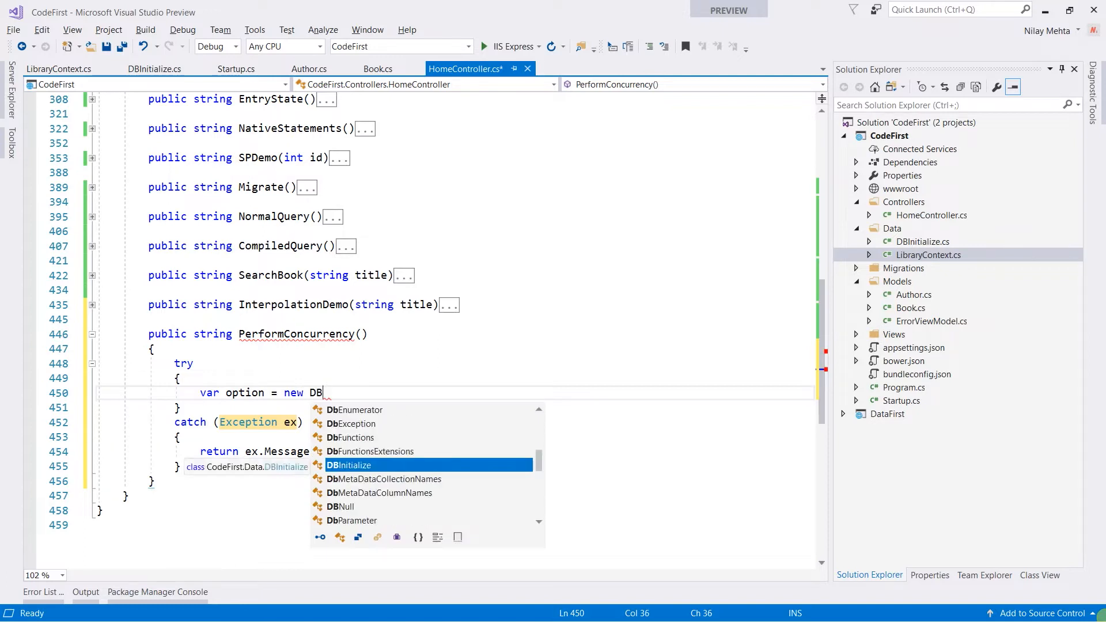
text(Con)
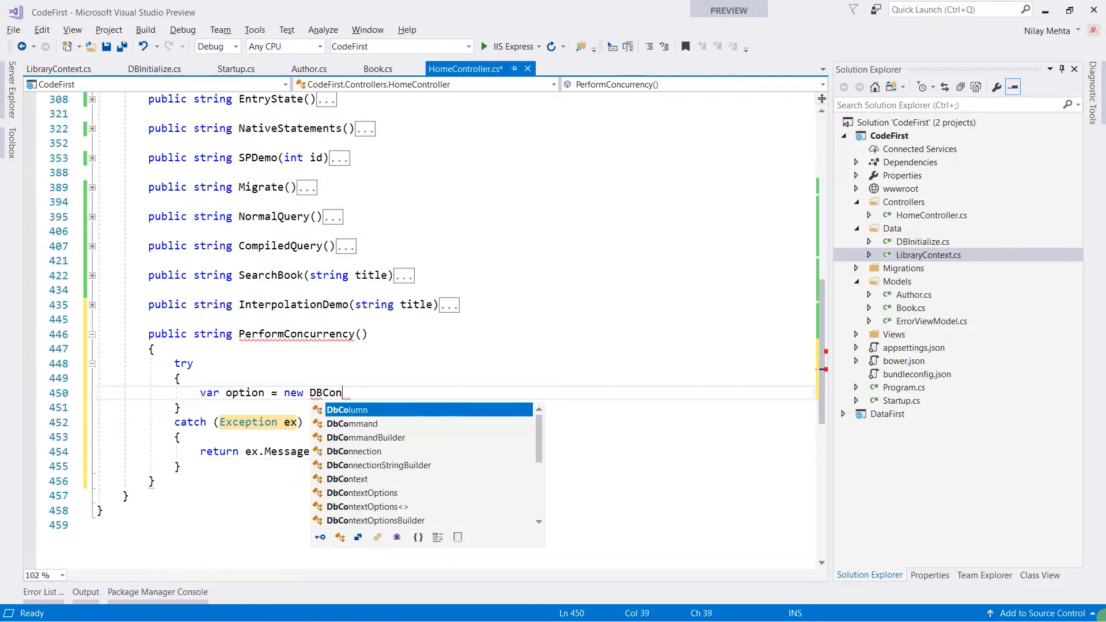
text(te)
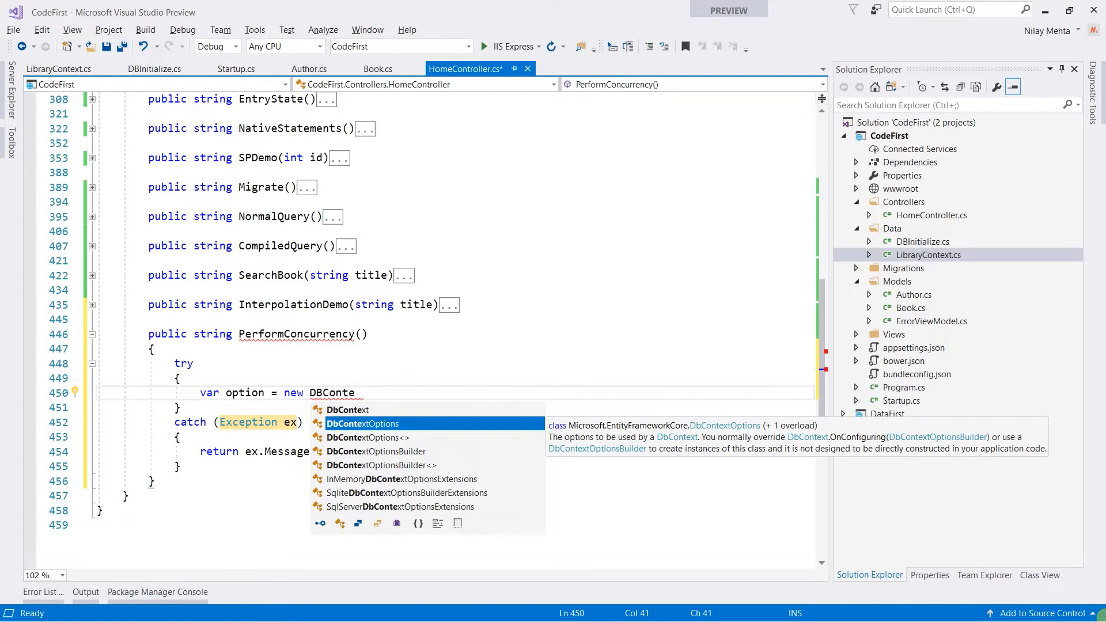
text(DbContextOptionsBuilder())
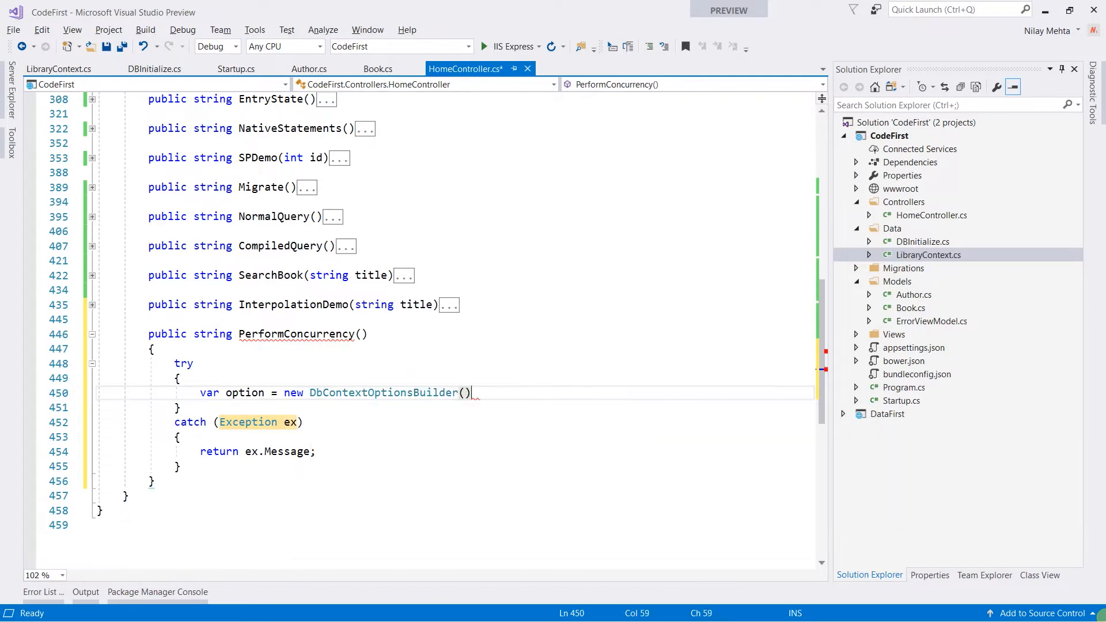
text(.us)
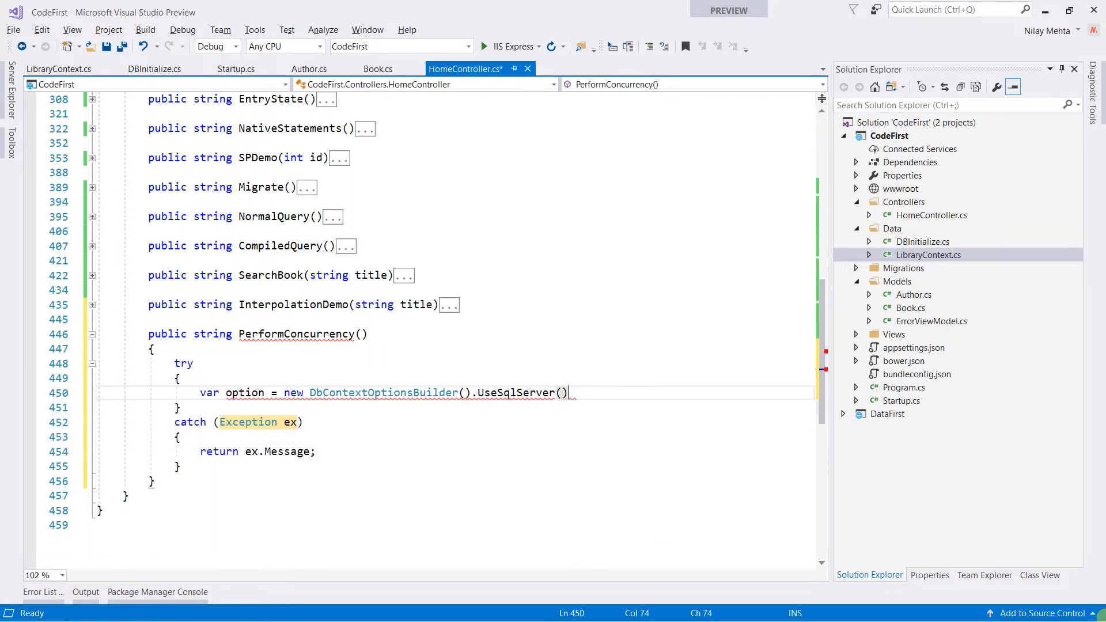
text(.Options;)
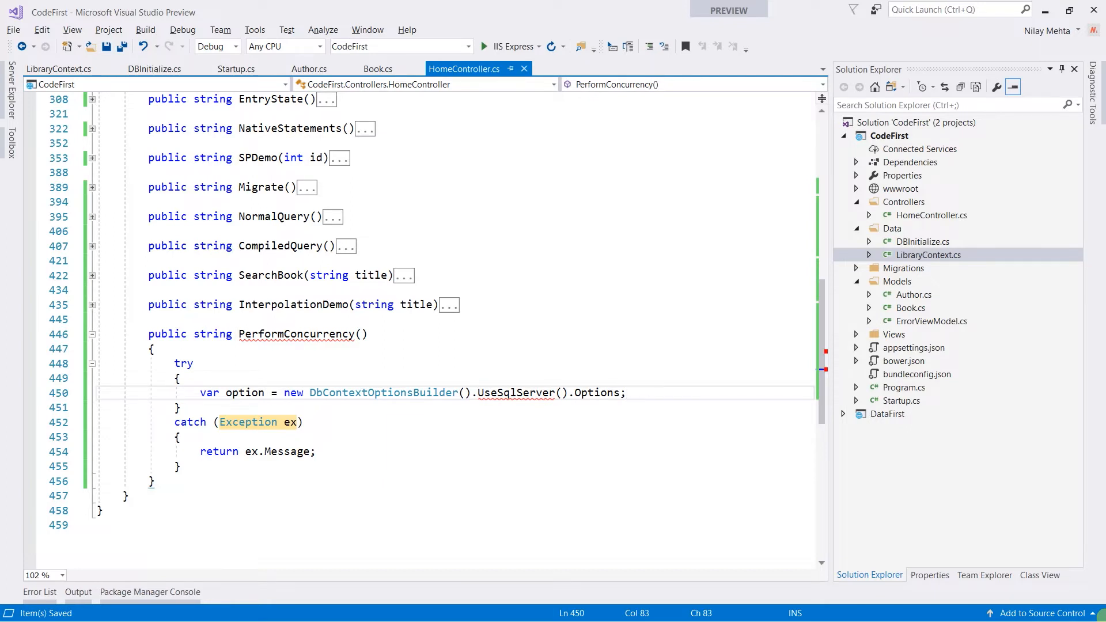
Copy the SQL Express connection string from appsettings.json for the UseSqlServer call.
click(913, 347)
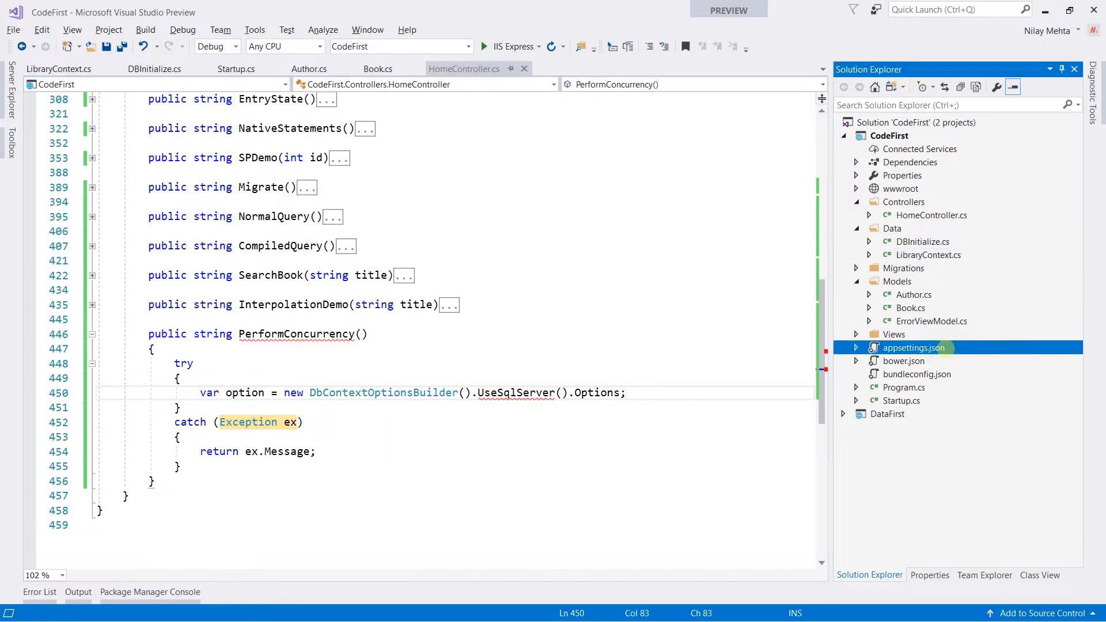
double_click(914, 347)
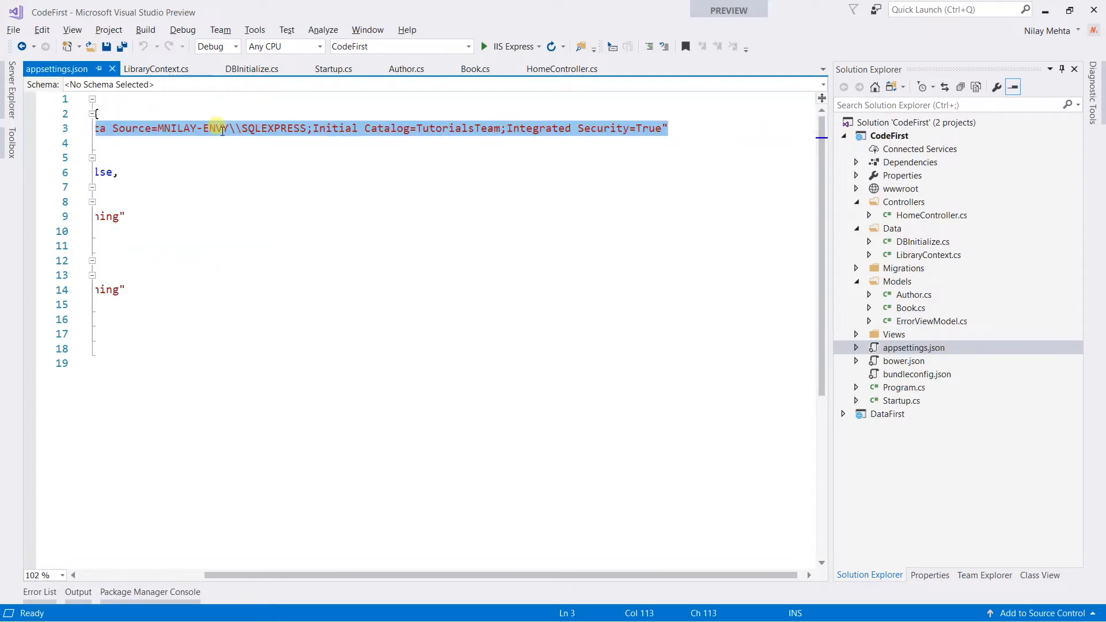
key(ctrl+Tab)
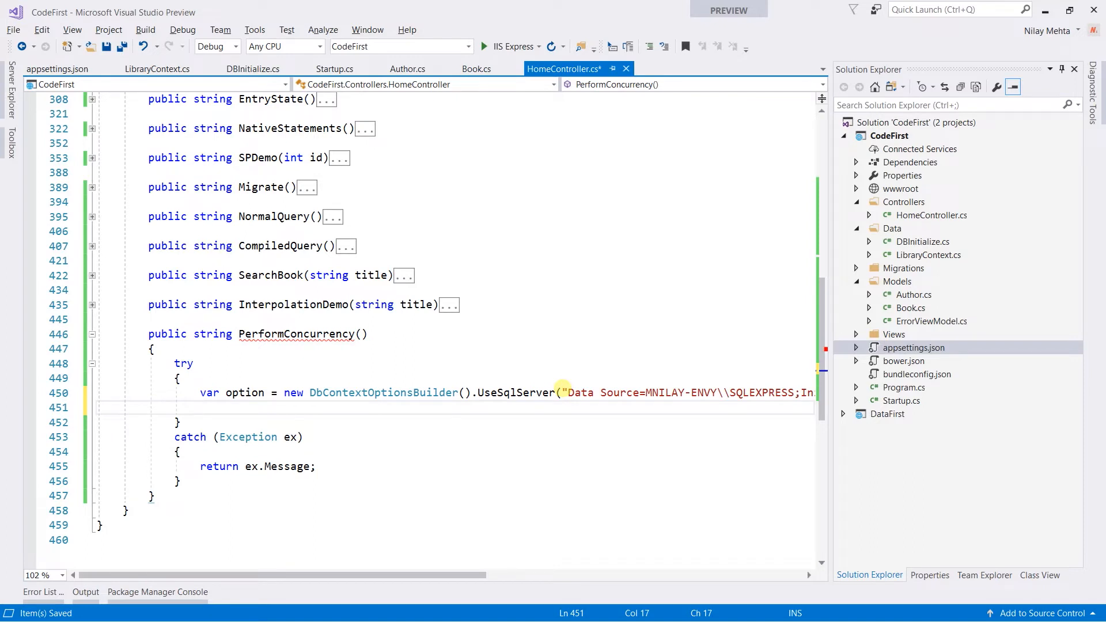
Create LibraryContext _context_new = new LibraryContext(option); inside PerformConcurrency.
text(LibraryContext)
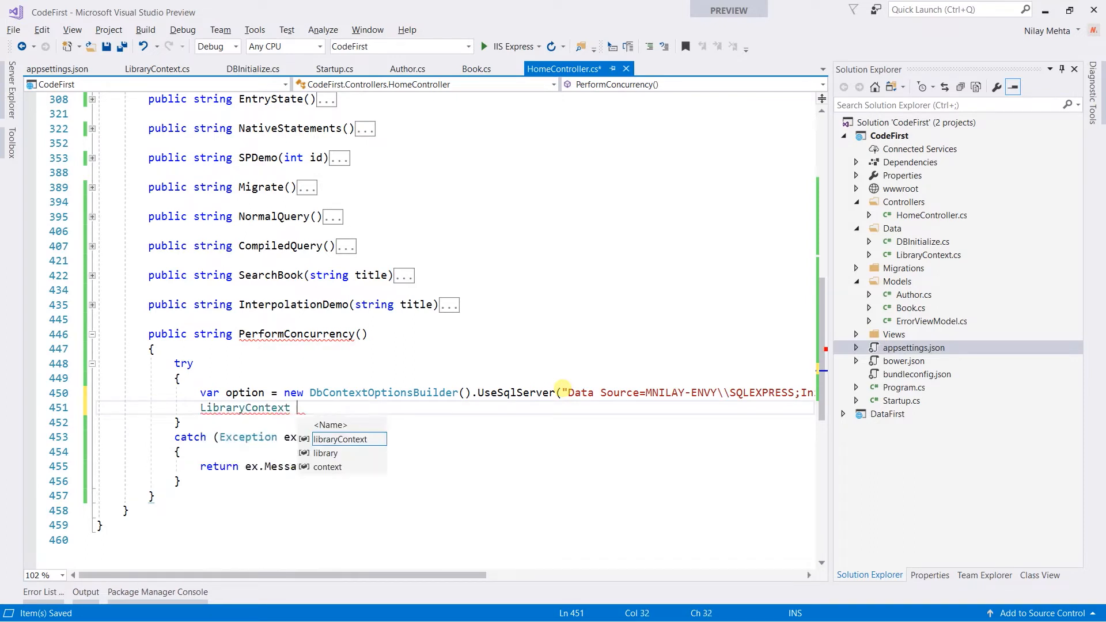
text(_contex)
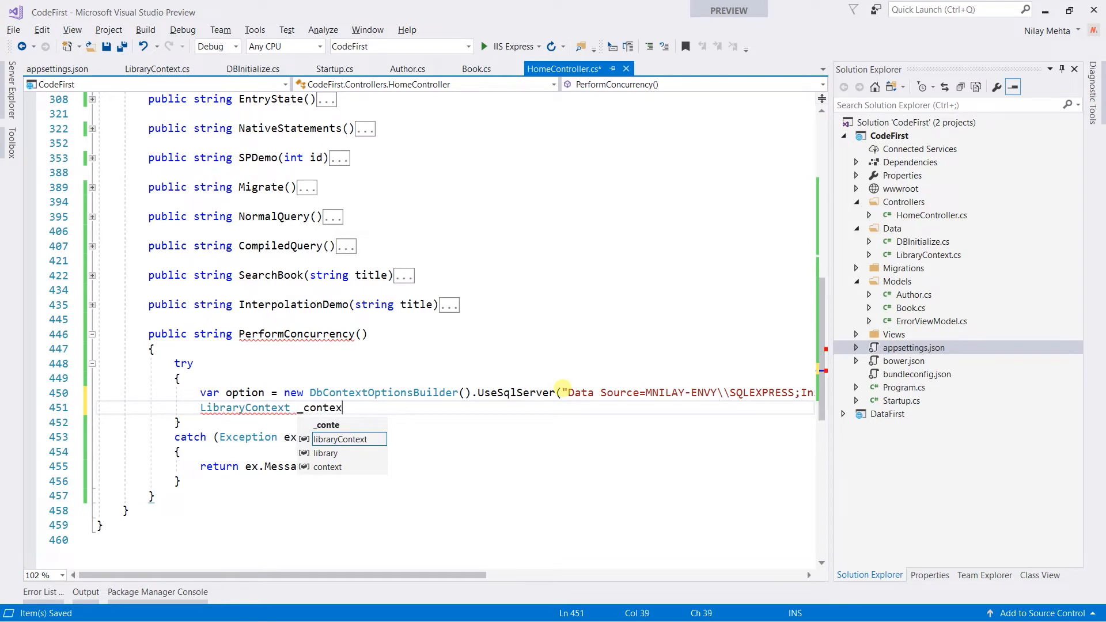
text(t_new = new)
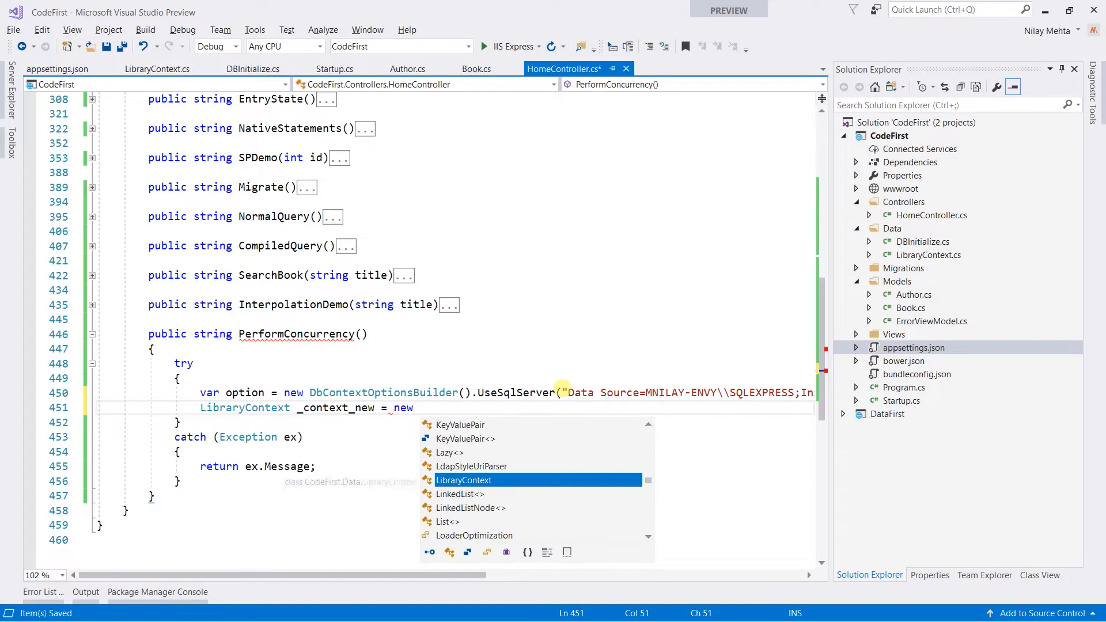
text(LibraryContext()
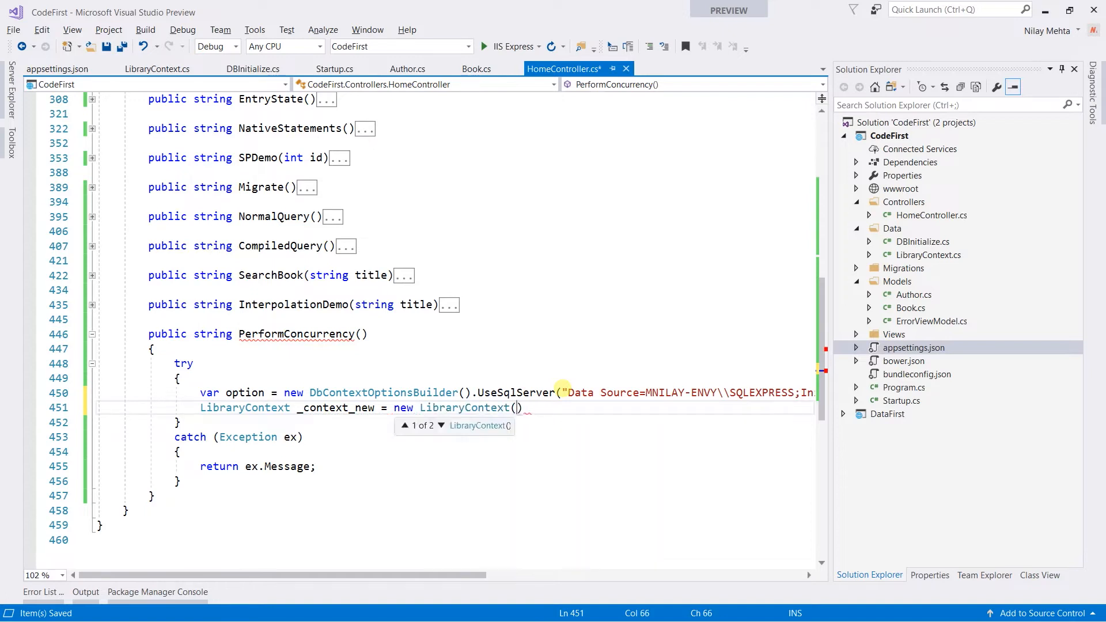
text(option)
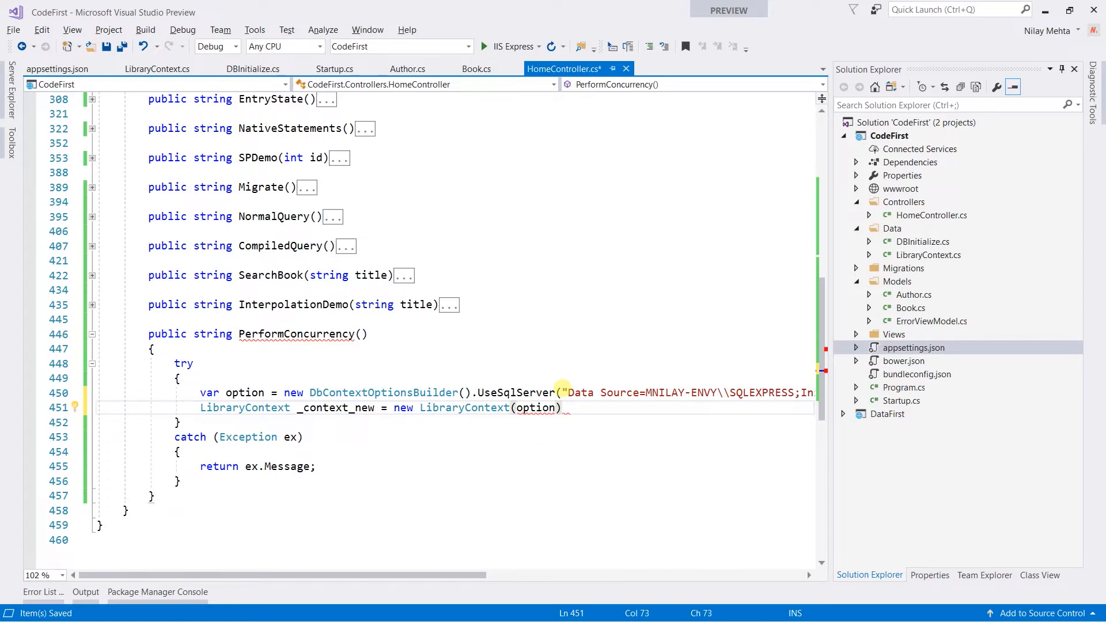
text(;)
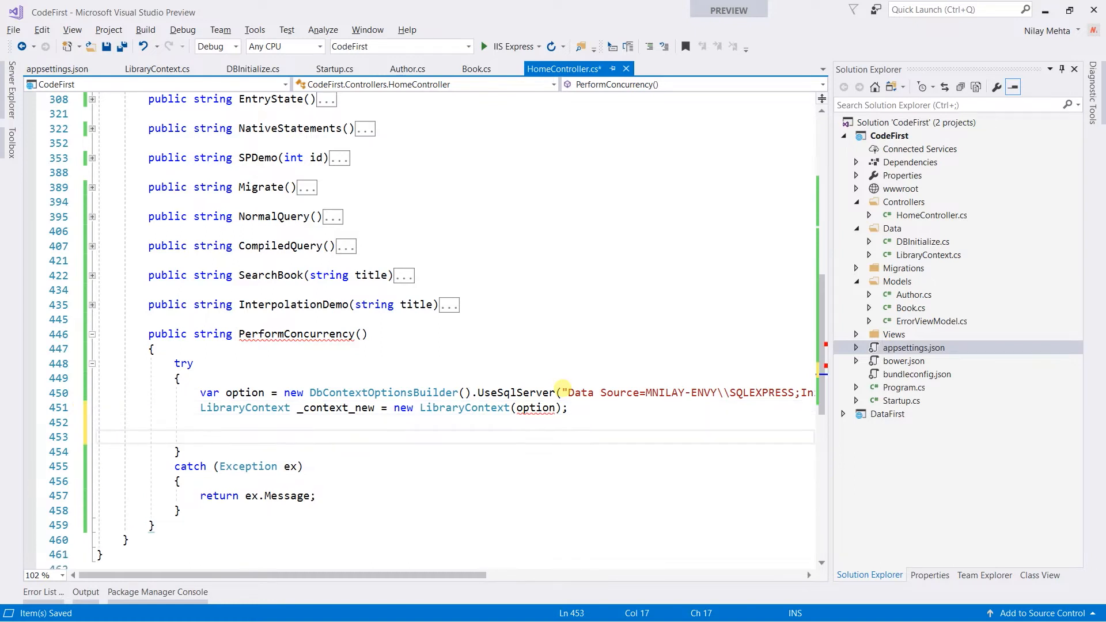
Load Book b1 via _context.Book.Find(1) and set its title to "Title using Context1".
text(Book)
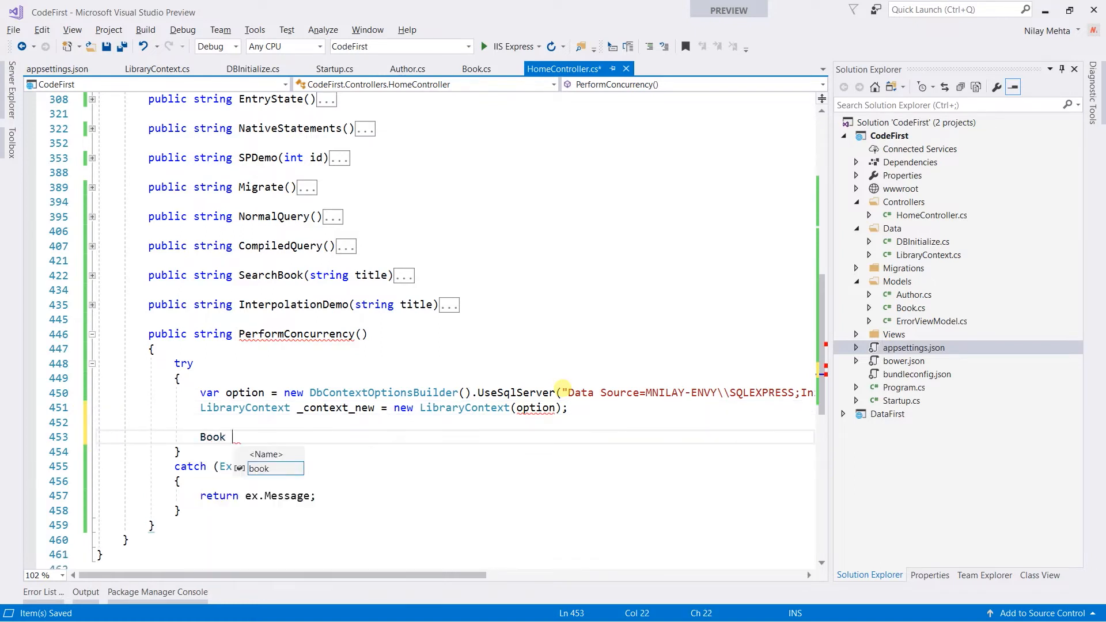
text(b1 = _c)
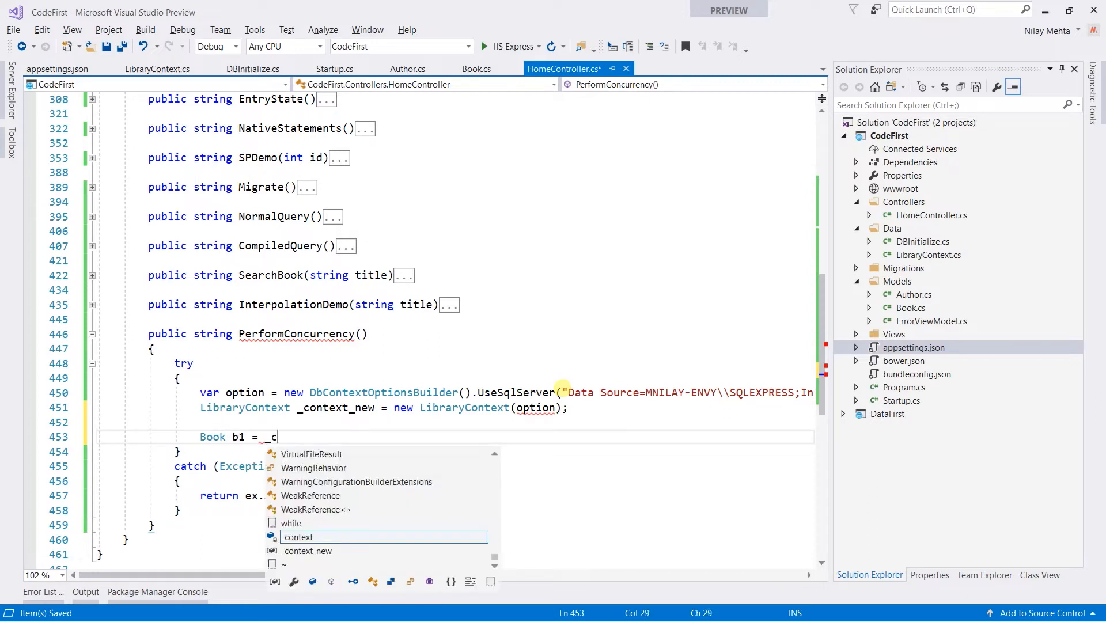
text(ontext.b)
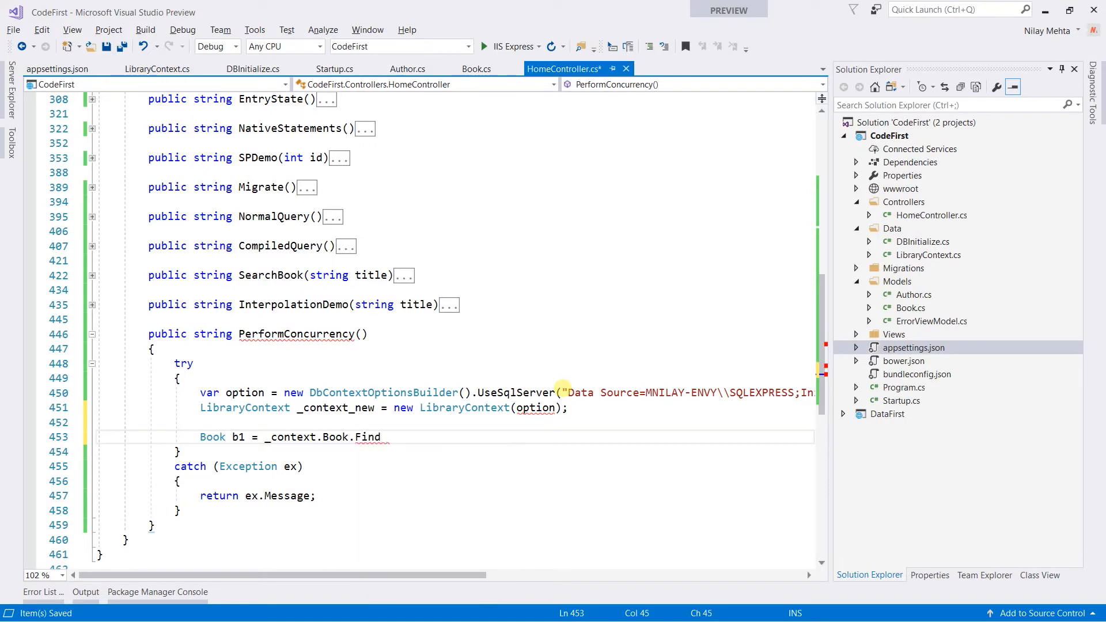
text((1);)
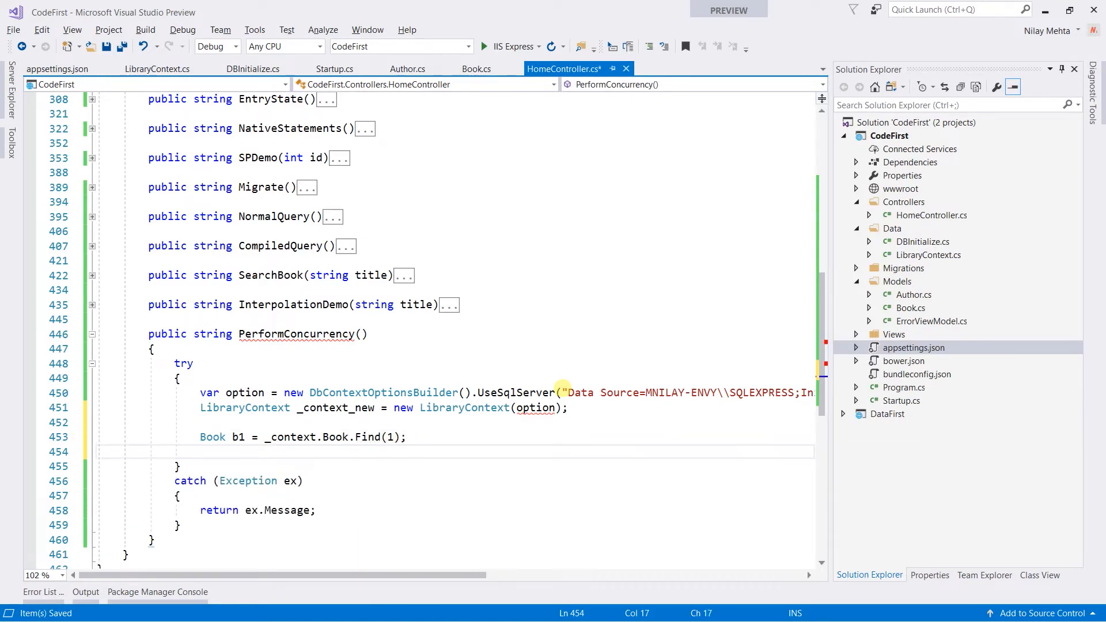
text(b1)
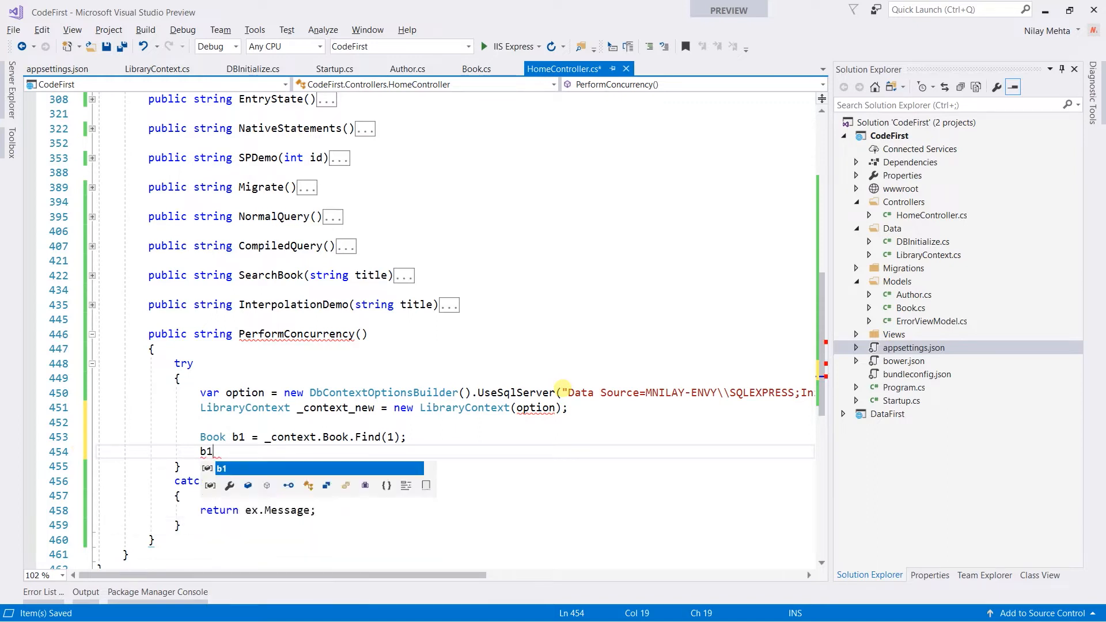
text(.Title)
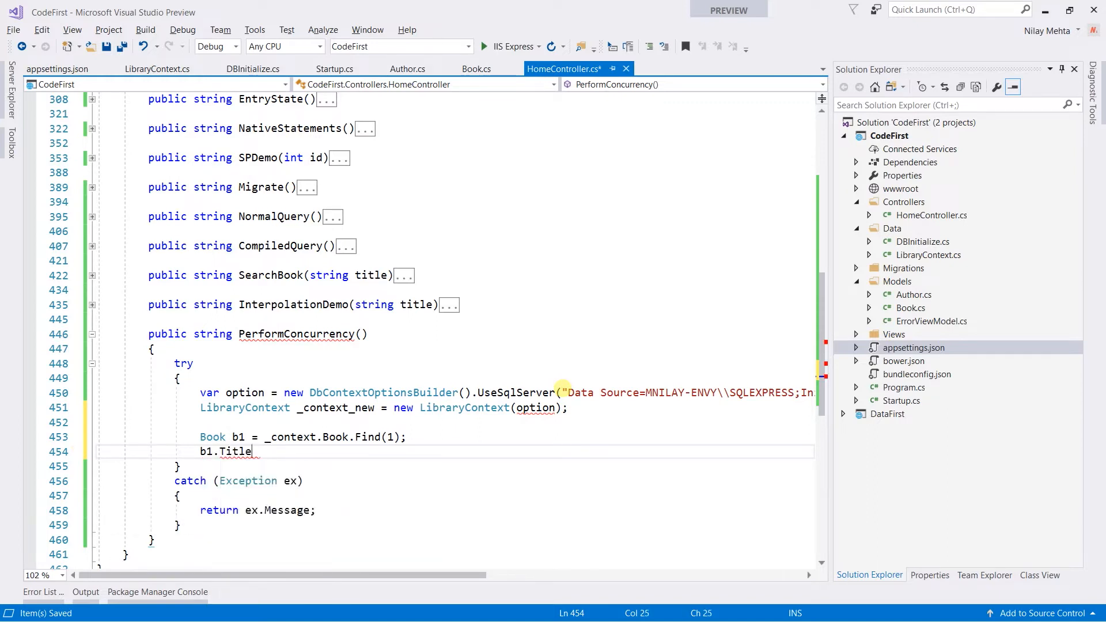
text(= "")
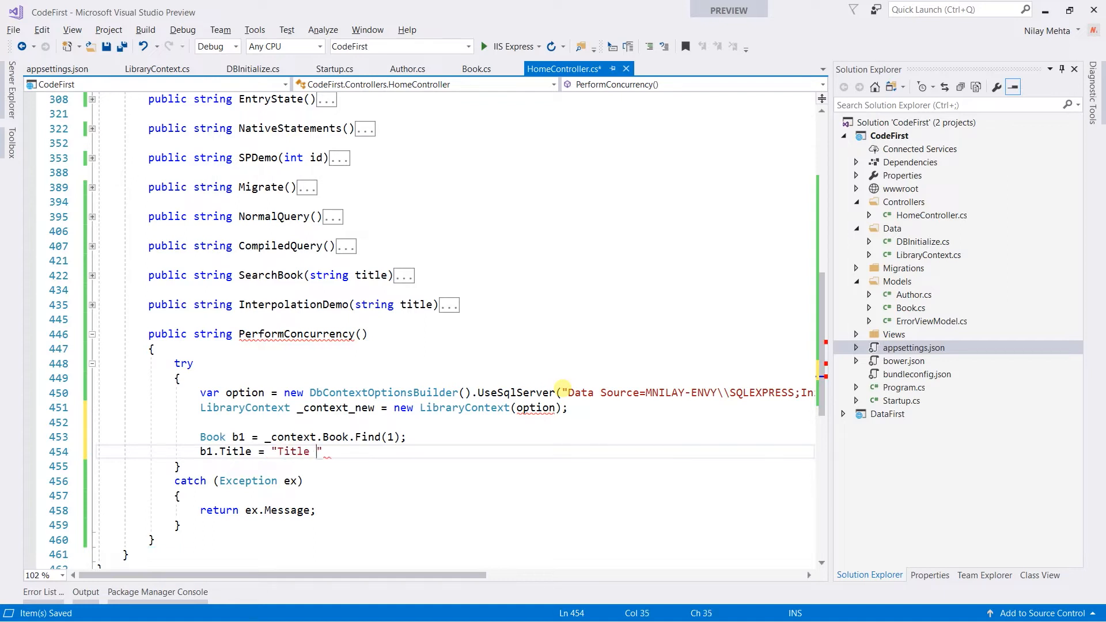
text(using C)
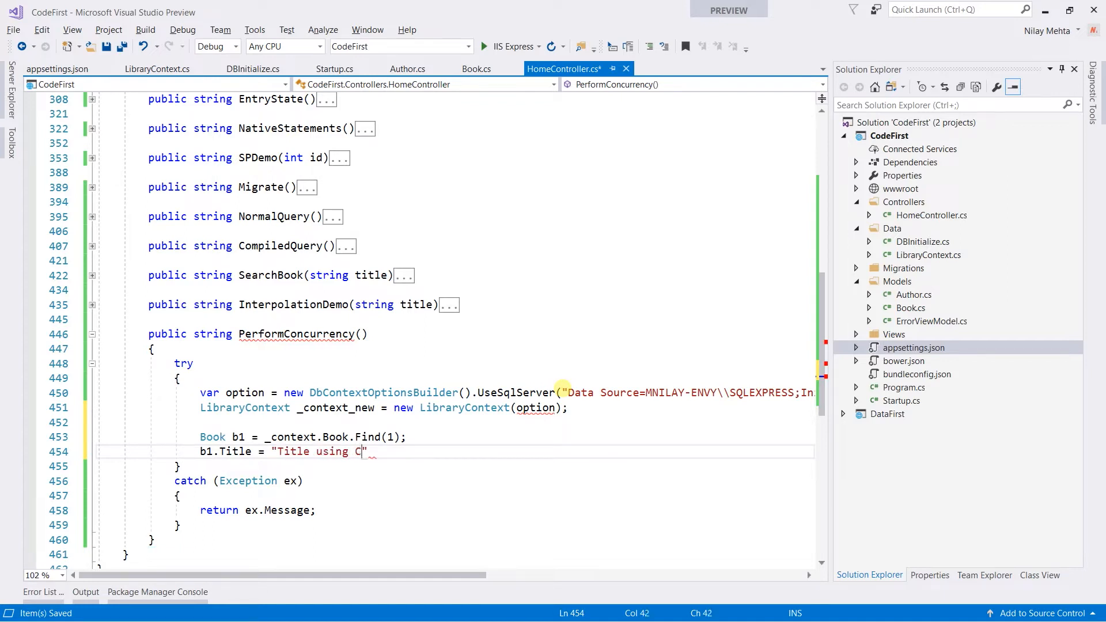
text(ontext1)
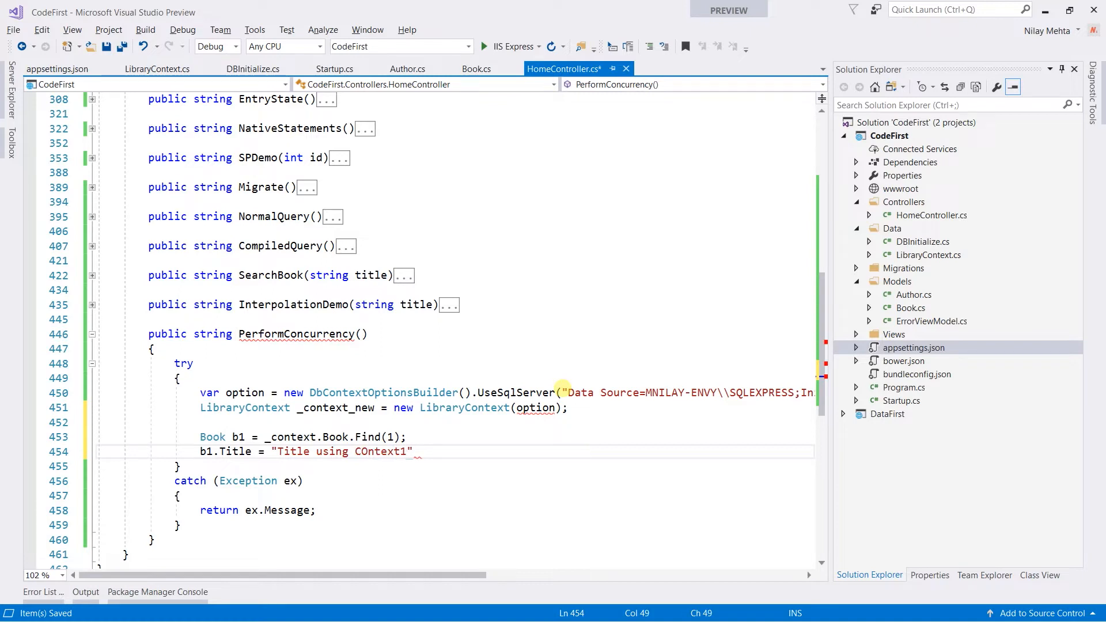
click(362, 451)
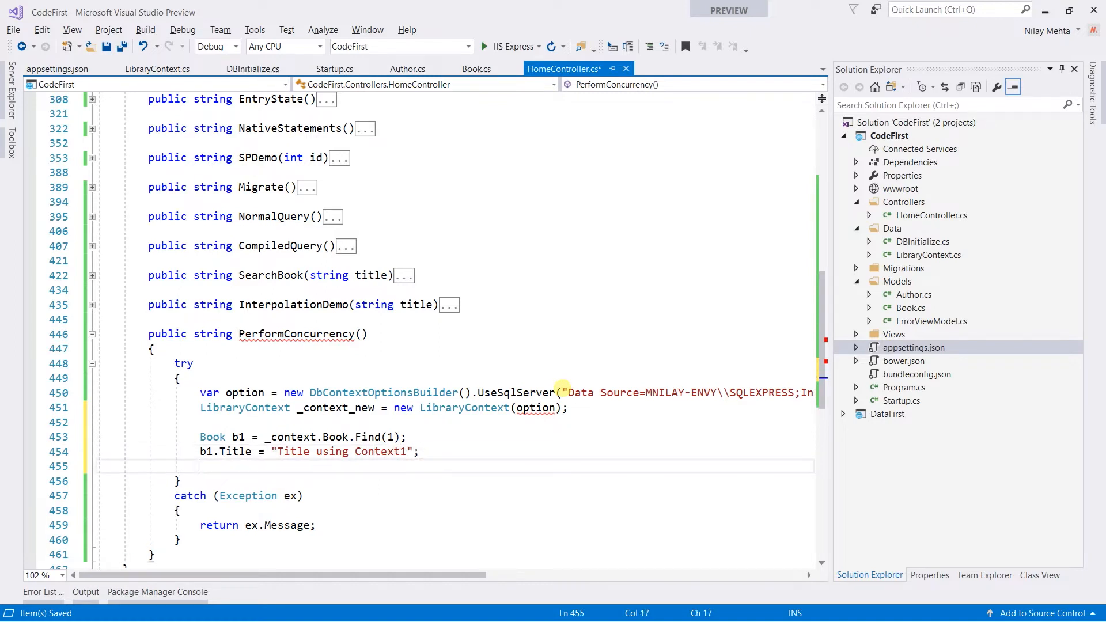
Load Book b2 via _context_new.Book.Find(1) and give it the Context2 title.
text(Book)
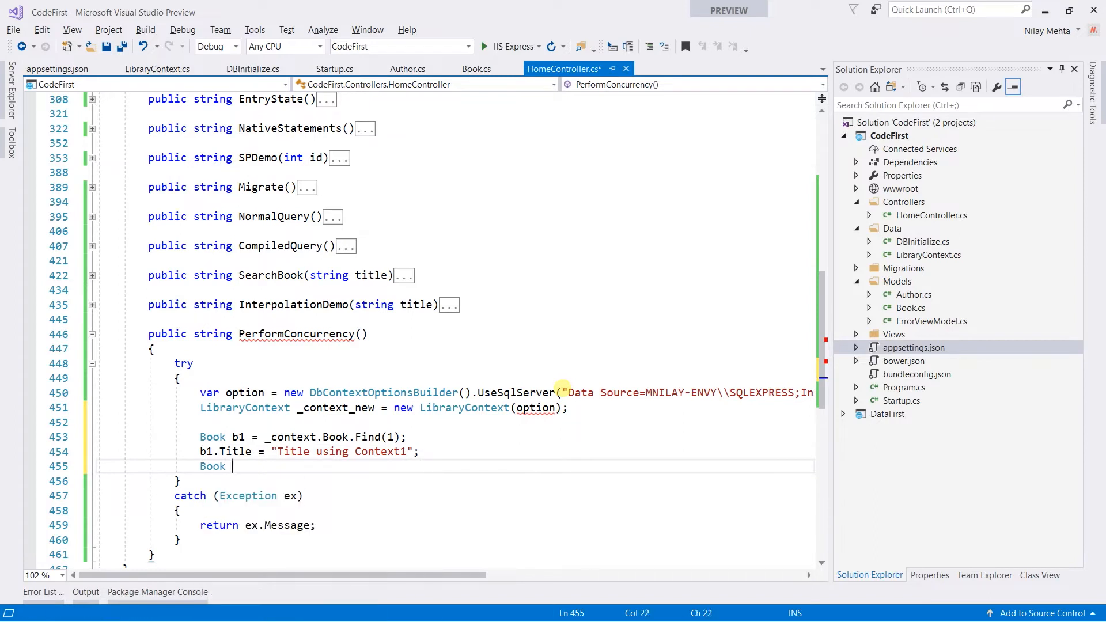
text(b2 =)
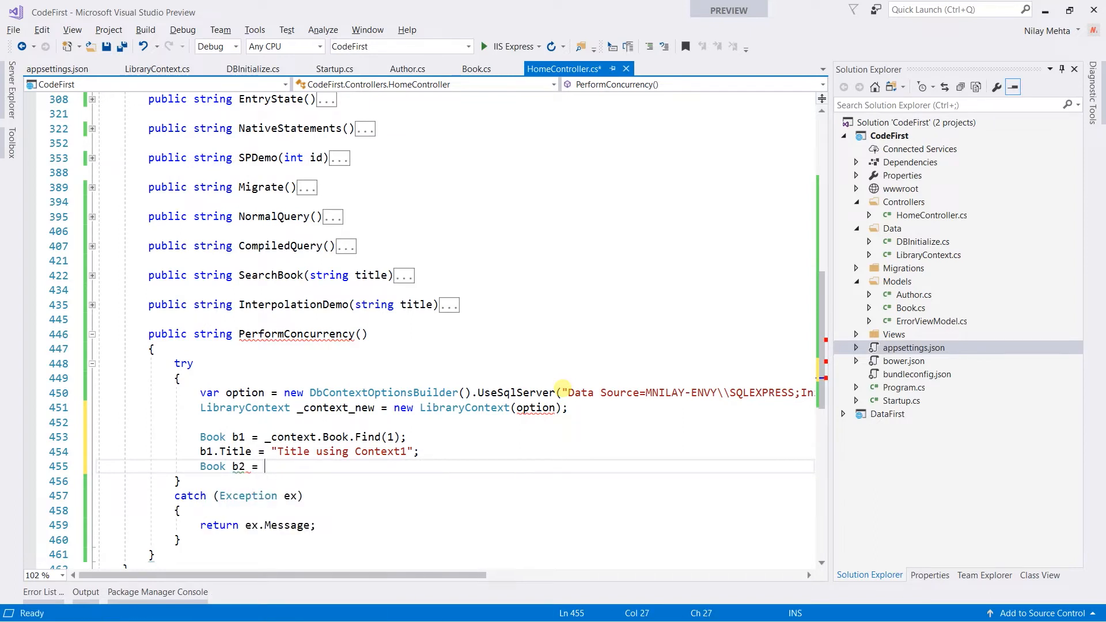
text(_con)
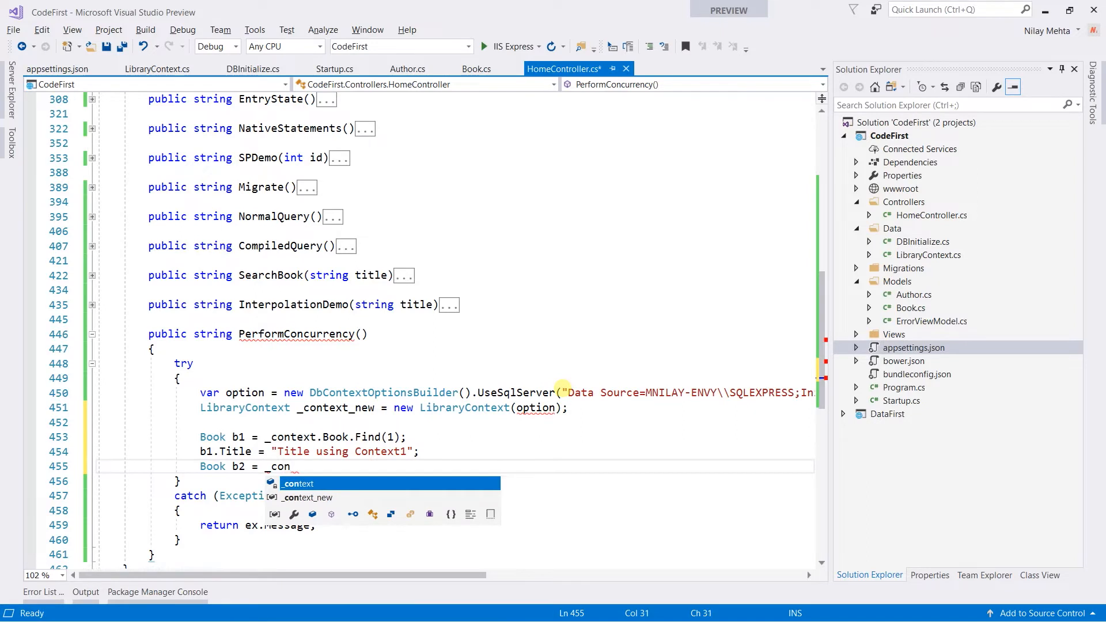
text(text_new.Book)
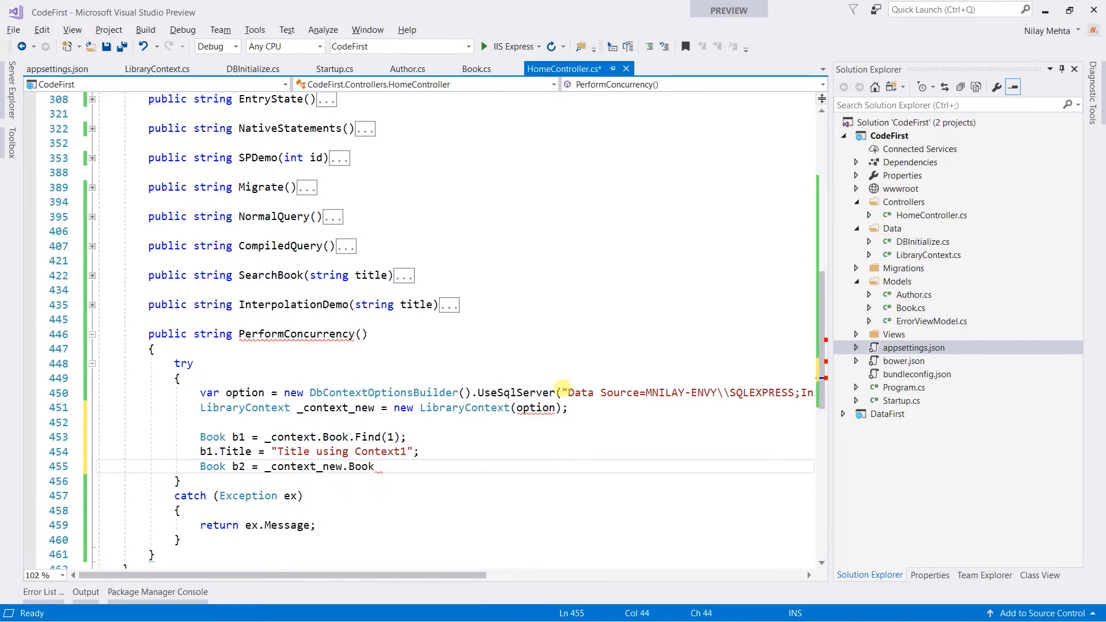
text(Find)
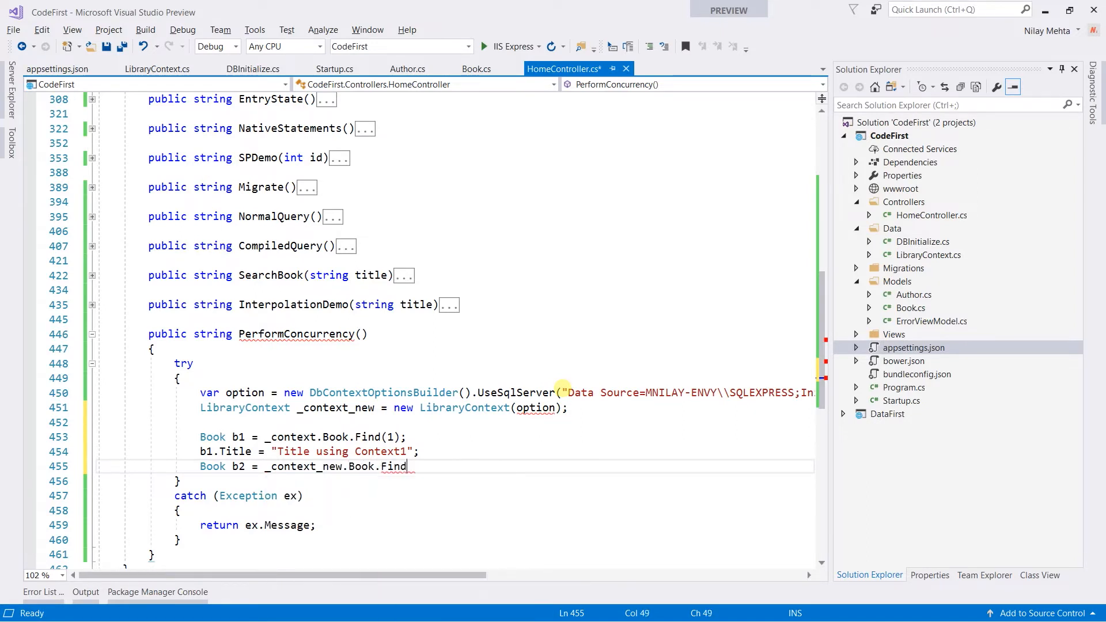
text((1)
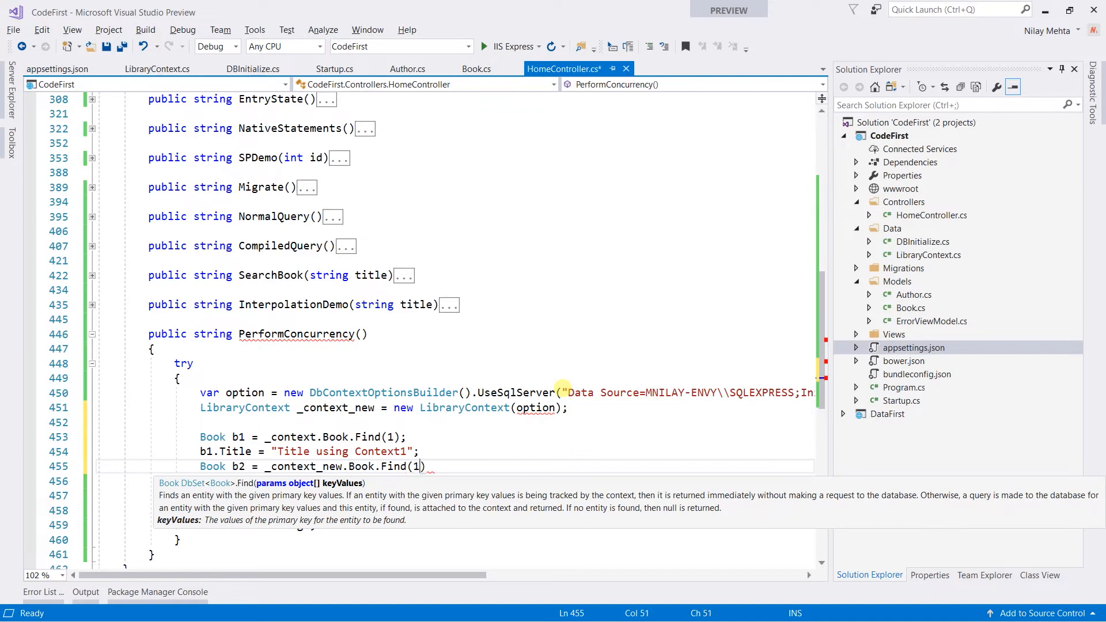
text(;)
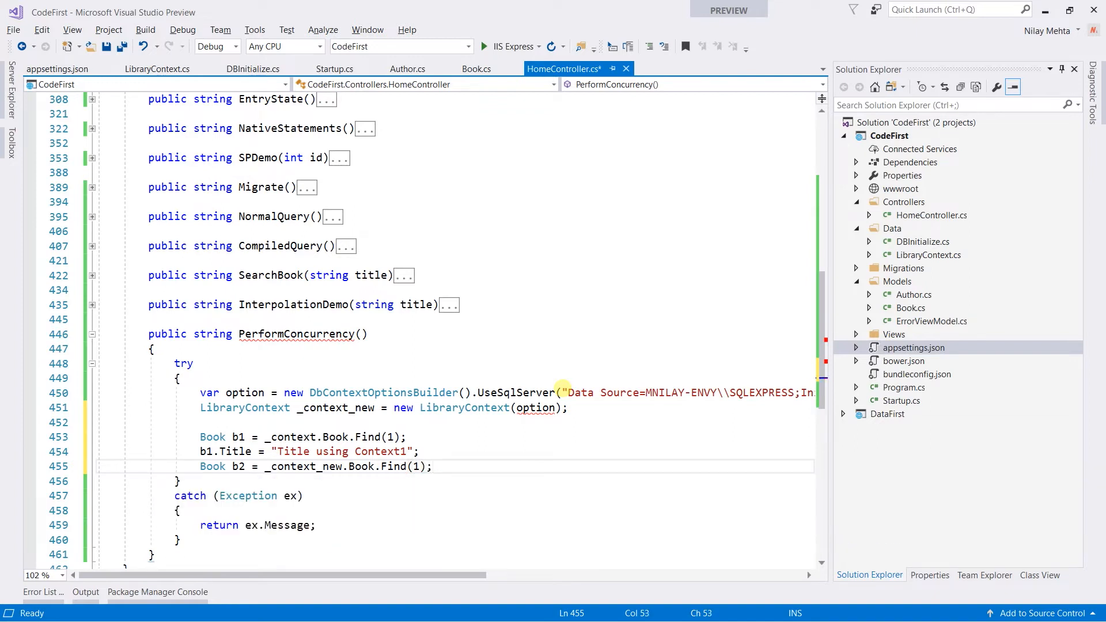
text(b1.Title = "Title using Context1";)
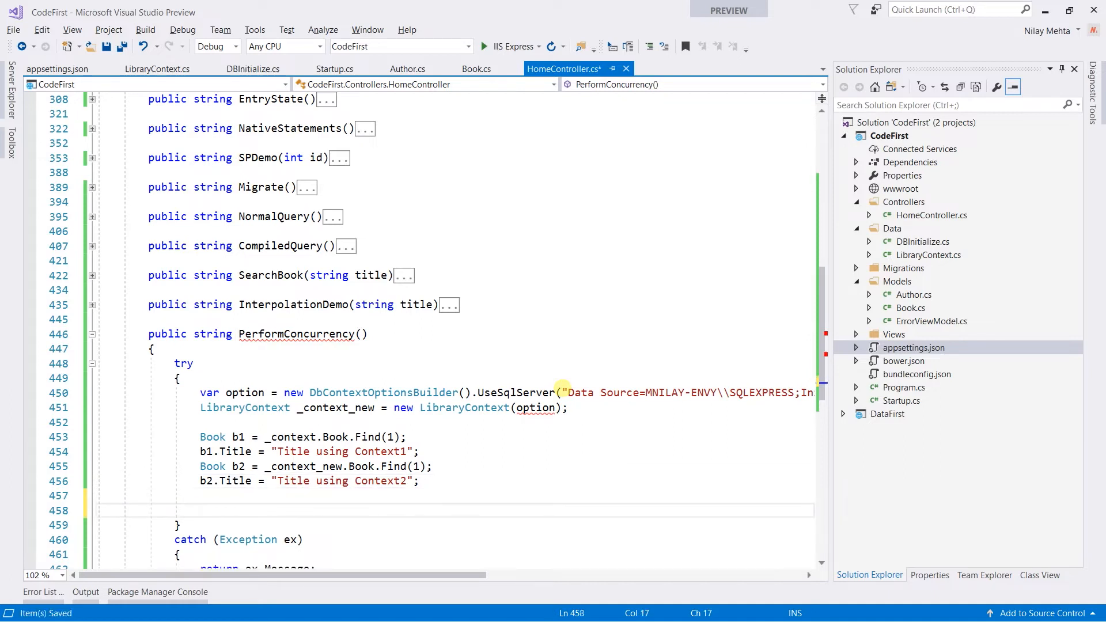
Call SaveChanges on both contexts and return the "Changed Both" message.
text(_context.SaveChanges();)
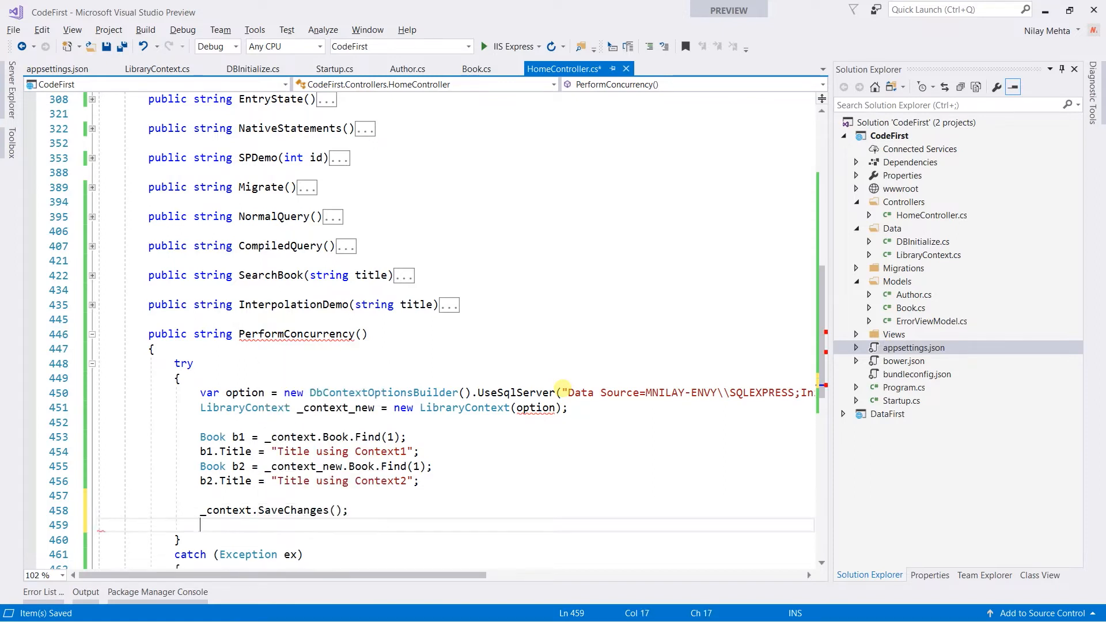
text(_context_new.sav)
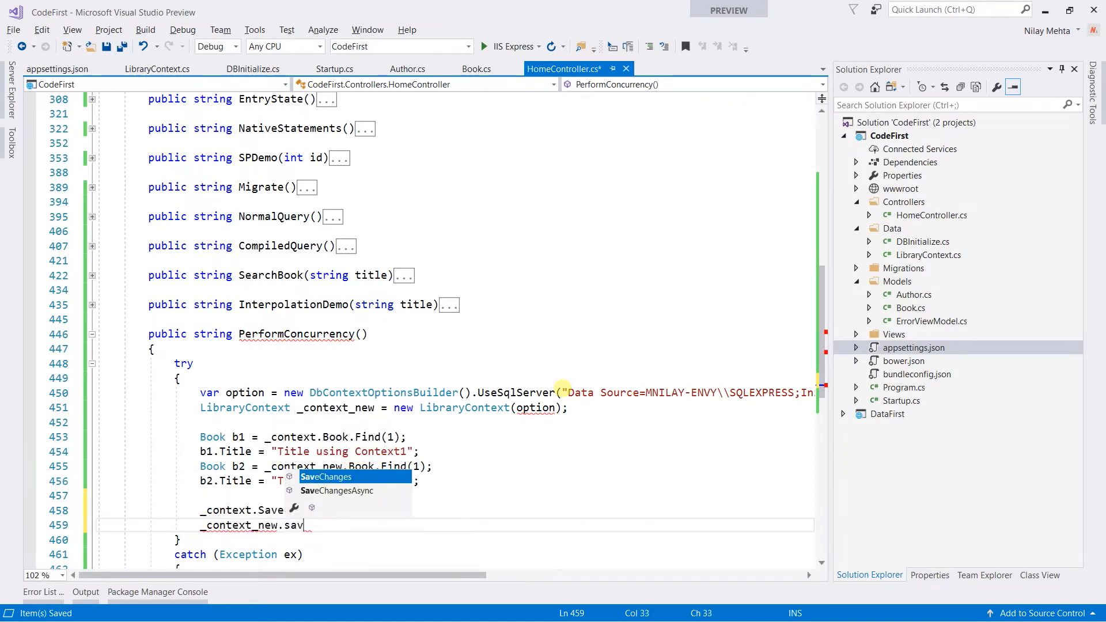
key(Tab)
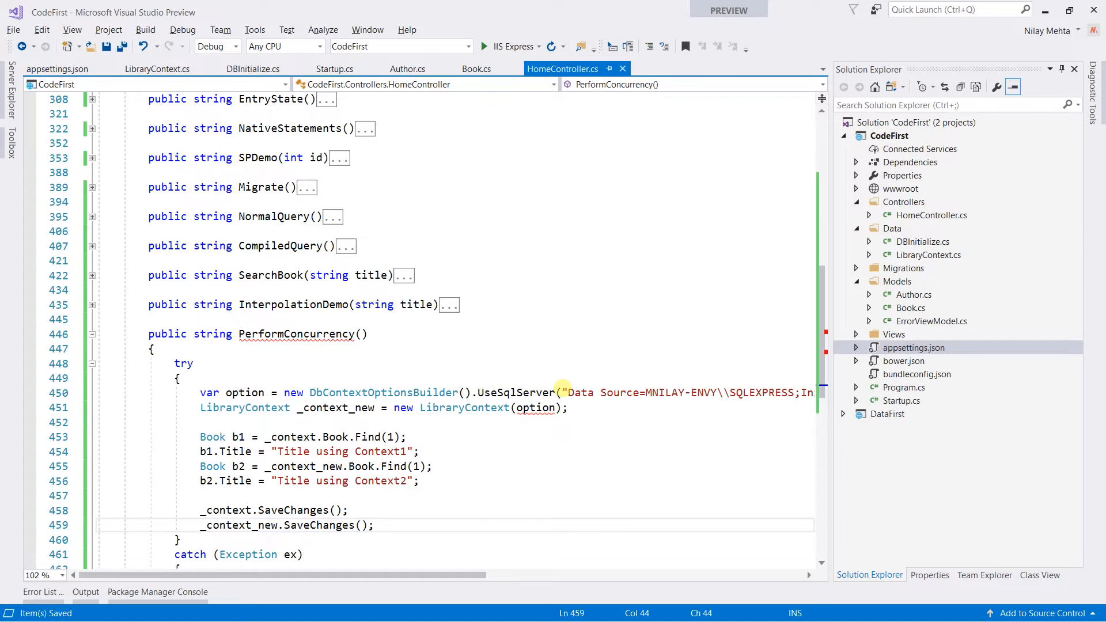
text(return)
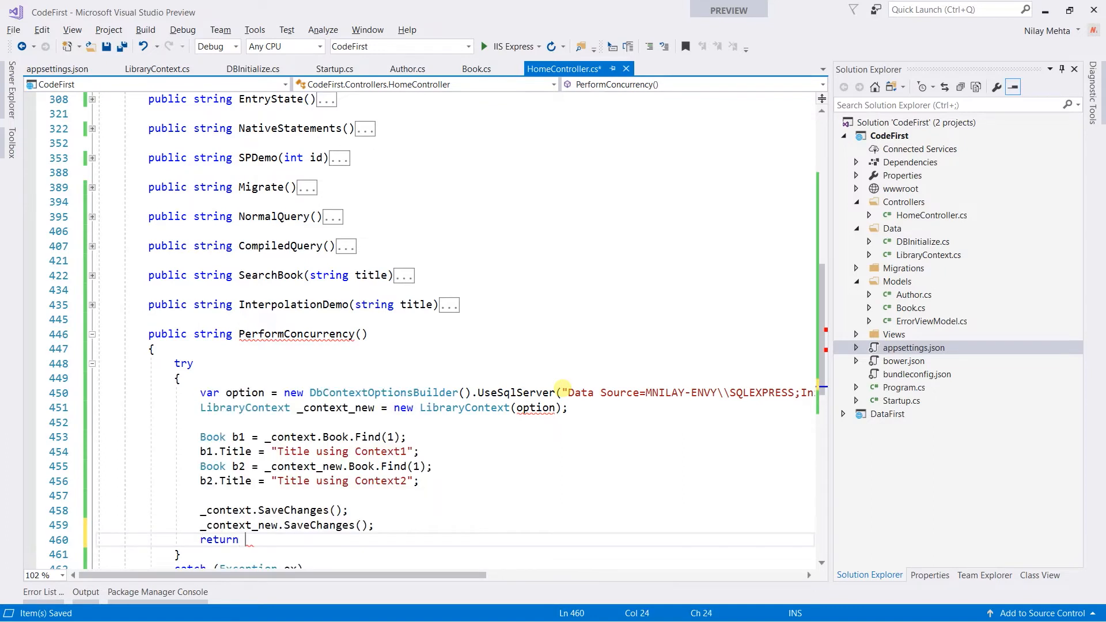
text("";)
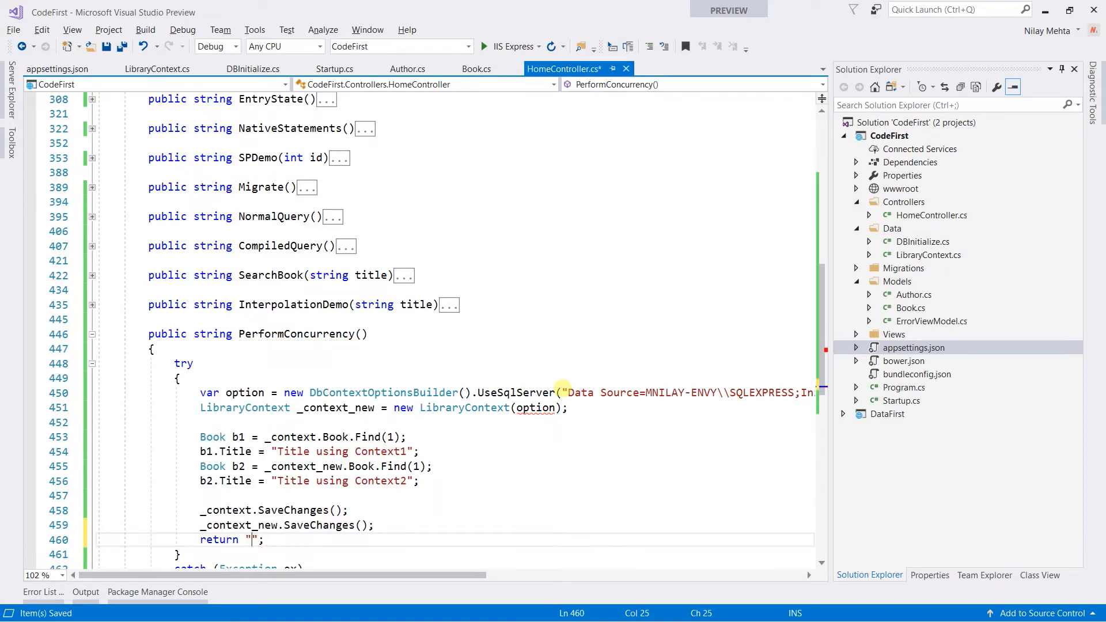
text(ChangBoth)
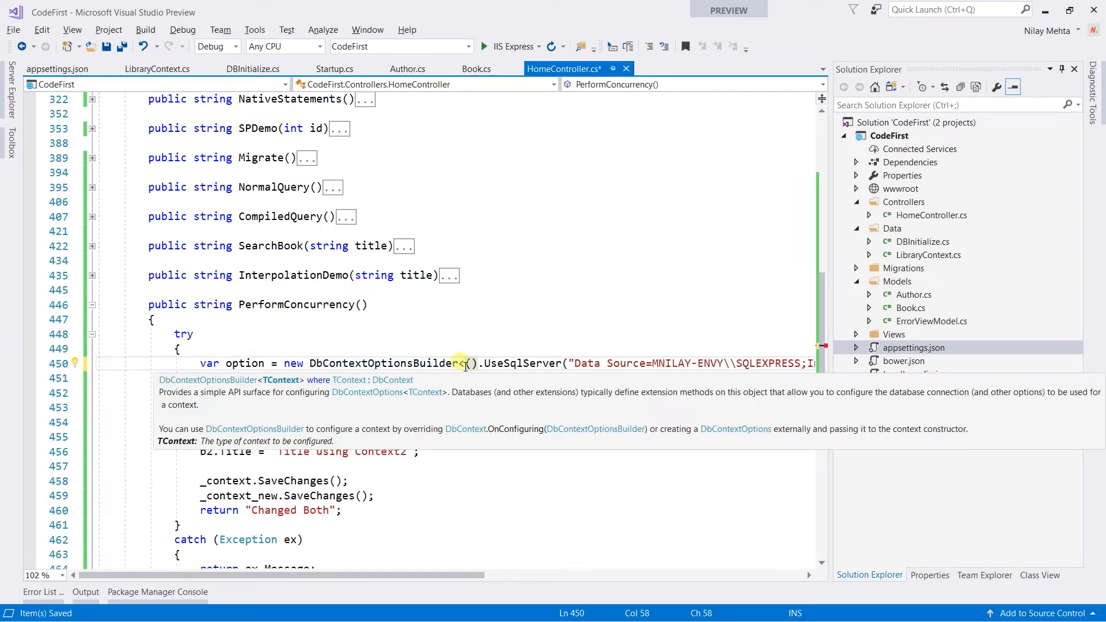
Type the options builder to LibraryContext and scroll to review PerformConcurrency.
text(LibraryContext>)
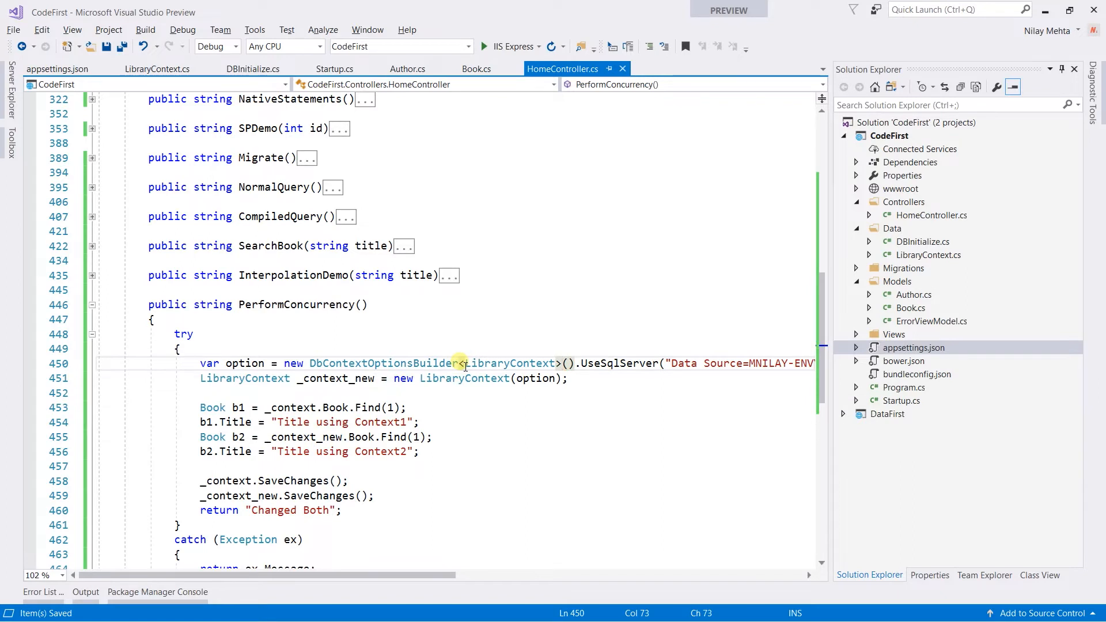
scroll(down, 3)
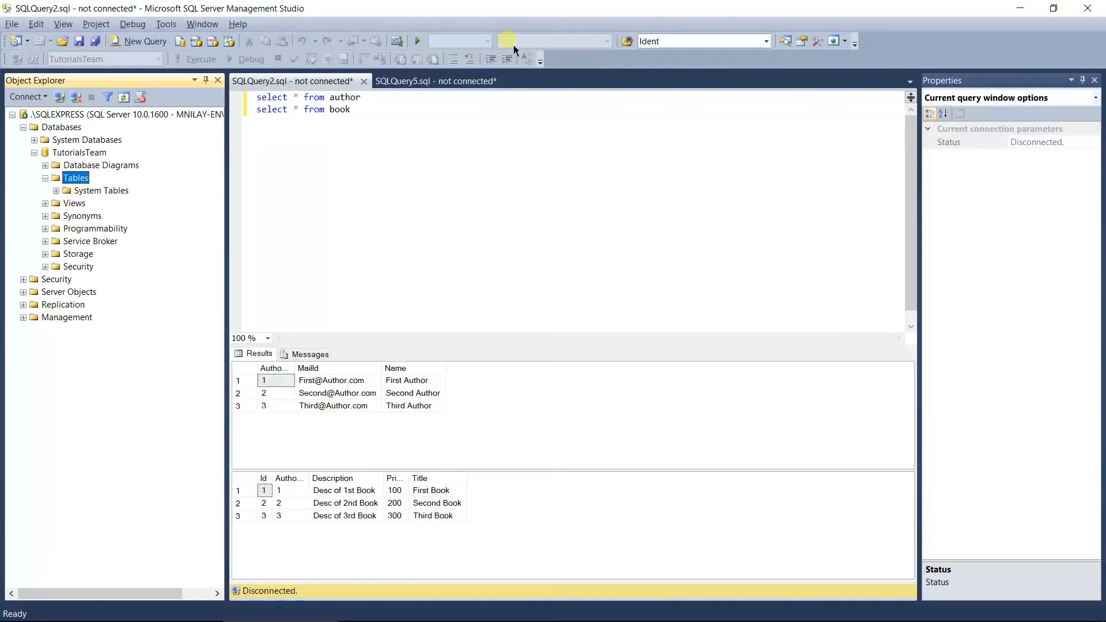
Run the author and book queries, connecting to local SQLEXPRESS against the TutorialsTeam database.
click(475, 213)
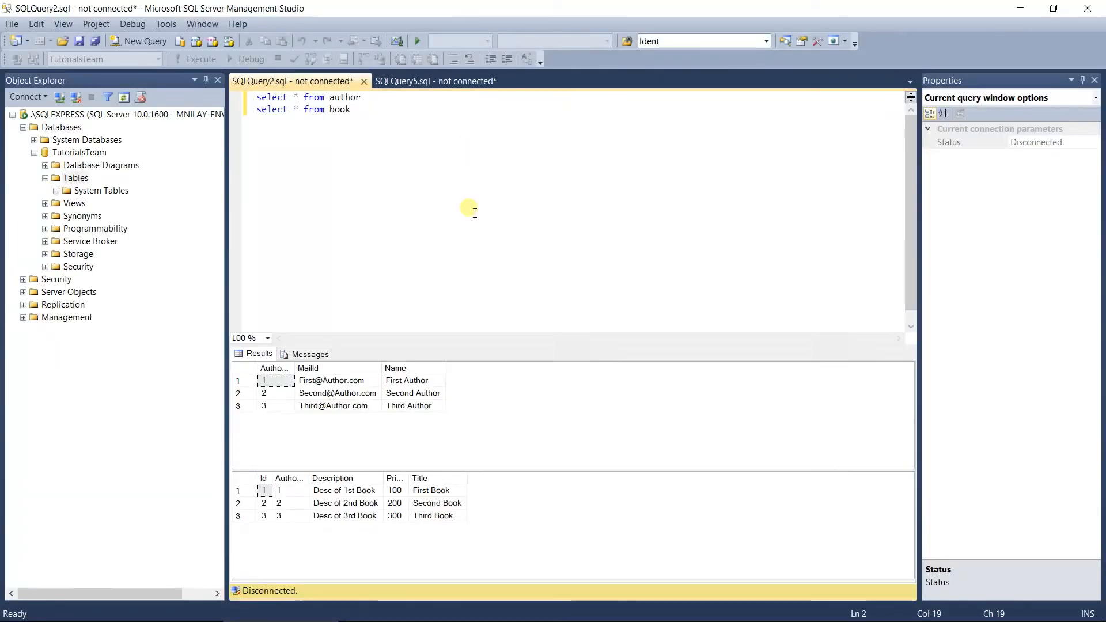
click(201, 59)
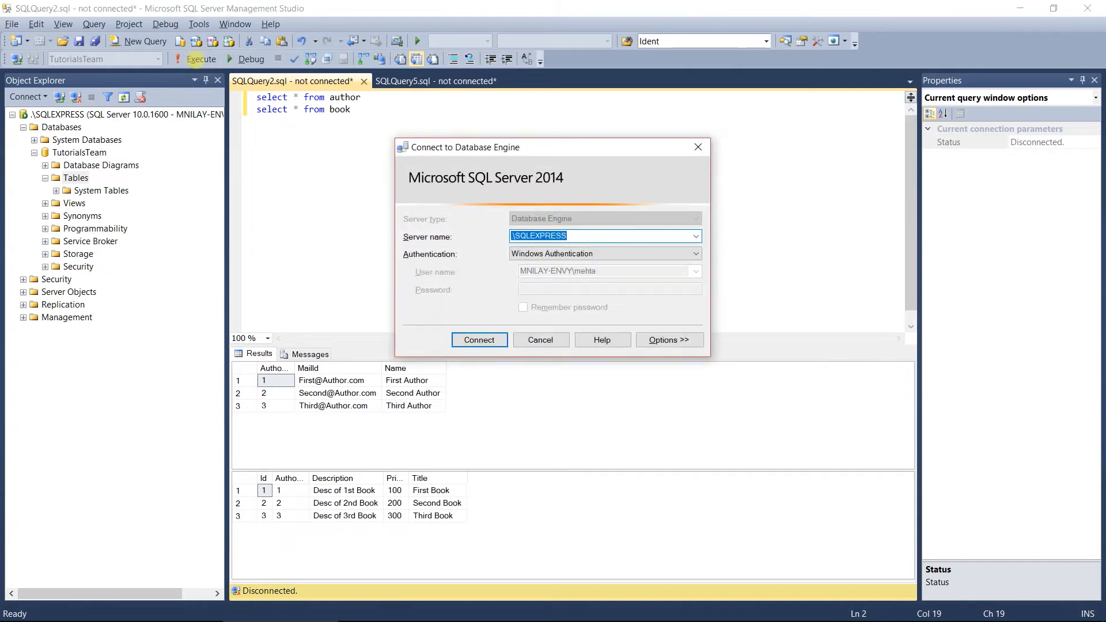
click(479, 339)
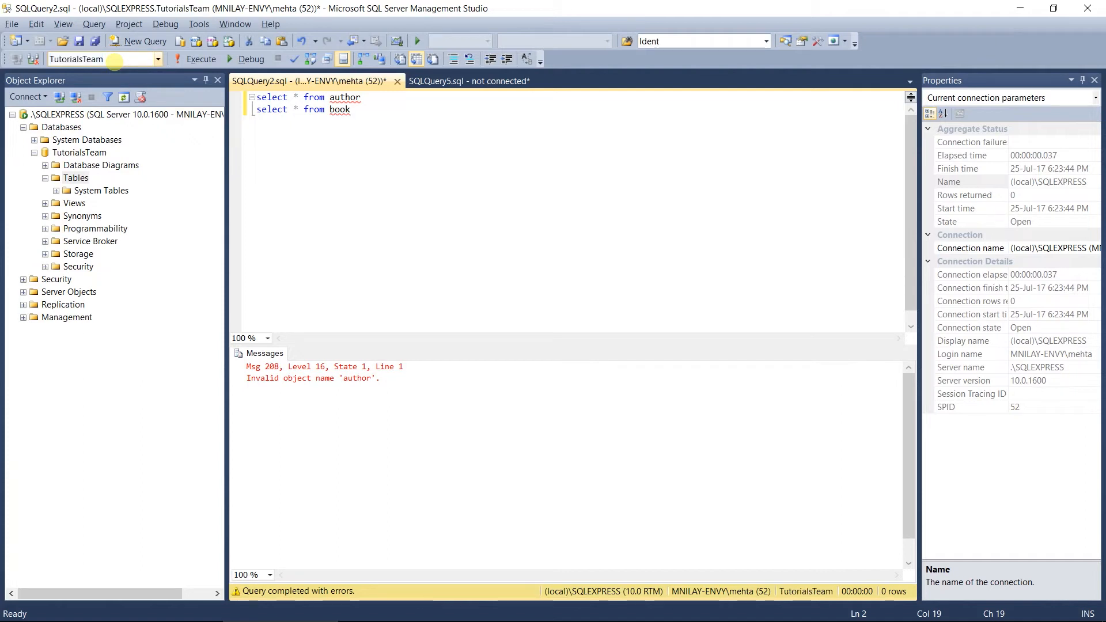
click(200, 59)
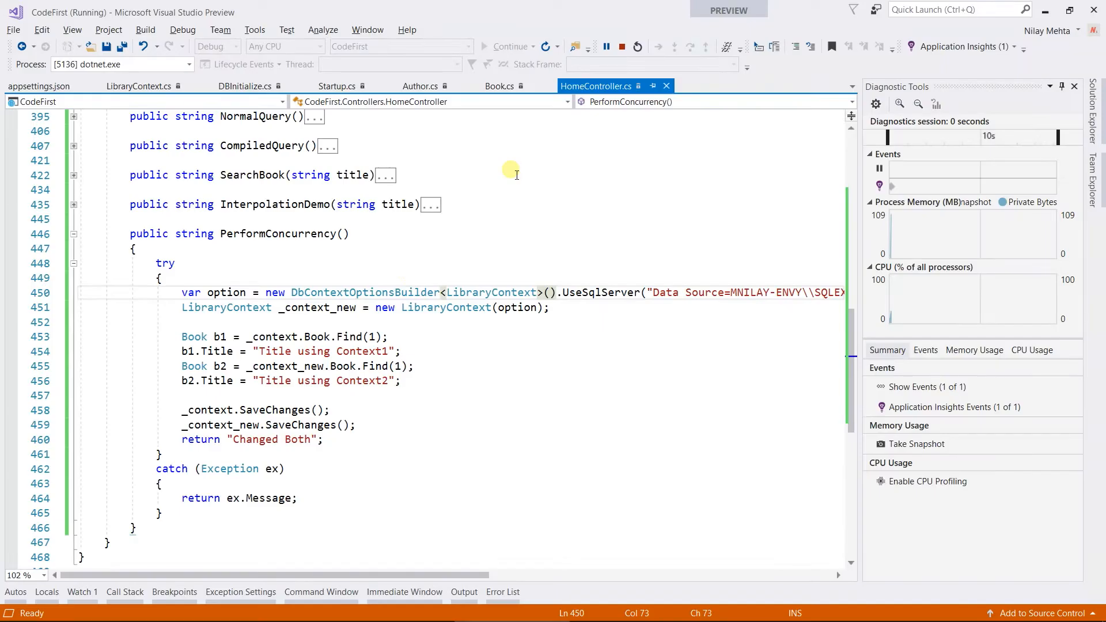
Start debugging CodeFirst under IIS Express so PerformConcurrency runs.
double_click(277, 233)
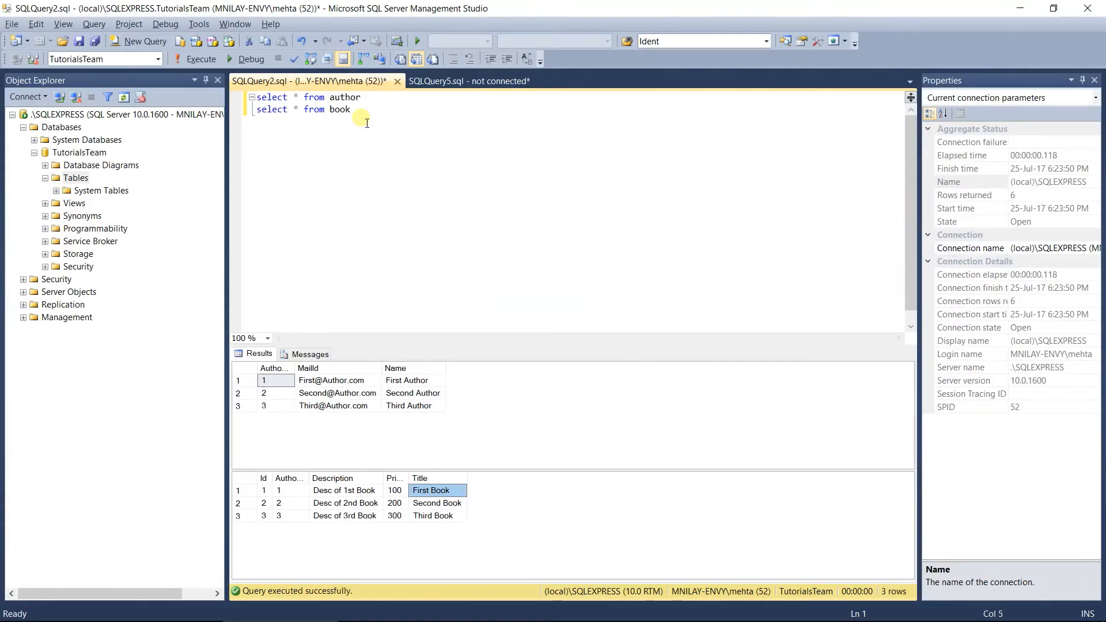
mouse_move(200, 59)
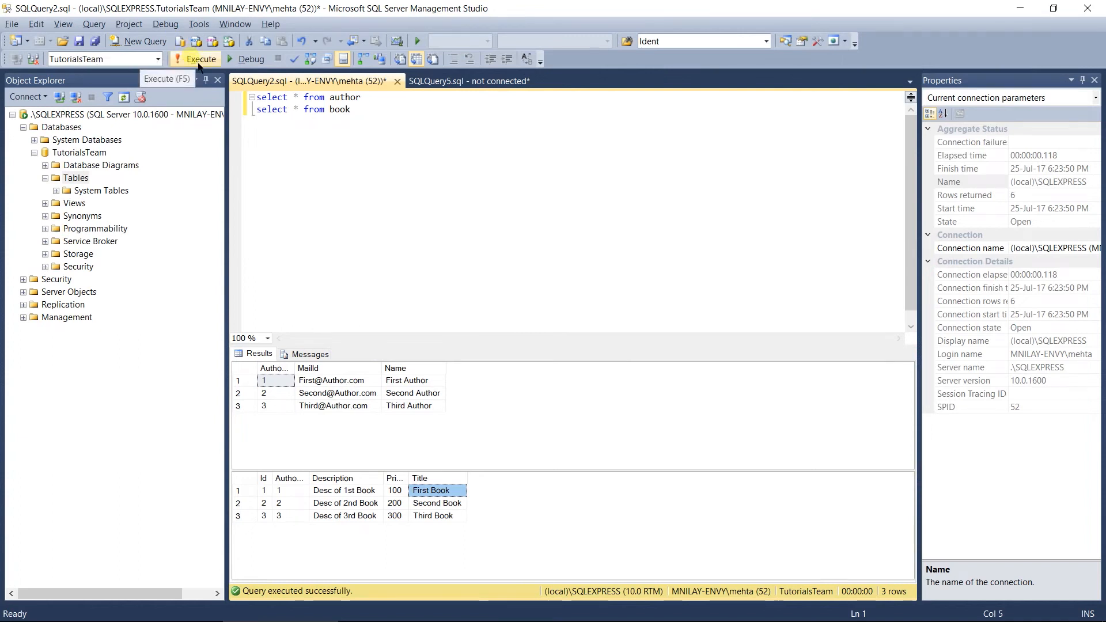
Rerun the queries, inspect book 1's title 'Title using Context2', then return to Visual Studio.
click(201, 58)
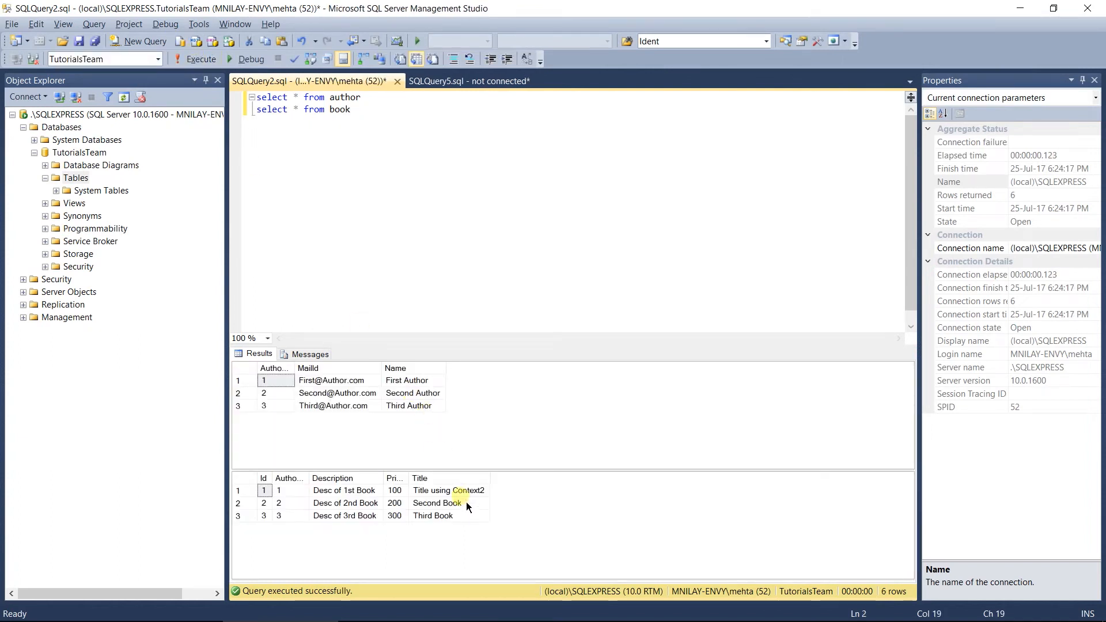
click(448, 491)
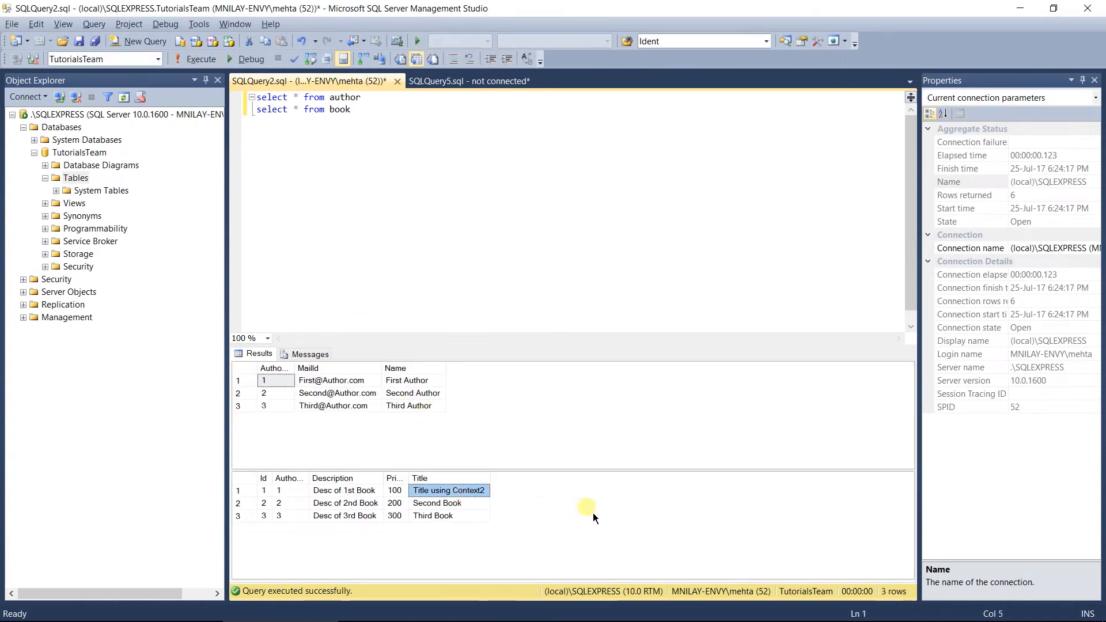
key(alt+tab)
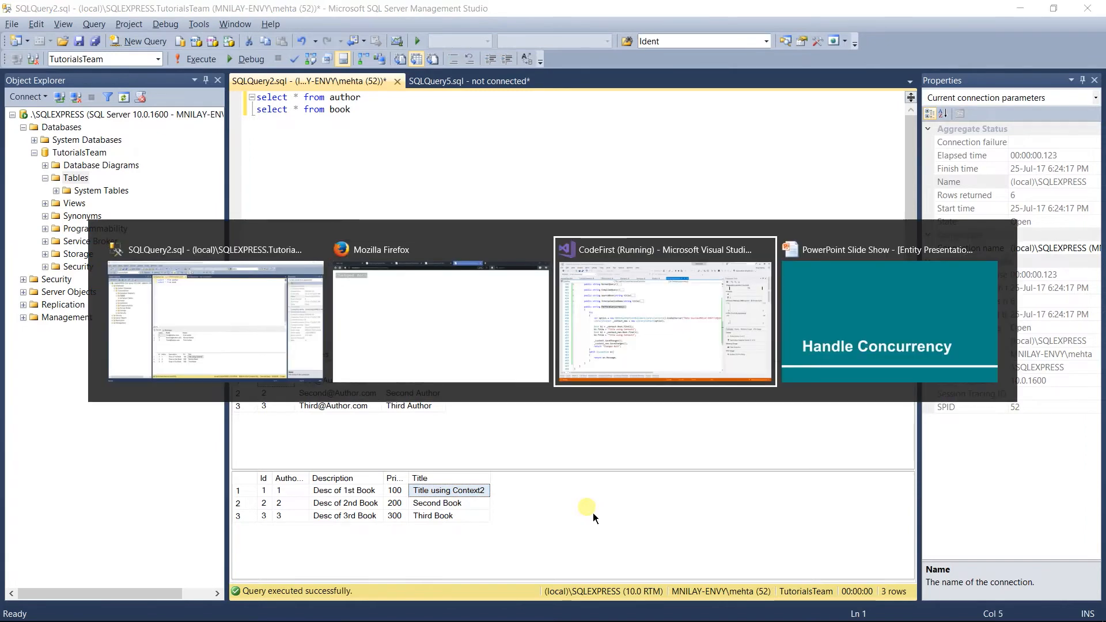
click(663, 310)
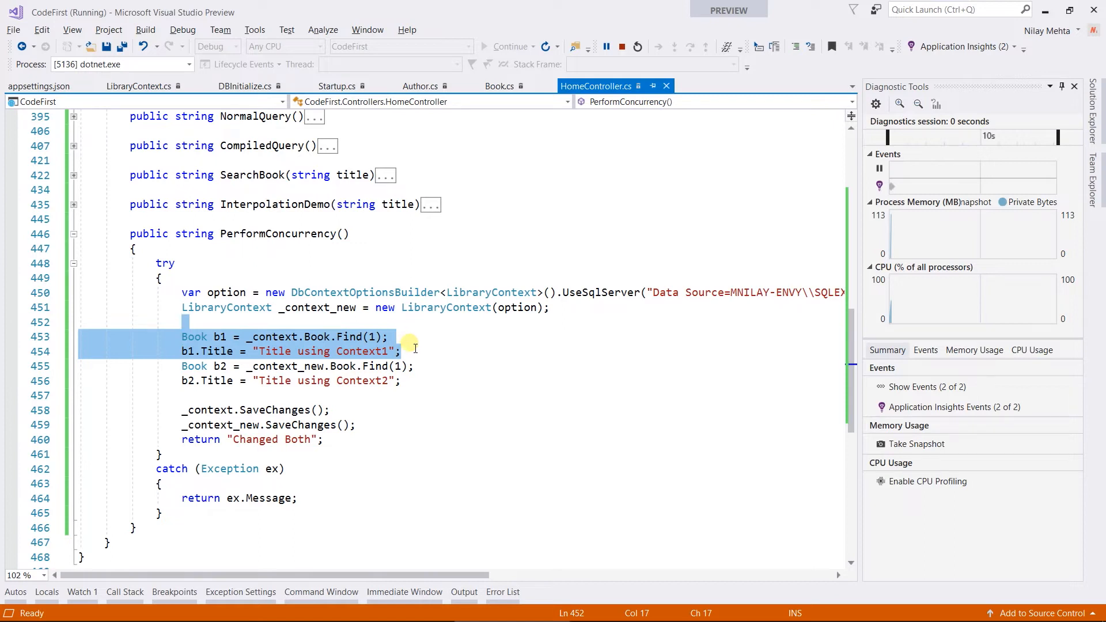
click(423, 381)
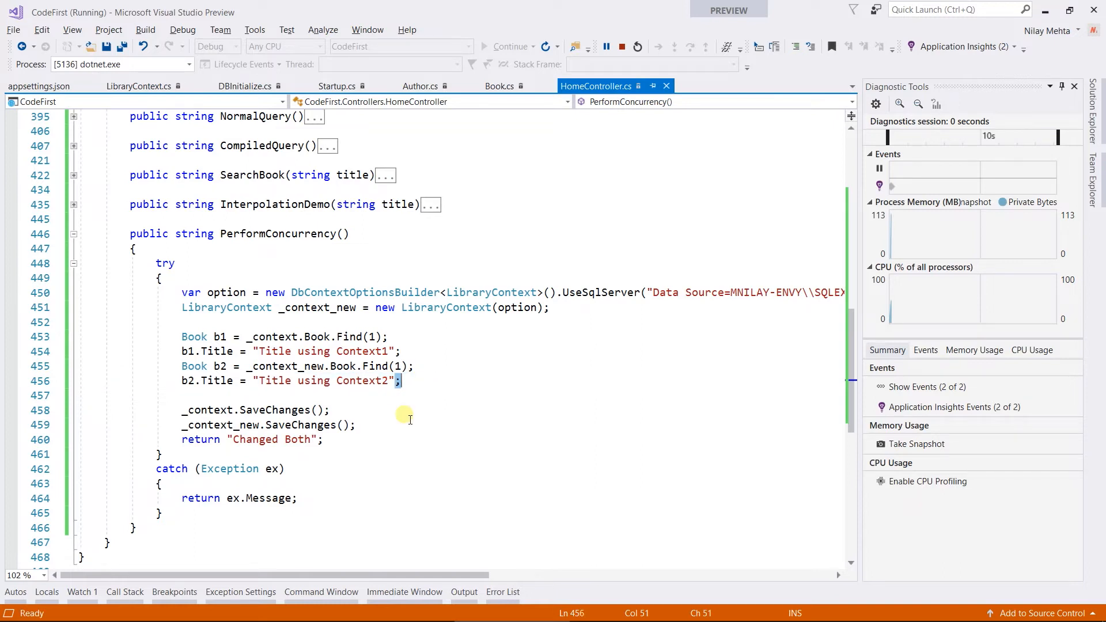
click(622, 46)
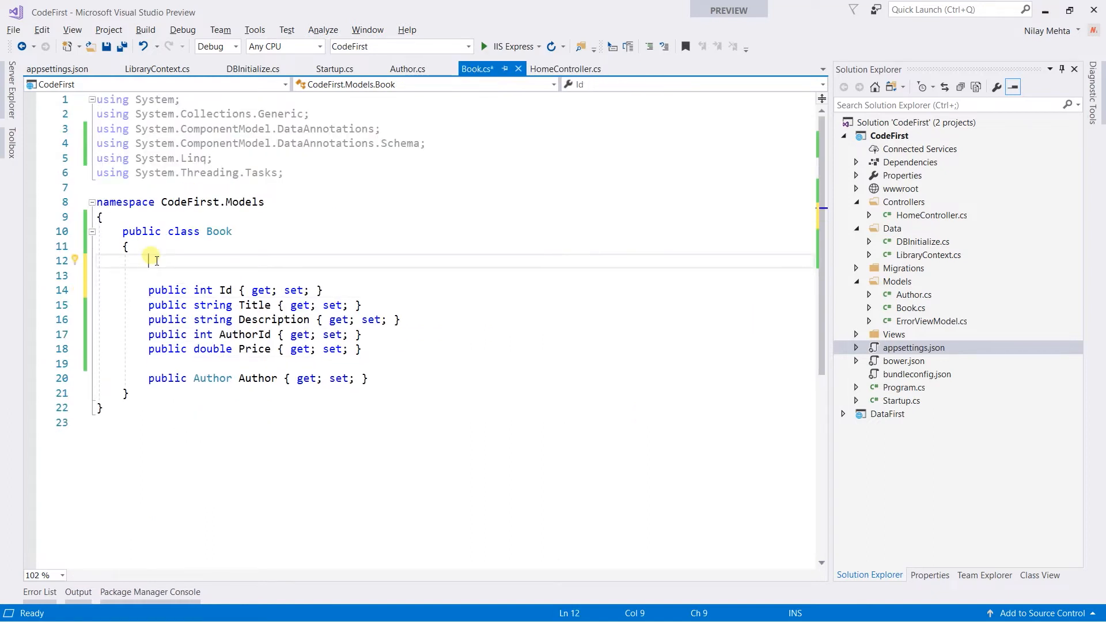
Add a [Timestamp] public byte[] RowVersion property to Book and move to LibraryContext.cs.
text(public int MyProperty { get; set; })
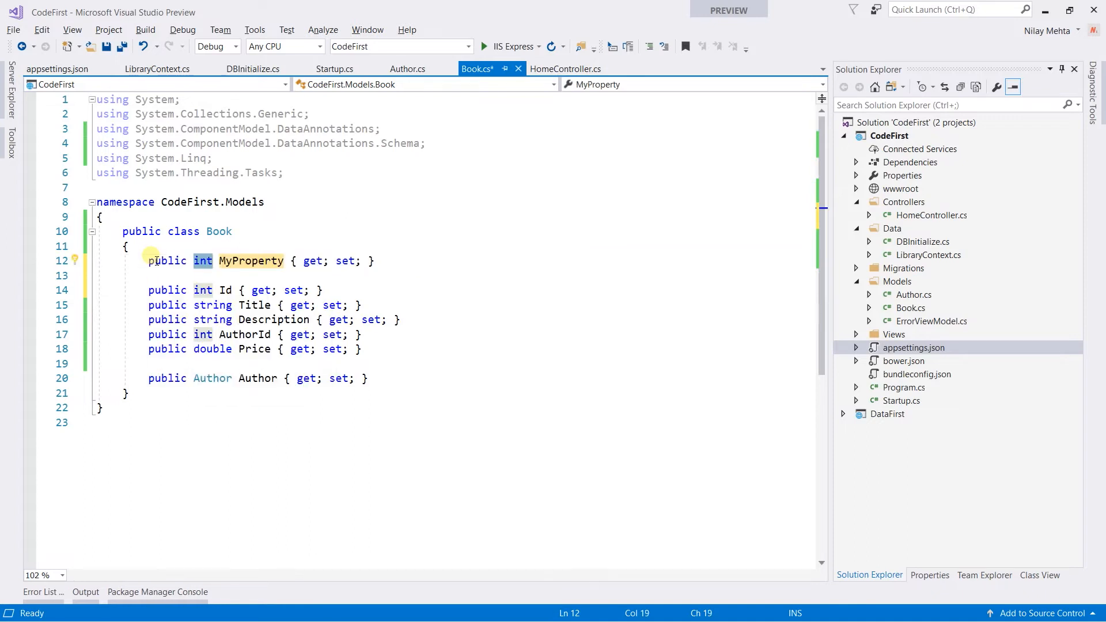
text(byte[)
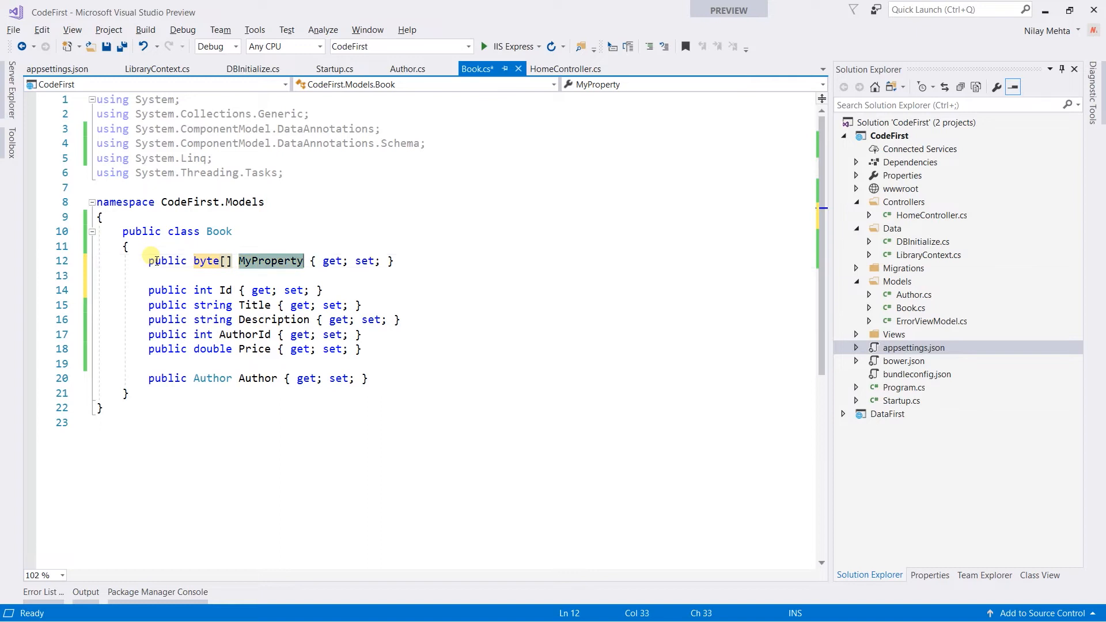
text(Rov)
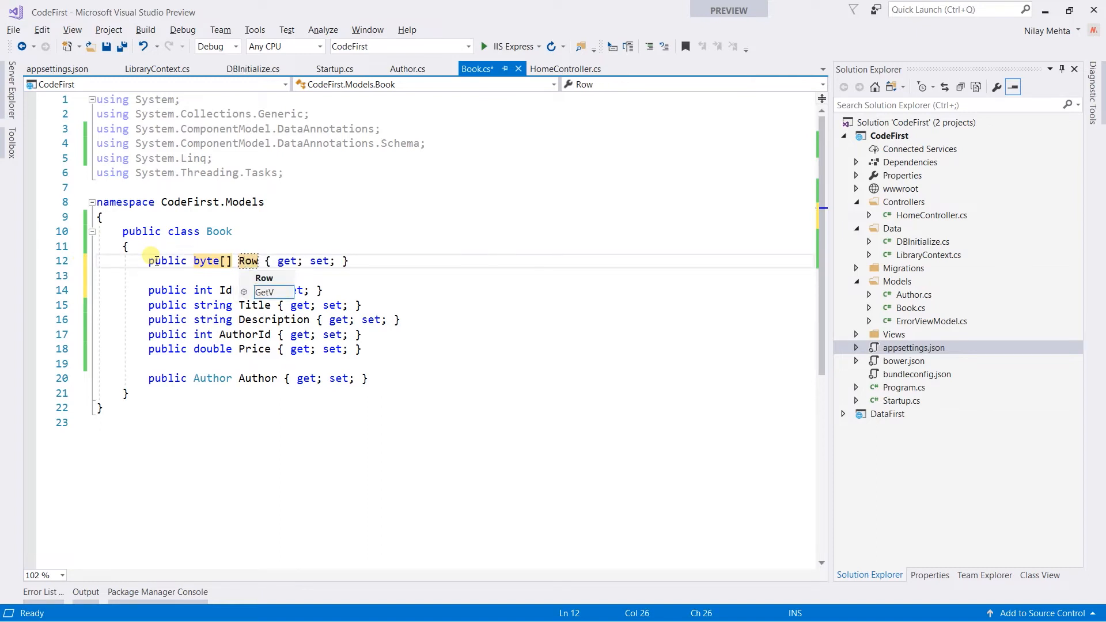
text(Version)
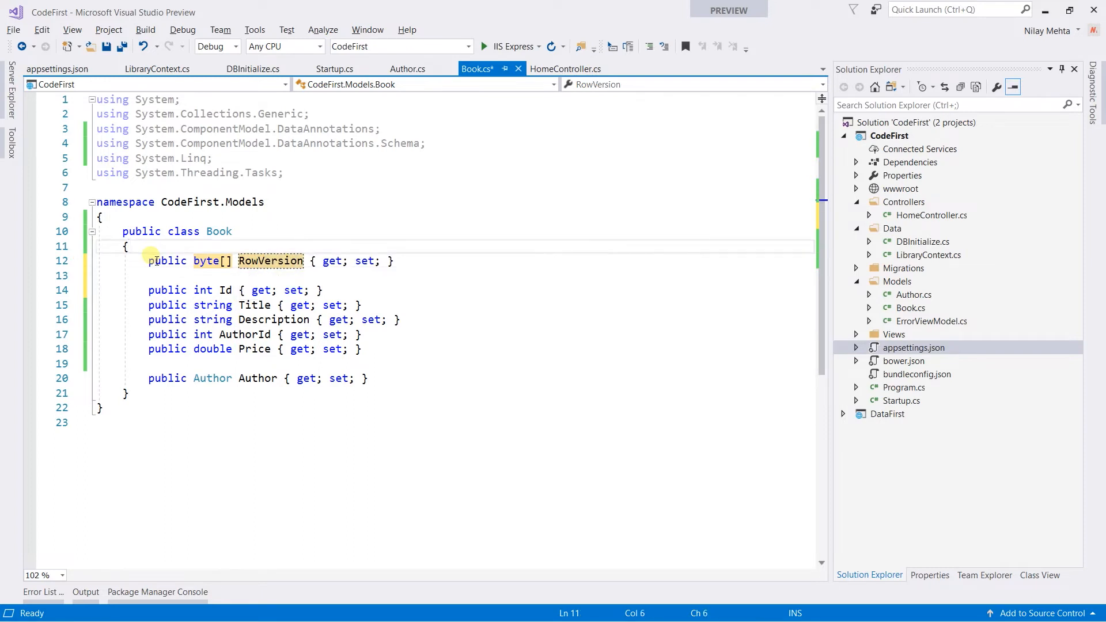
text([Timestamp)
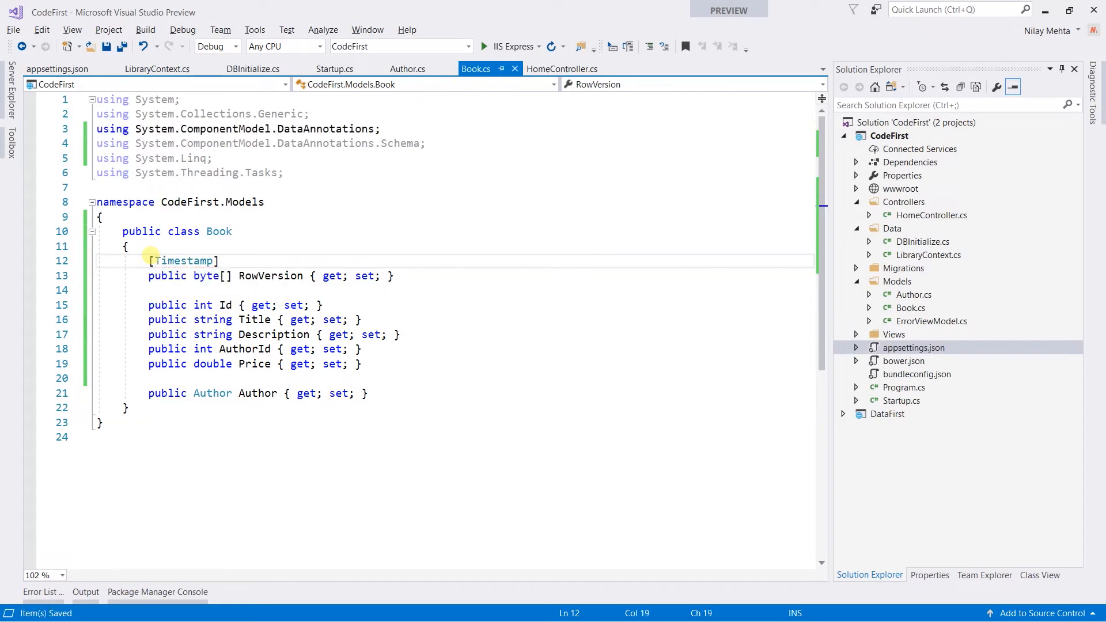
double_click(183, 261)
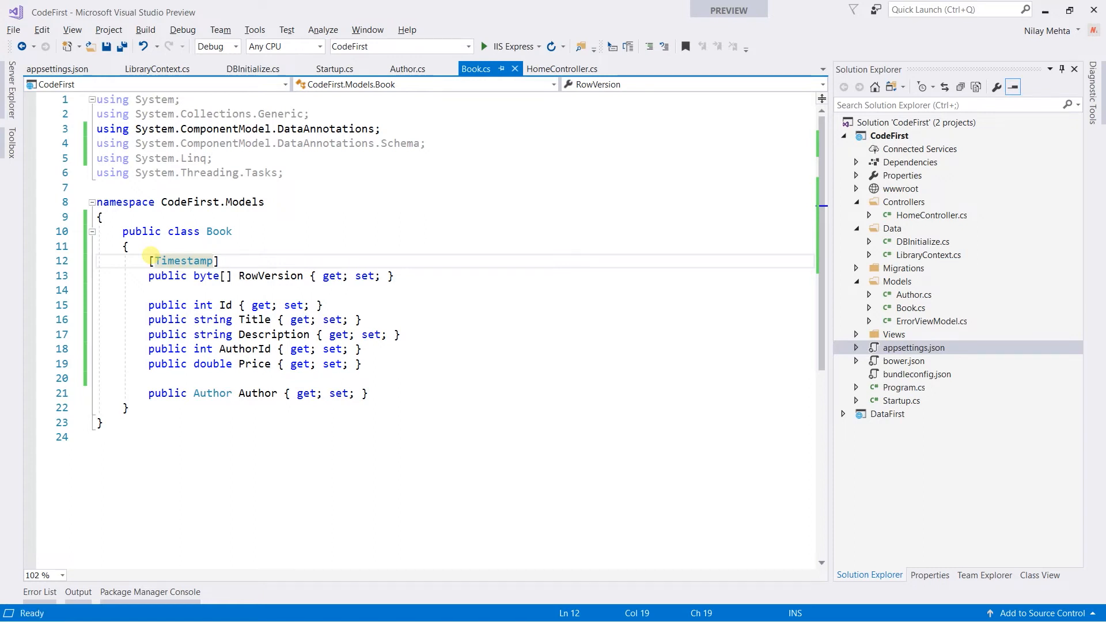
click(157, 68)
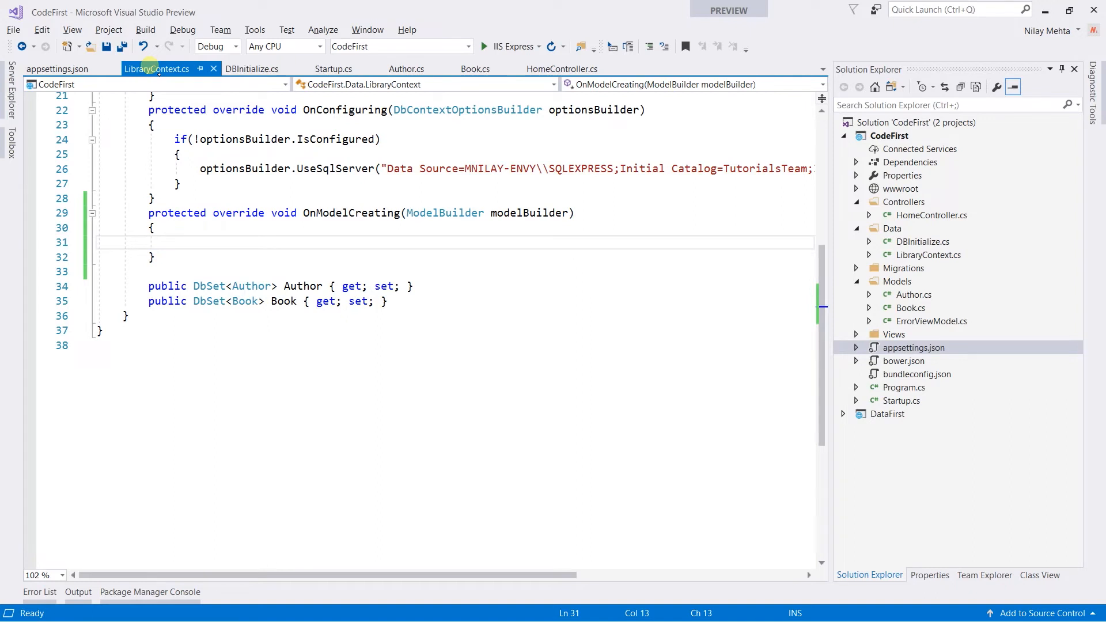
Write modelBuilder.Entity<Book>().Property(b => b.RowVersion).IsConcurrencyToken(); in OnModelCreating.
text(modelBuilder.ent)
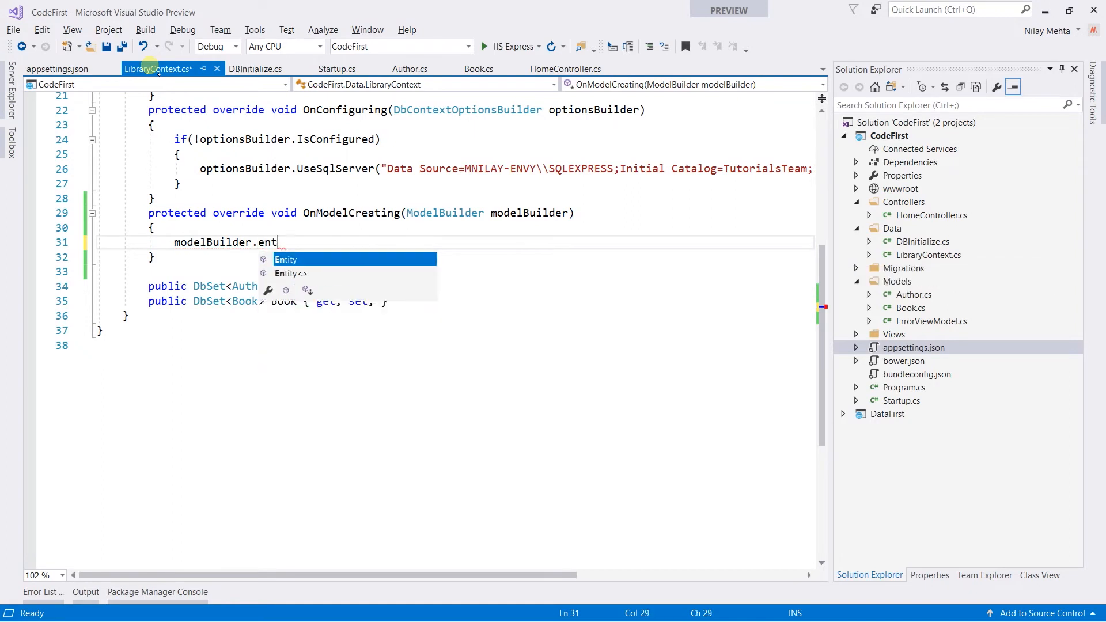
text(Entity<book>)
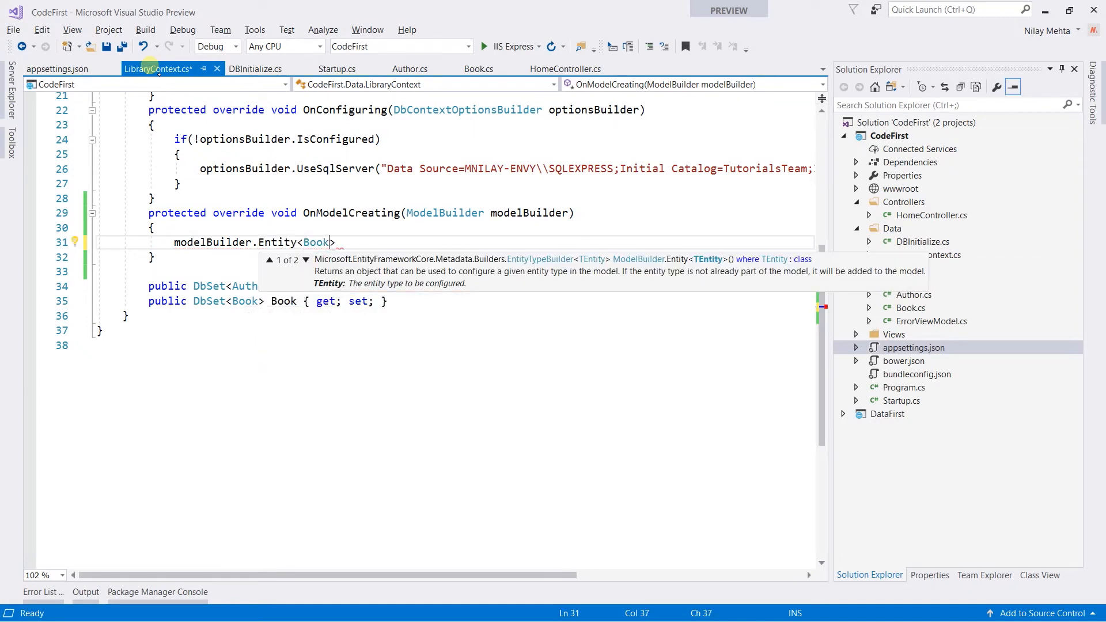
text(().)
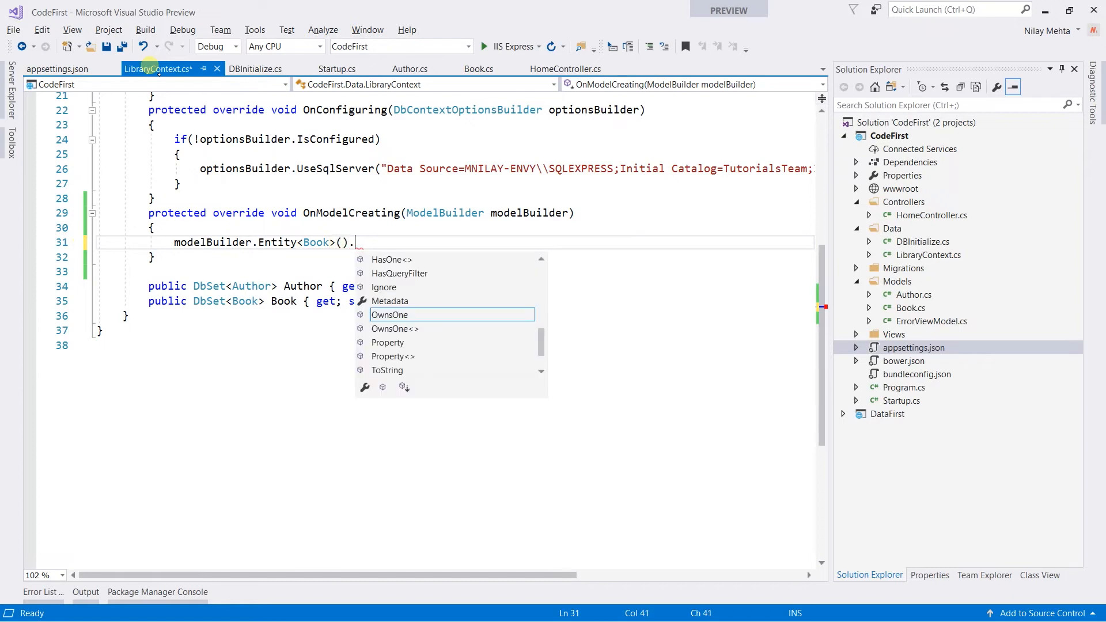
text(p)
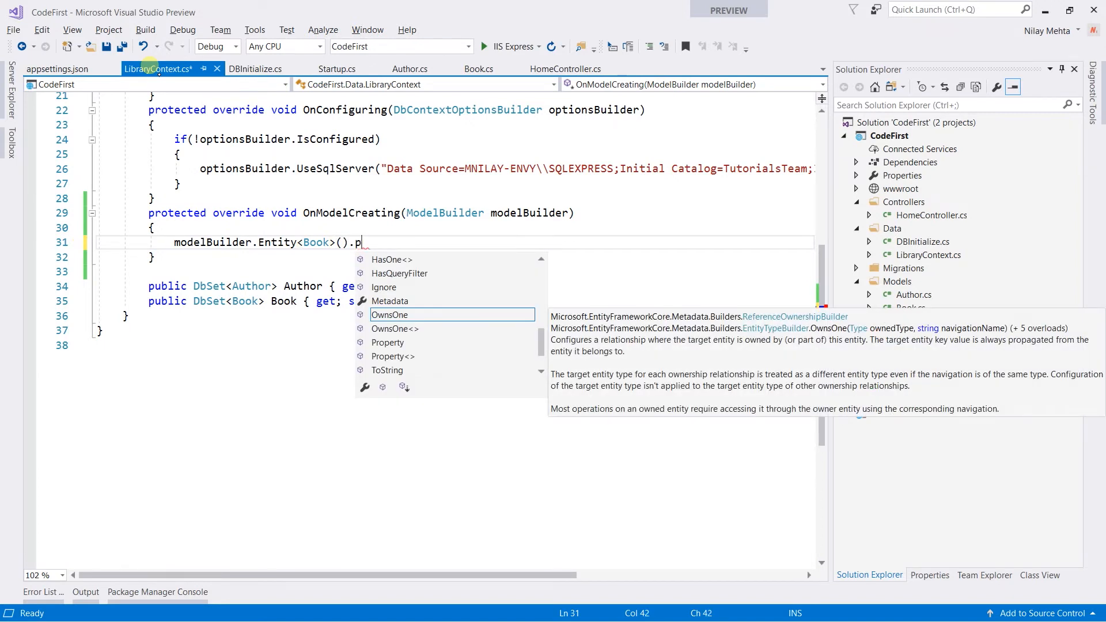
text(roperty()
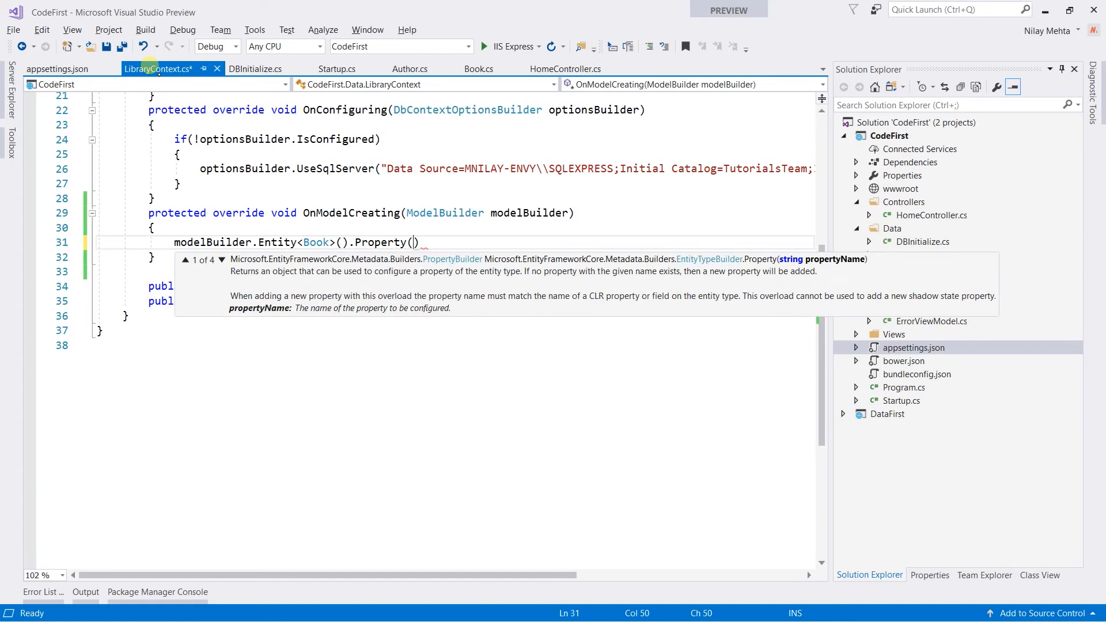
text(b =>)
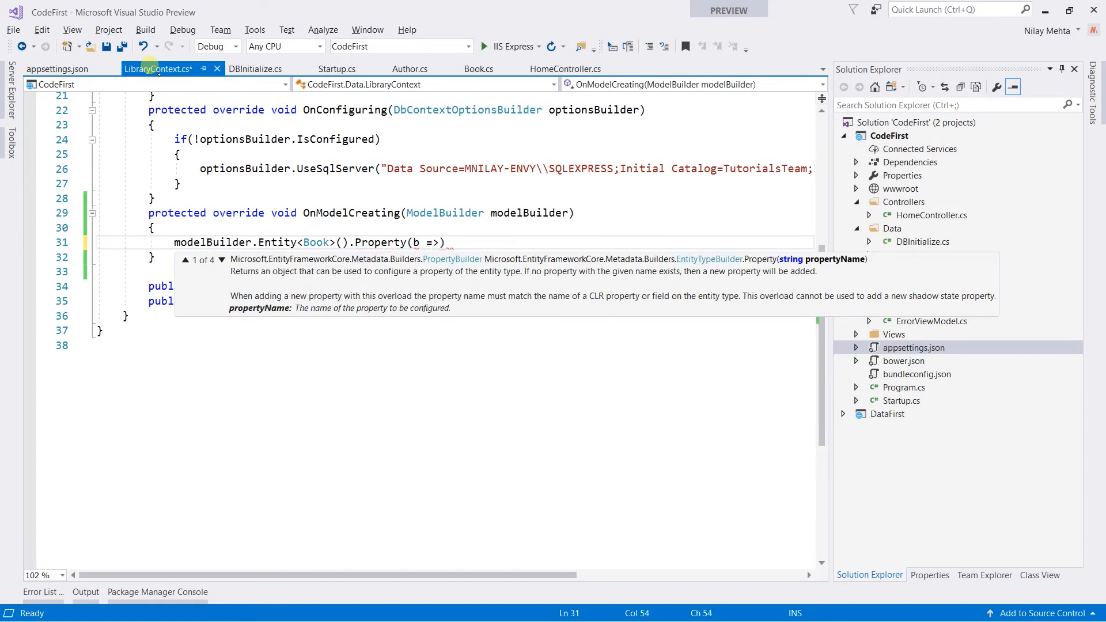
text(b.)
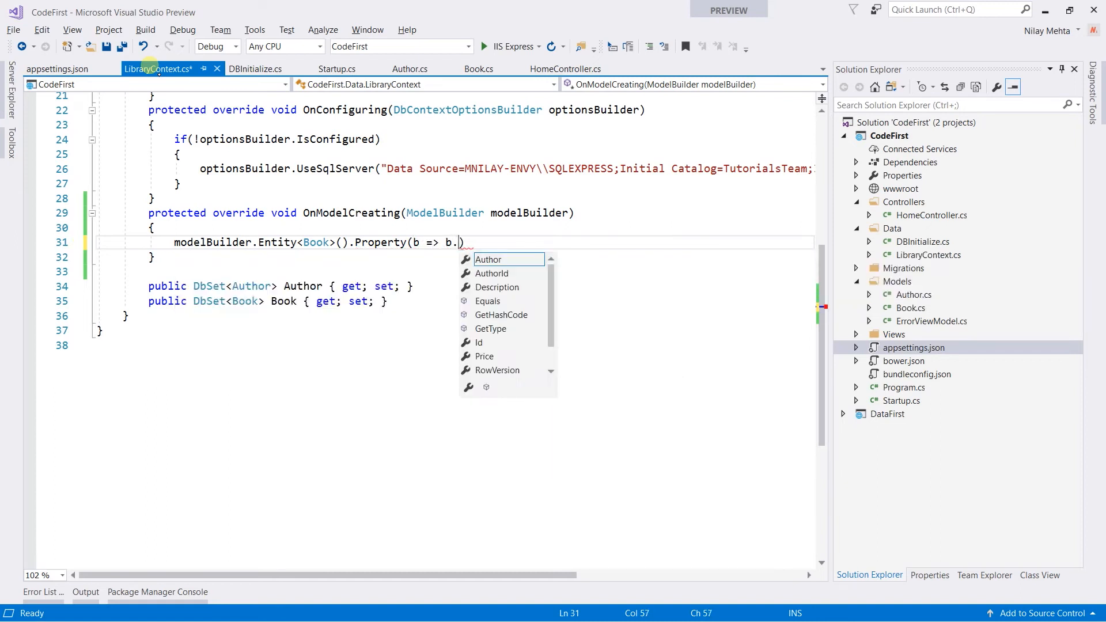
text(ro))
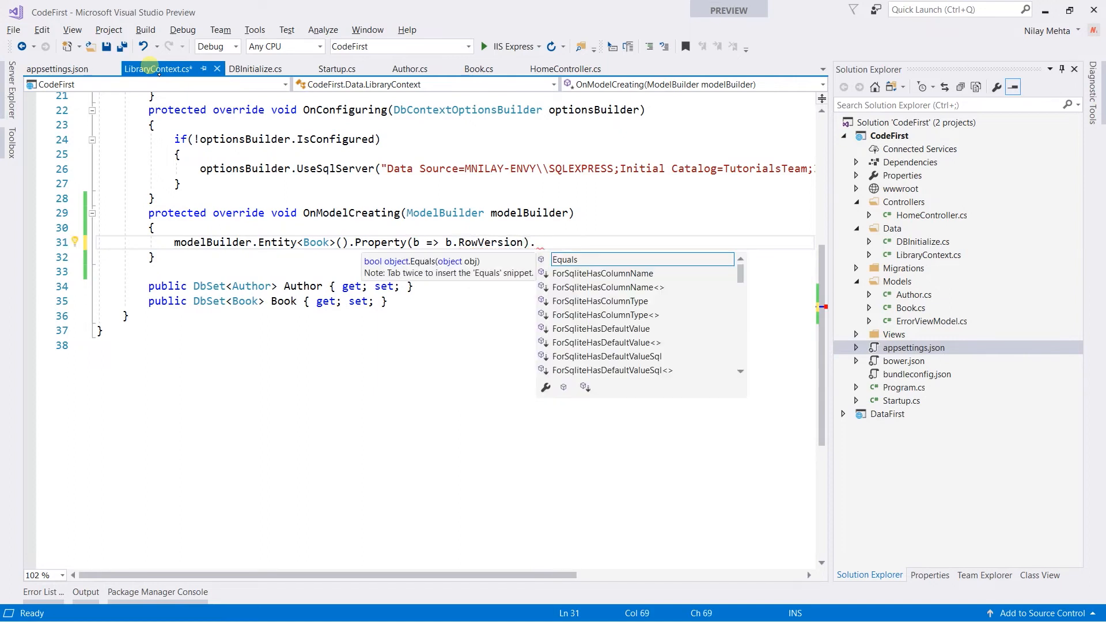
text(is)
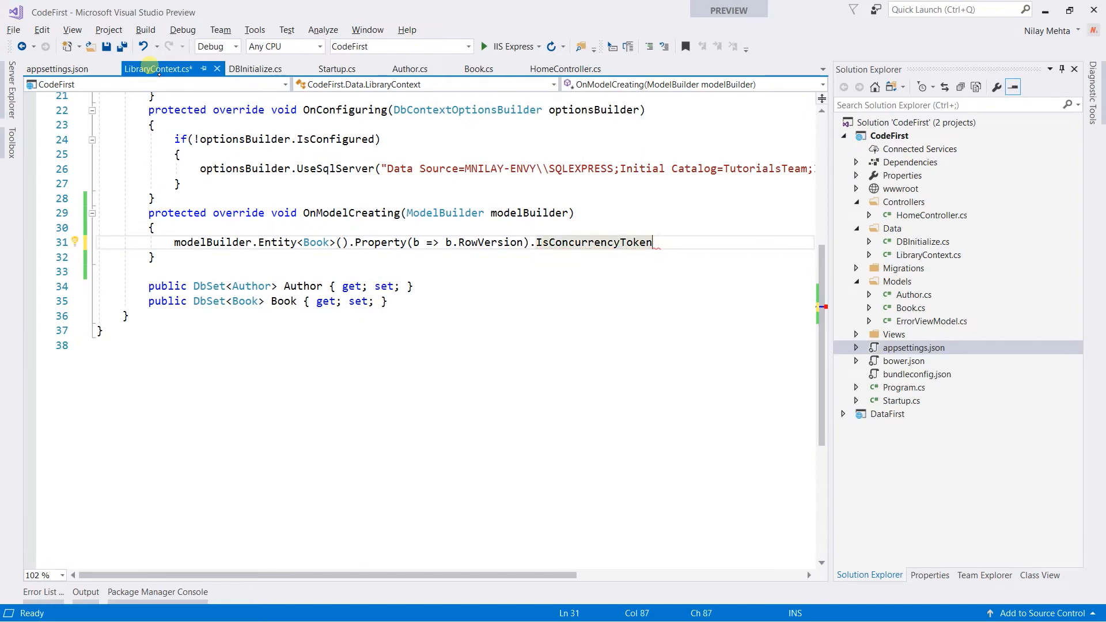
text(();)
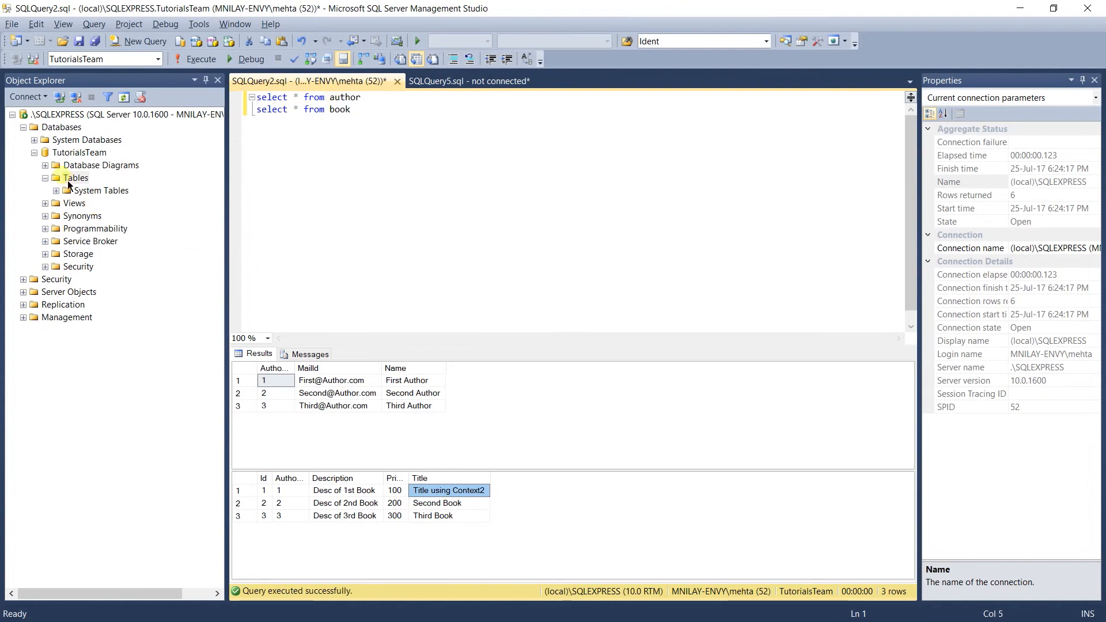
Refresh the Tables list and expand dbo.Book's columns to show the RowVersion timestamp column.
right_click(76, 177)
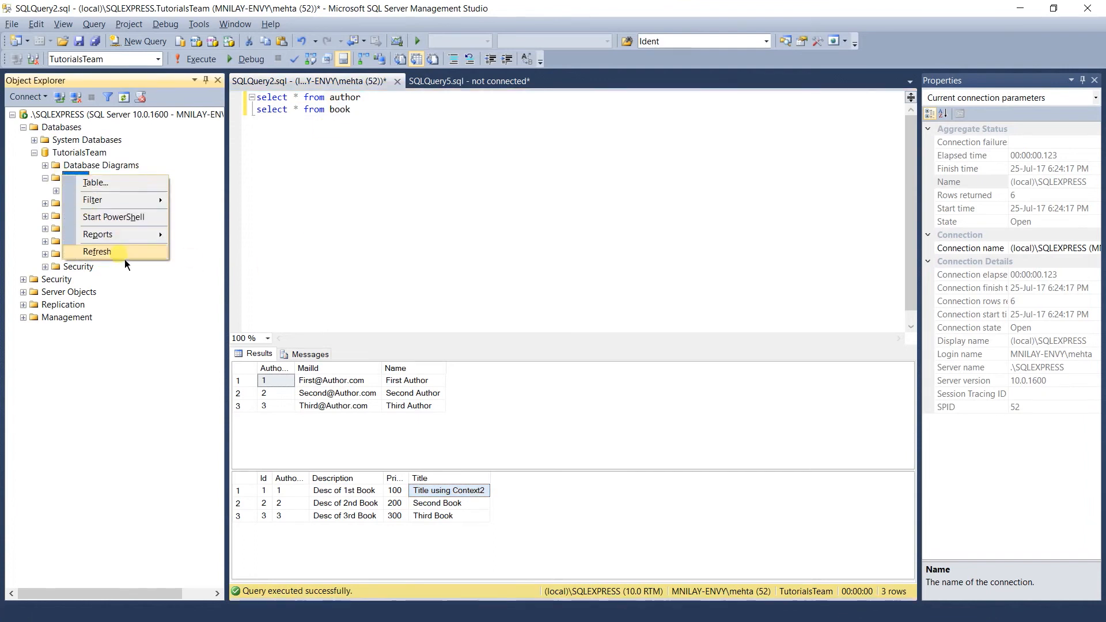
click(97, 251)
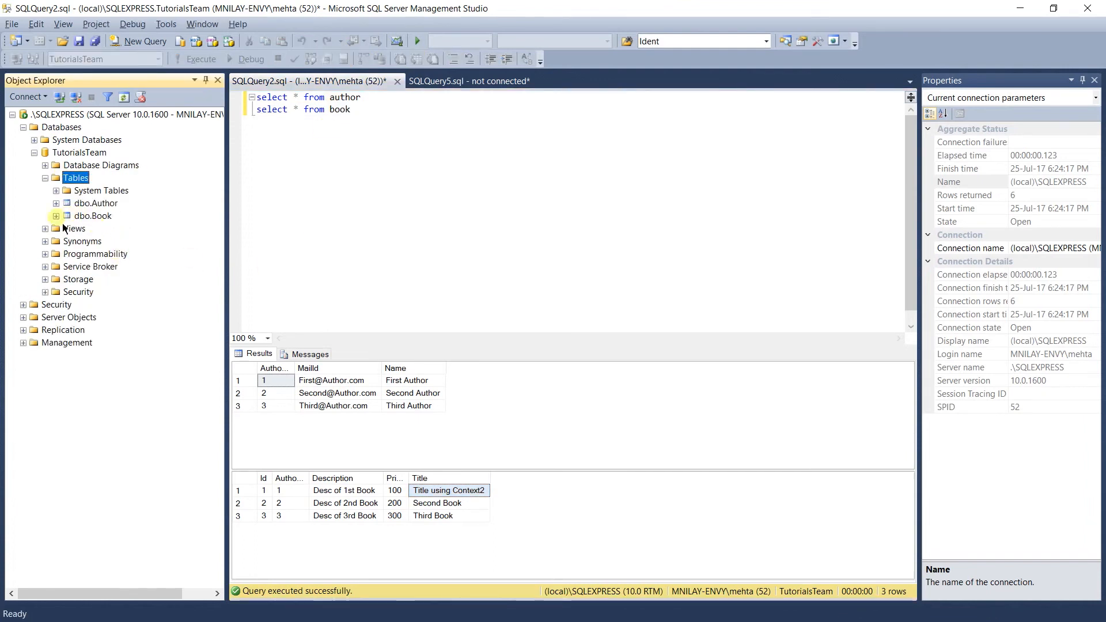
click(57, 216)
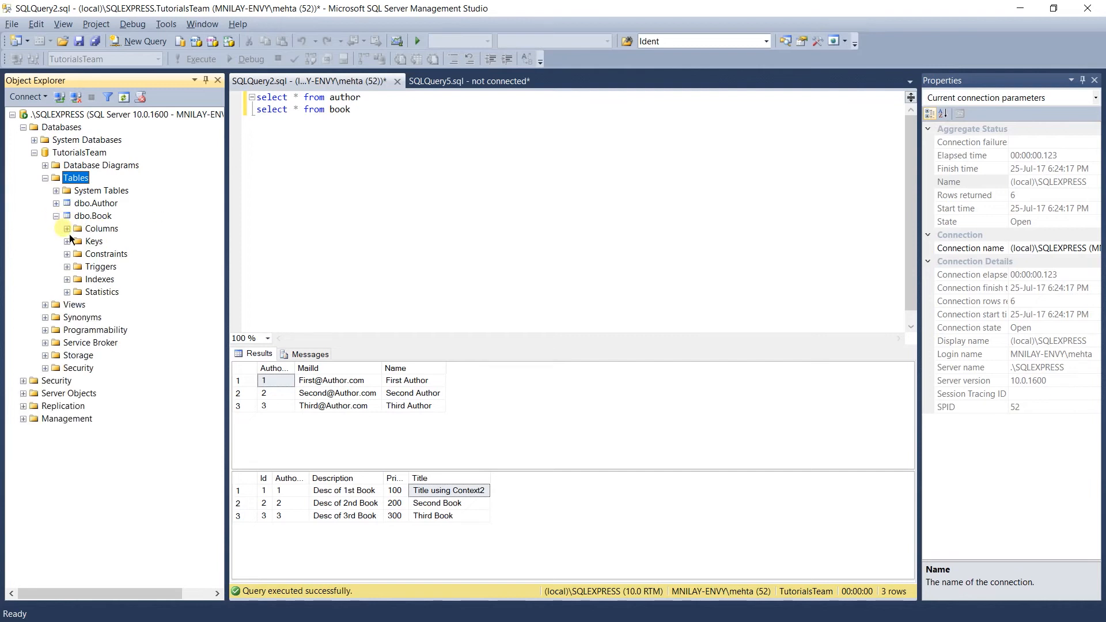
click(66, 228)
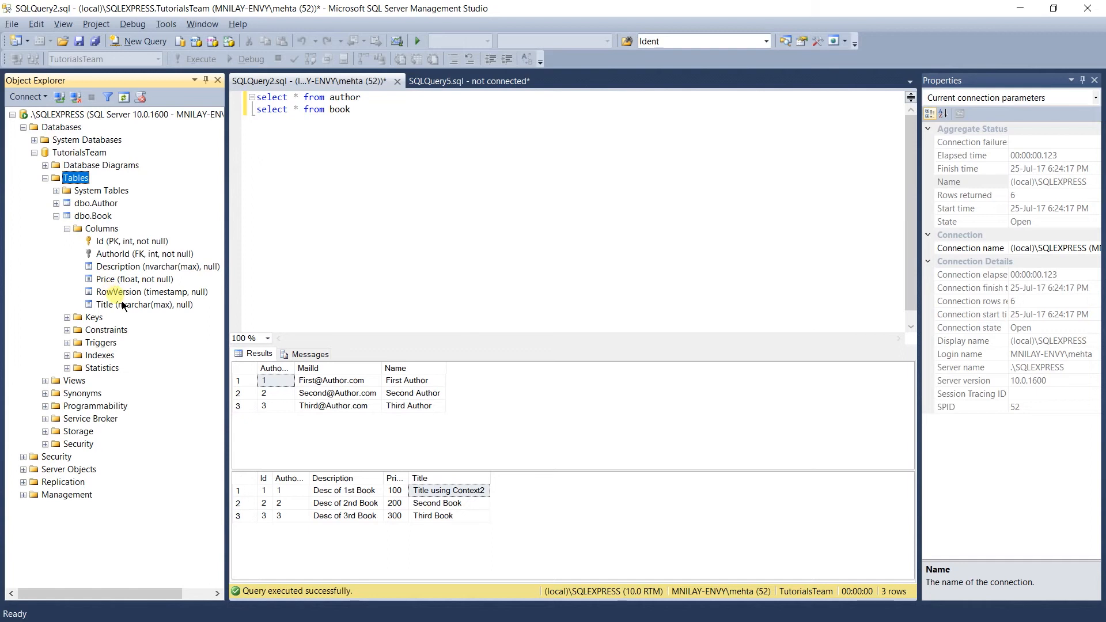
Rerun the author and book queries, returning no rows, and go to the sample-data insert script.
click(151, 292)
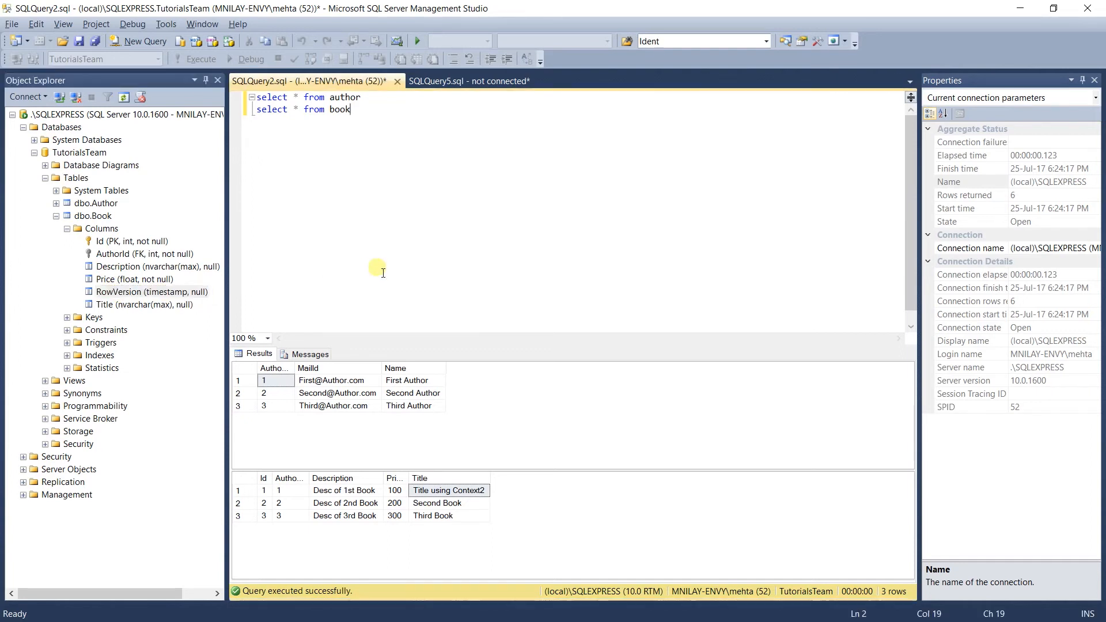
click(201, 59)
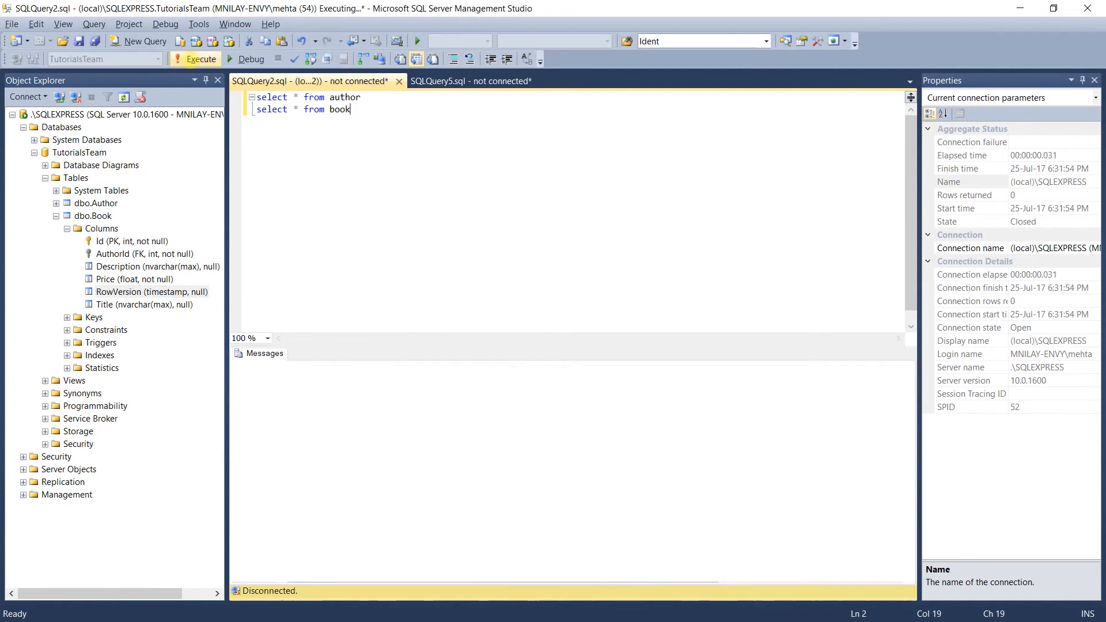
click(200, 59)
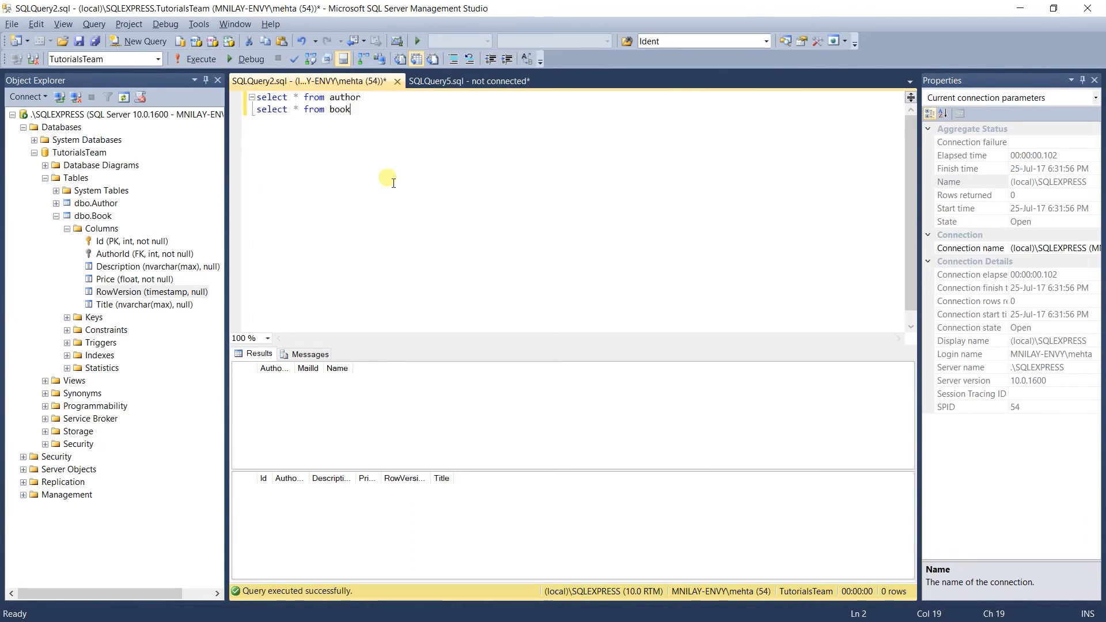
click(469, 80)
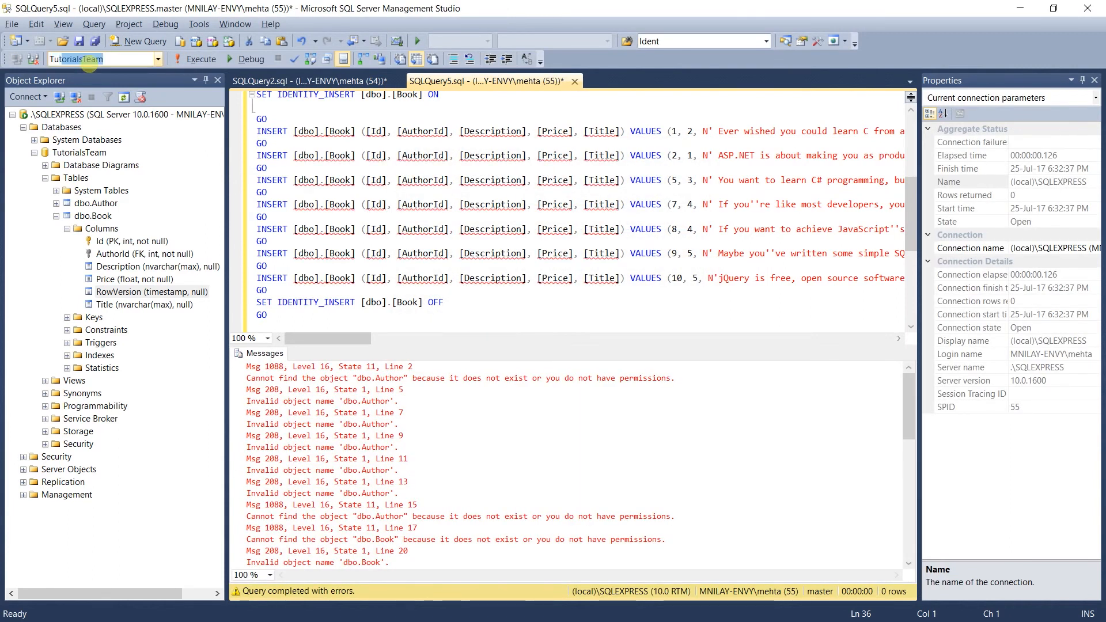
Run the sample insert script against TutorialsTeam and return to the select queries showing seven books.
click(100, 59)
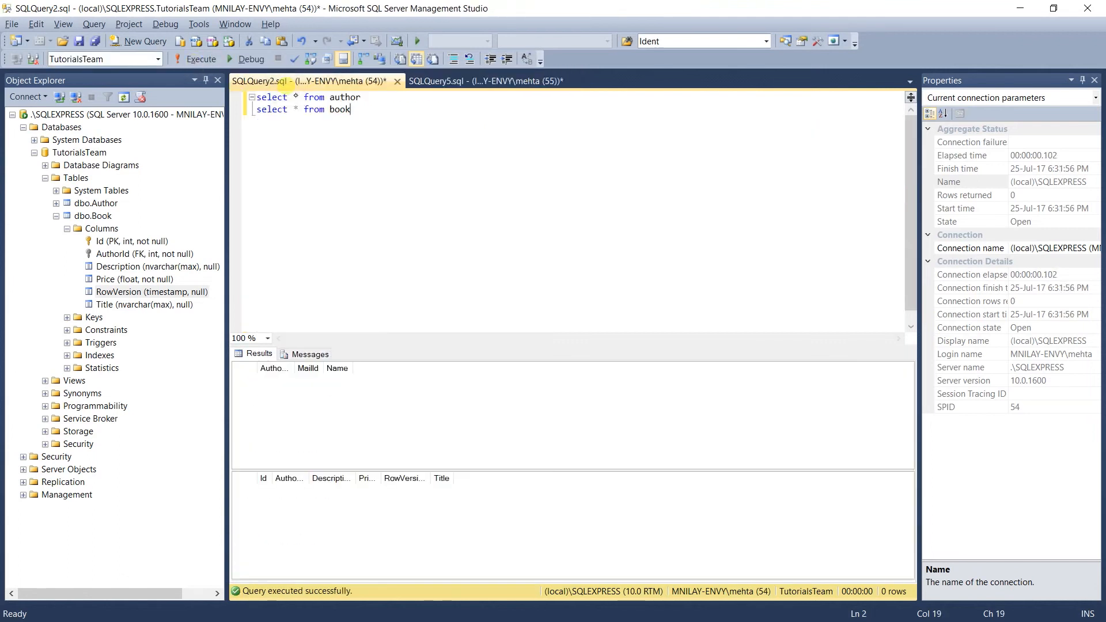
click(198, 59)
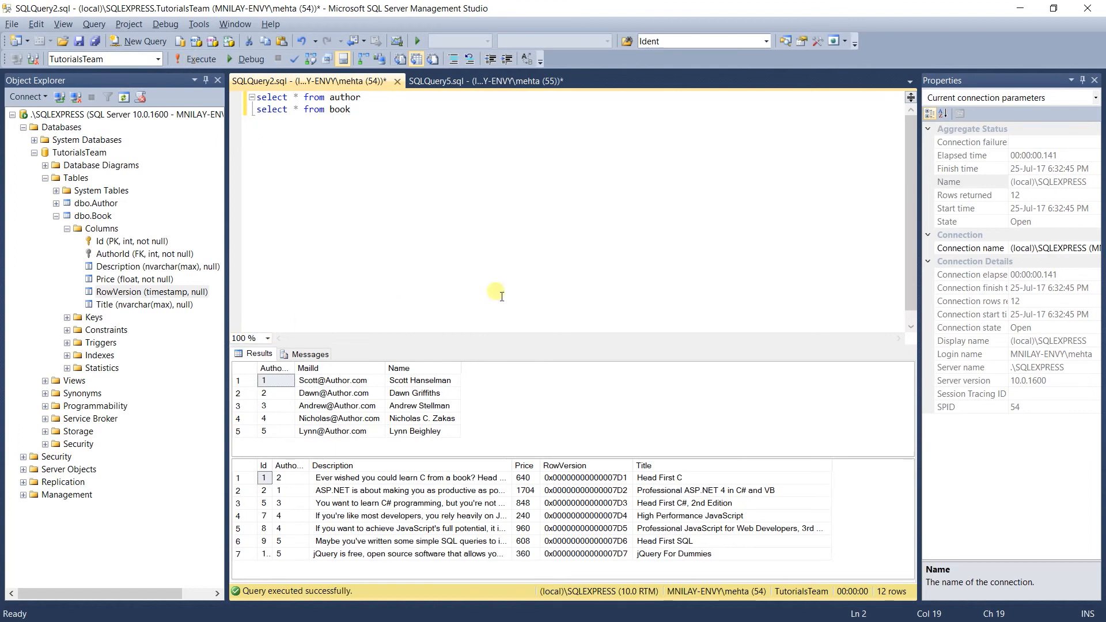
mouse_move(514, 330)
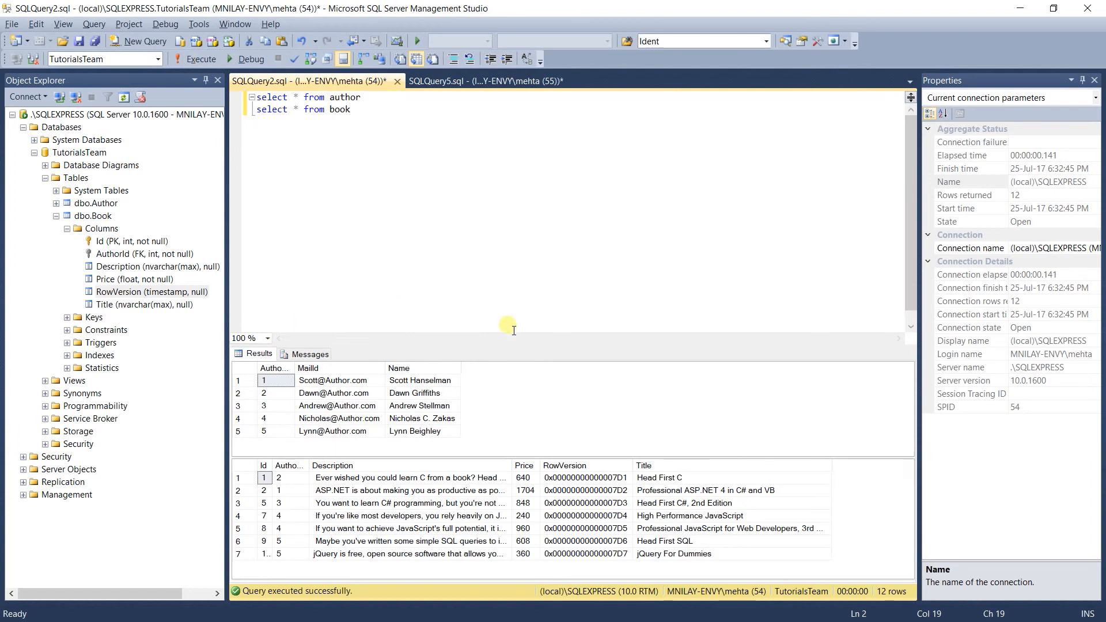
key(alt+tab)
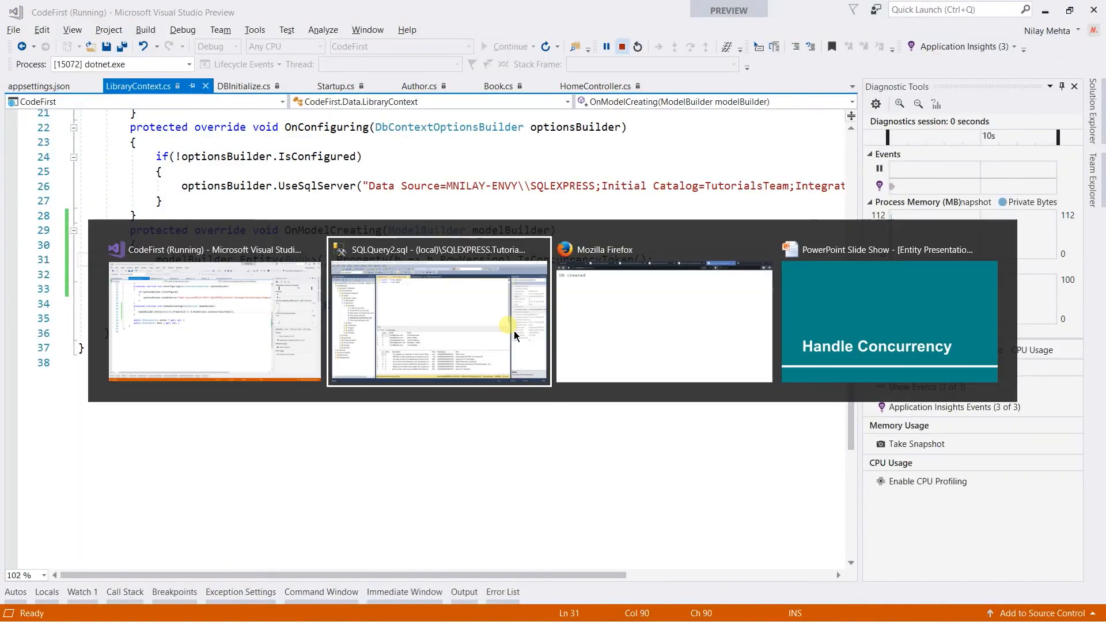
View Firefox's PerformConcurrency page reporting the optimistic concurrency exception, then go back to SSMS.
click(664, 321)
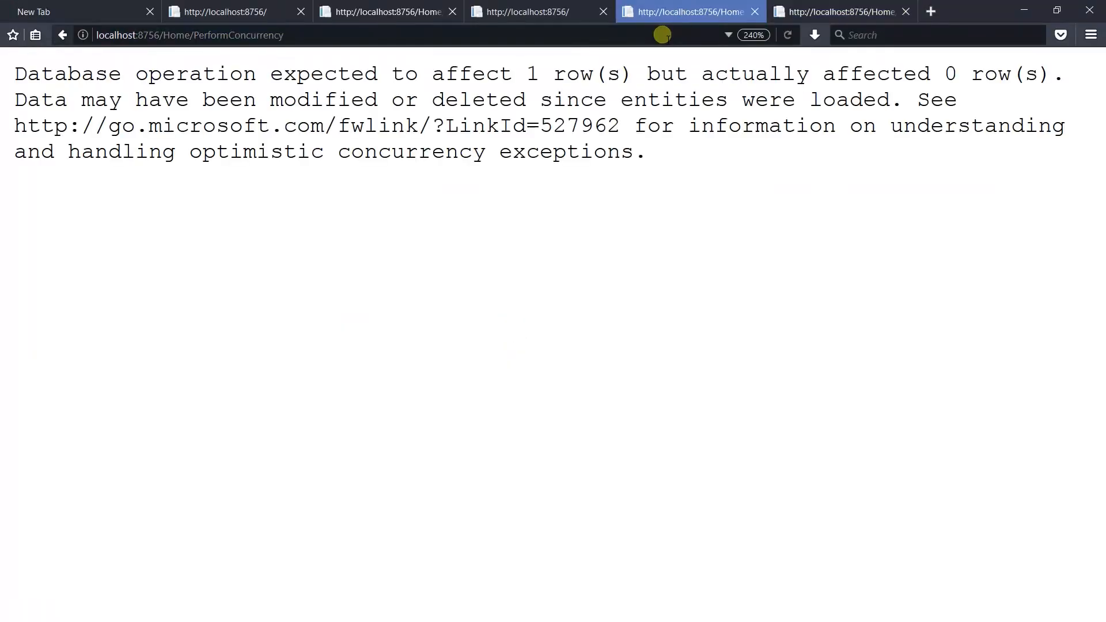
mouse_move(531, 69)
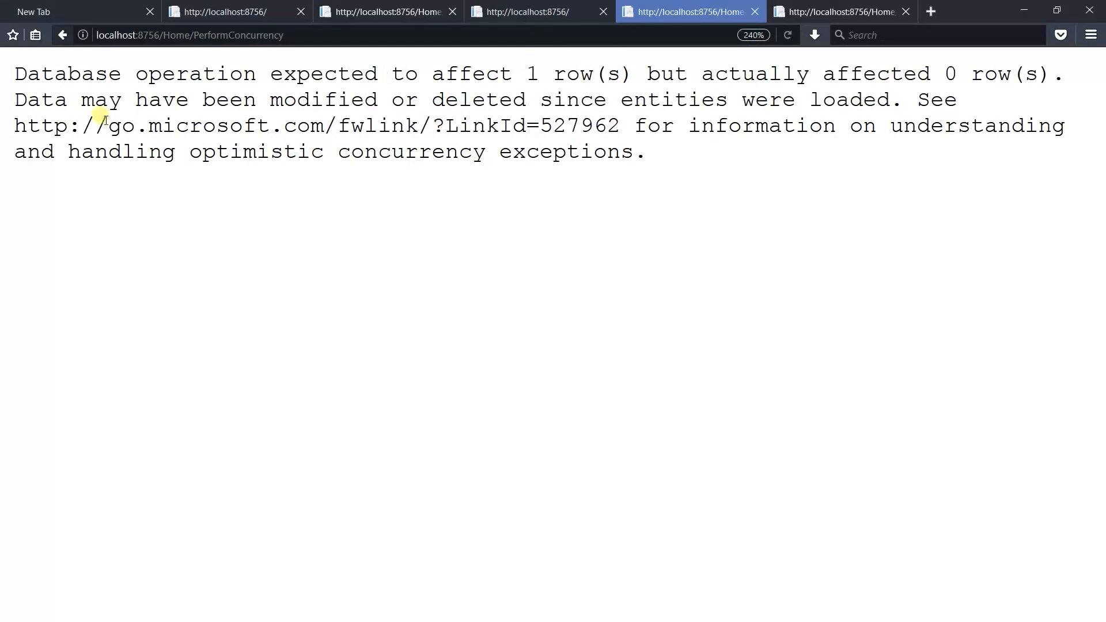
mouse_move(388, 89)
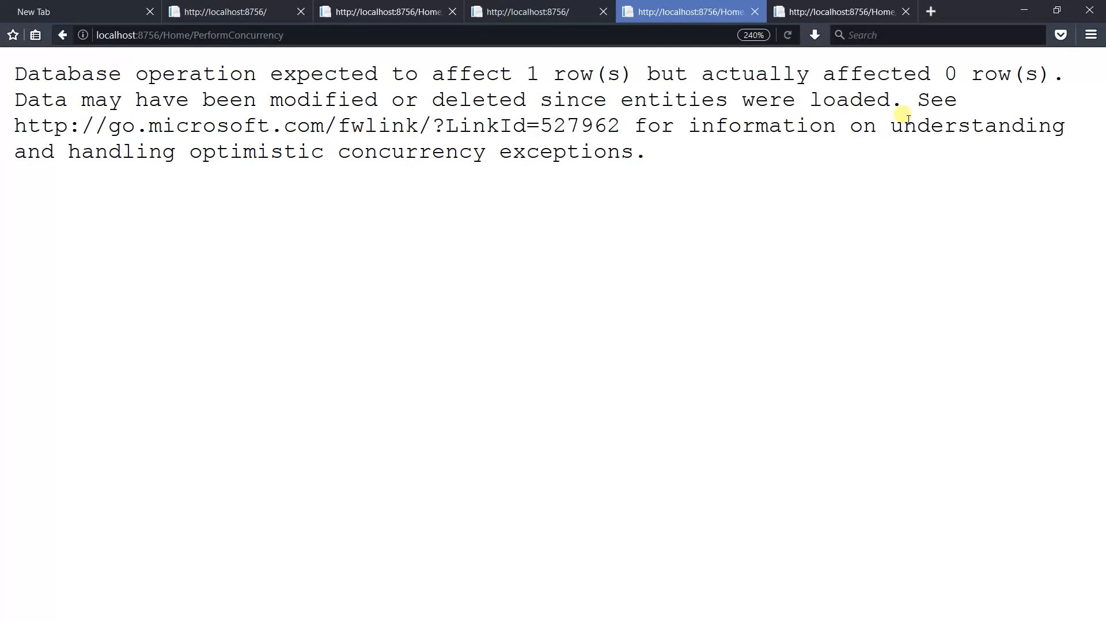
key(alt+tab)
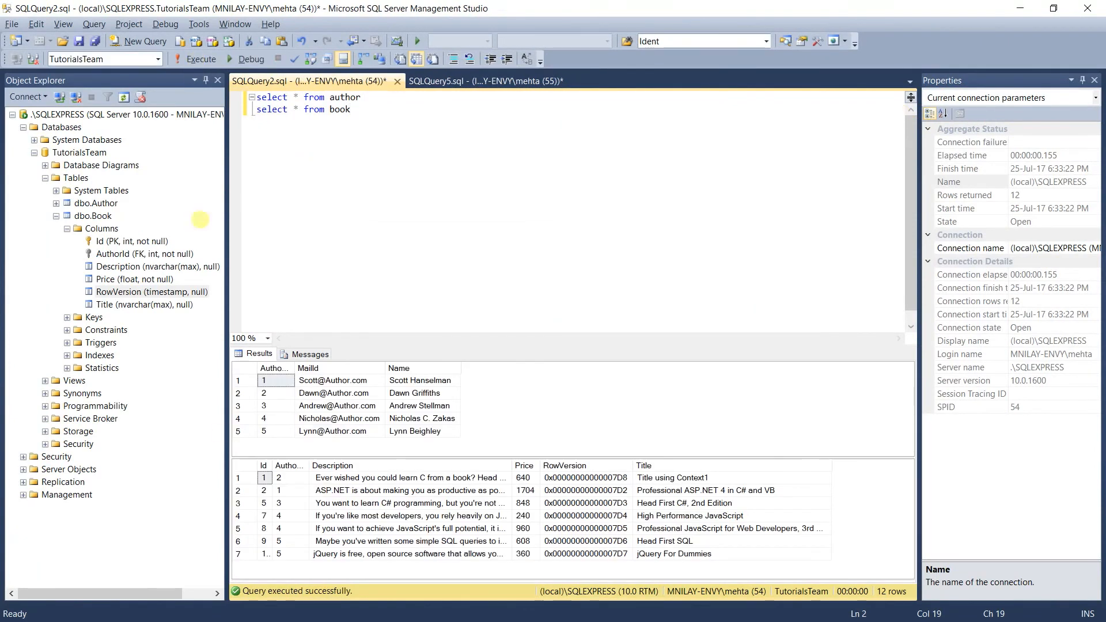
Inspect the first book's title 'Title using Context1' in the results, then switch to Visual Studio.
double_click(659, 477)
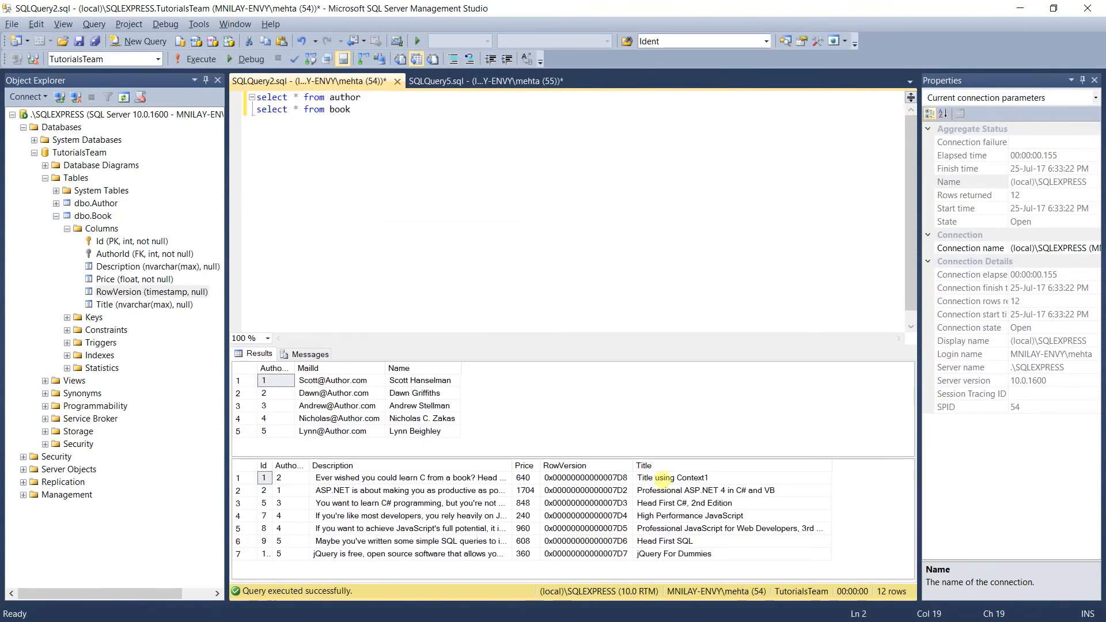
click(672, 478)
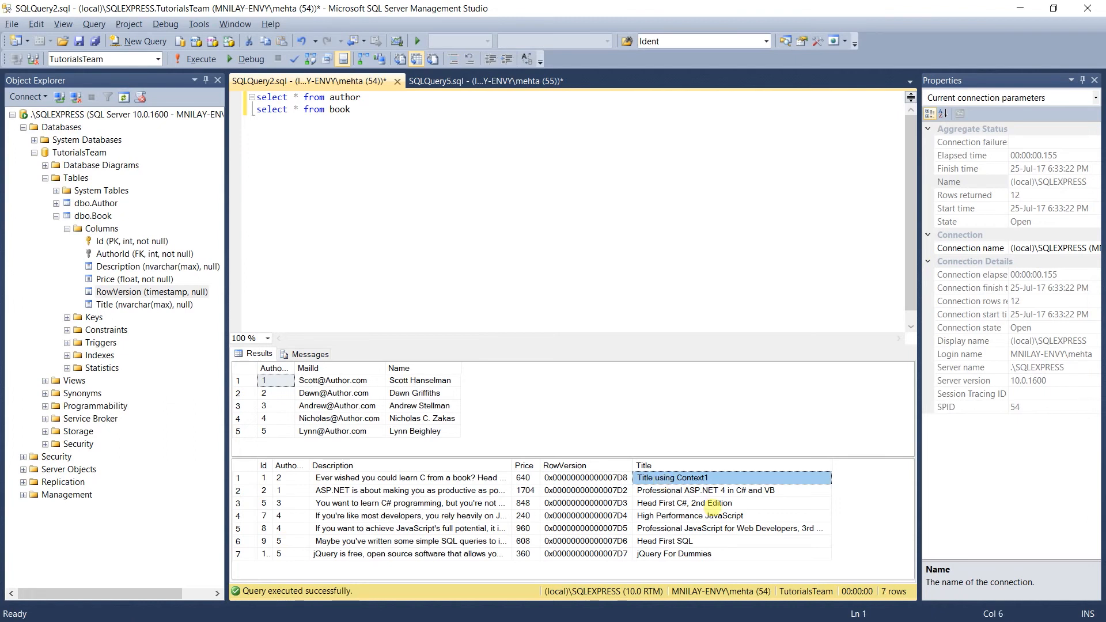
key(alt+tab)
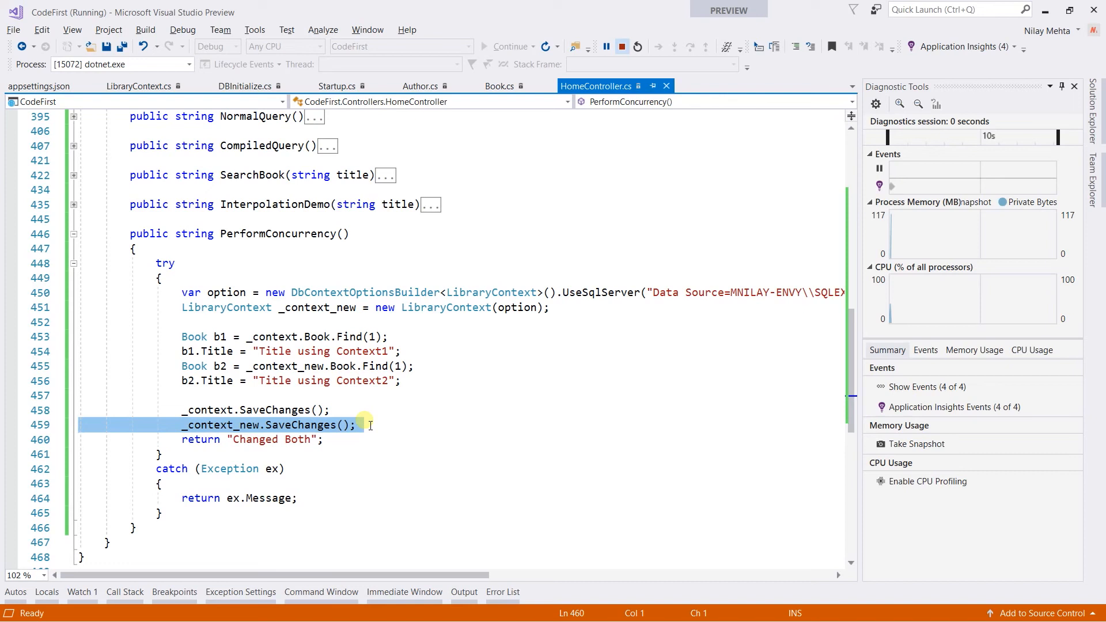
Return to SQL Server Management Studio showing book 1's RowVersion ending 07D8.
key(alt+tab)
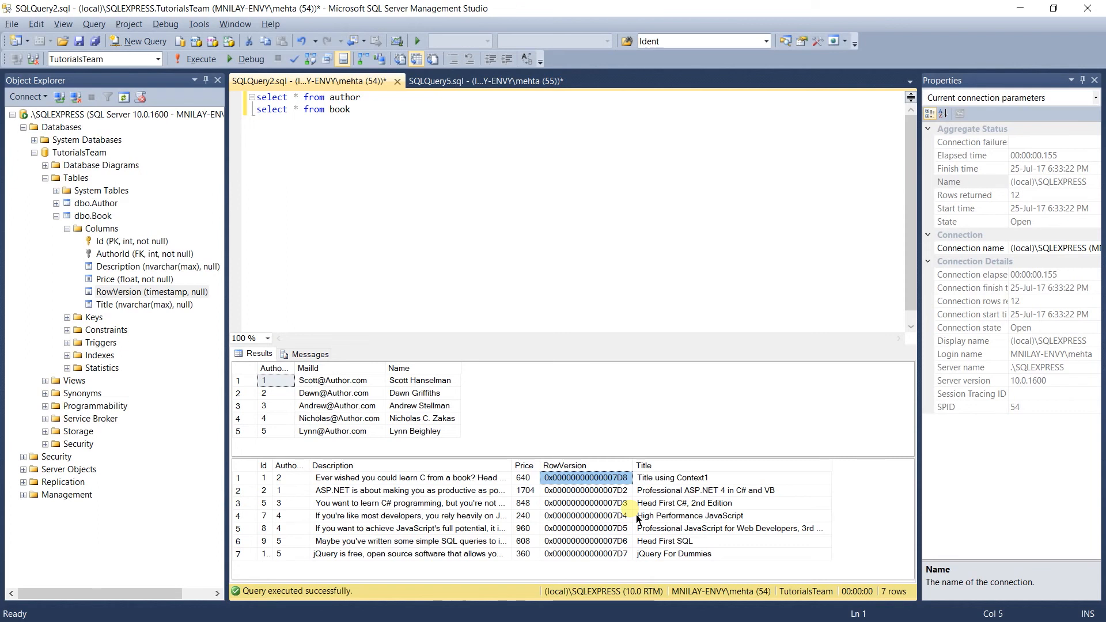
key(alt+tab)
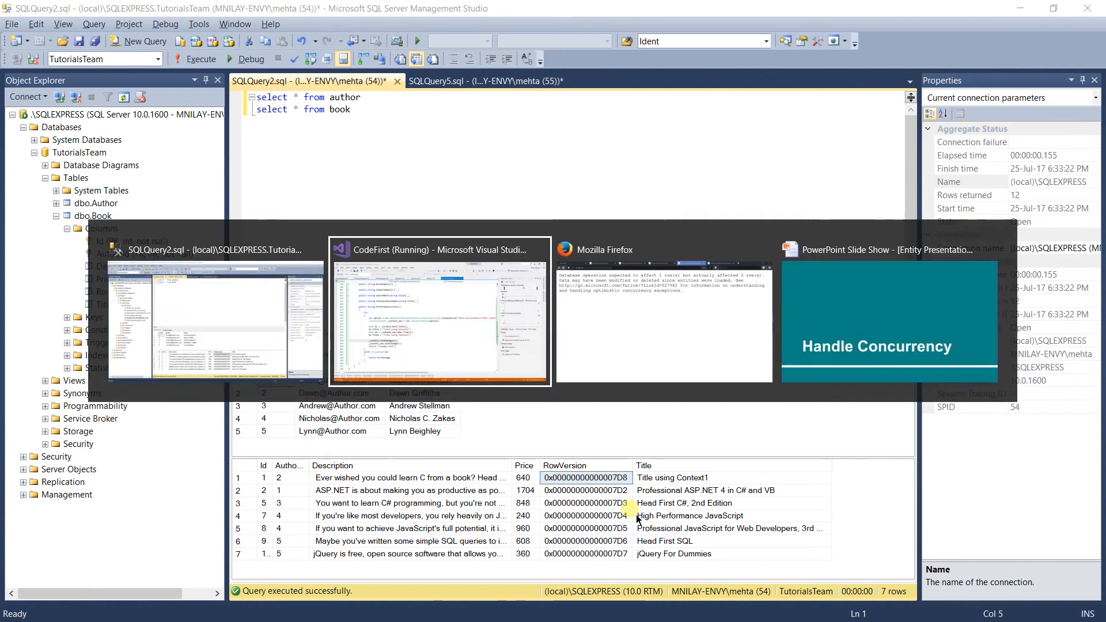